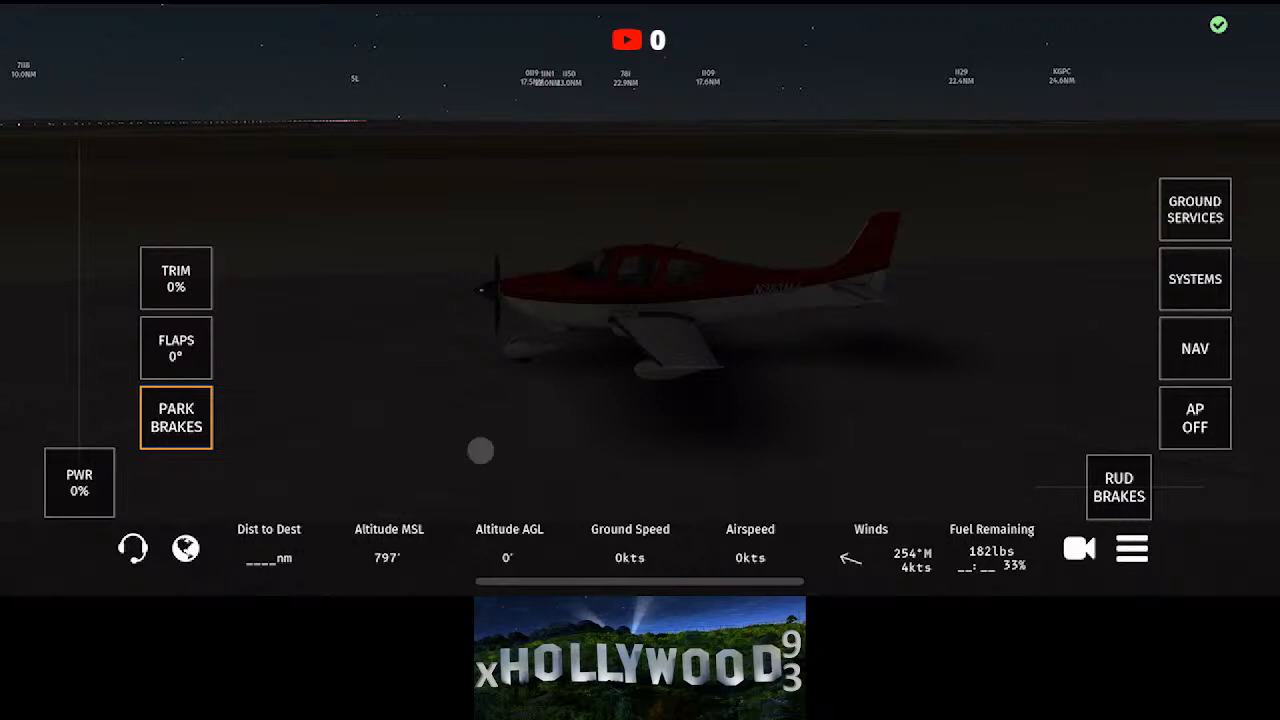
# Step: Switch on master electrical power and the beacon lights, then show the navigation map
pyautogui.click(1194, 210)
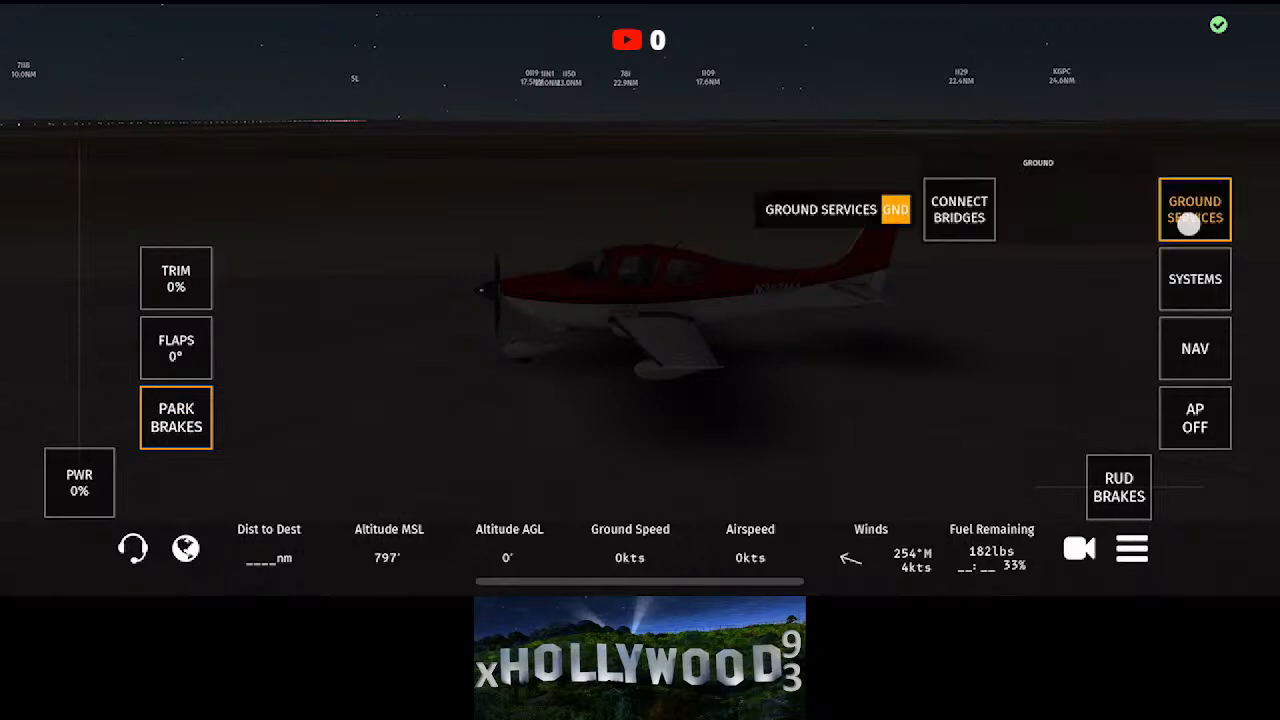
pyautogui.click(1194, 278)
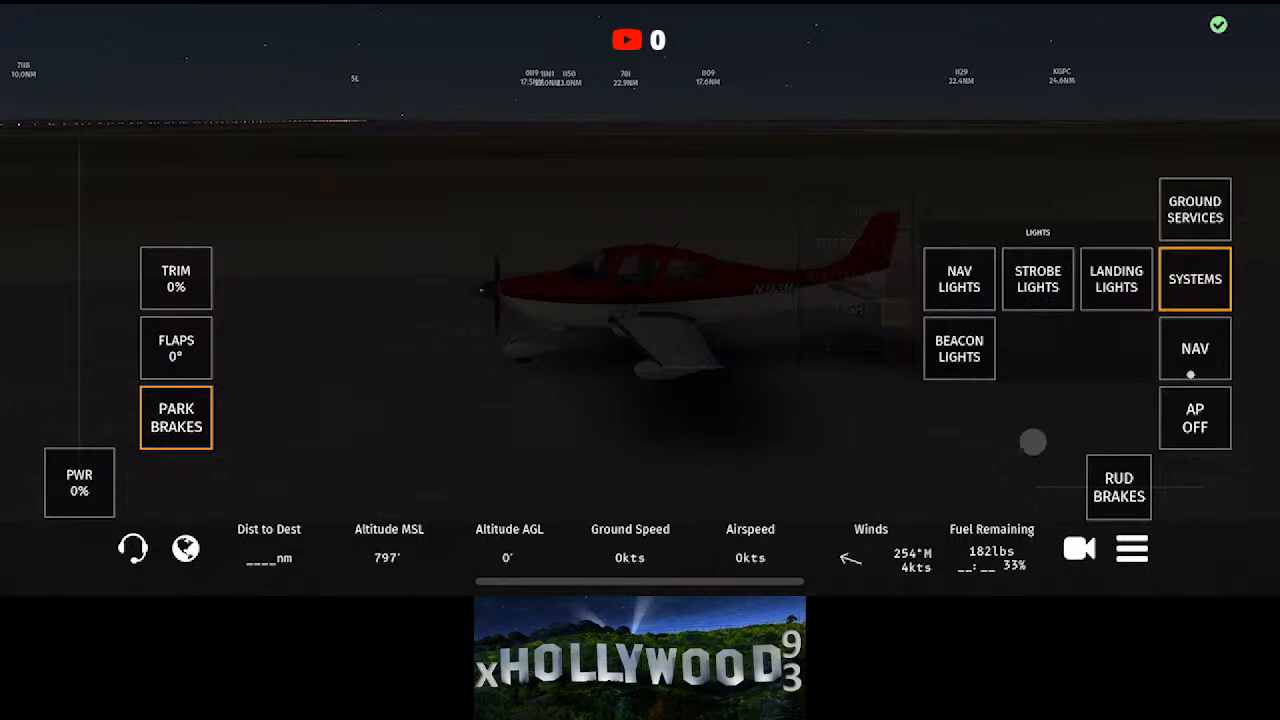
pyautogui.click(1194, 278)
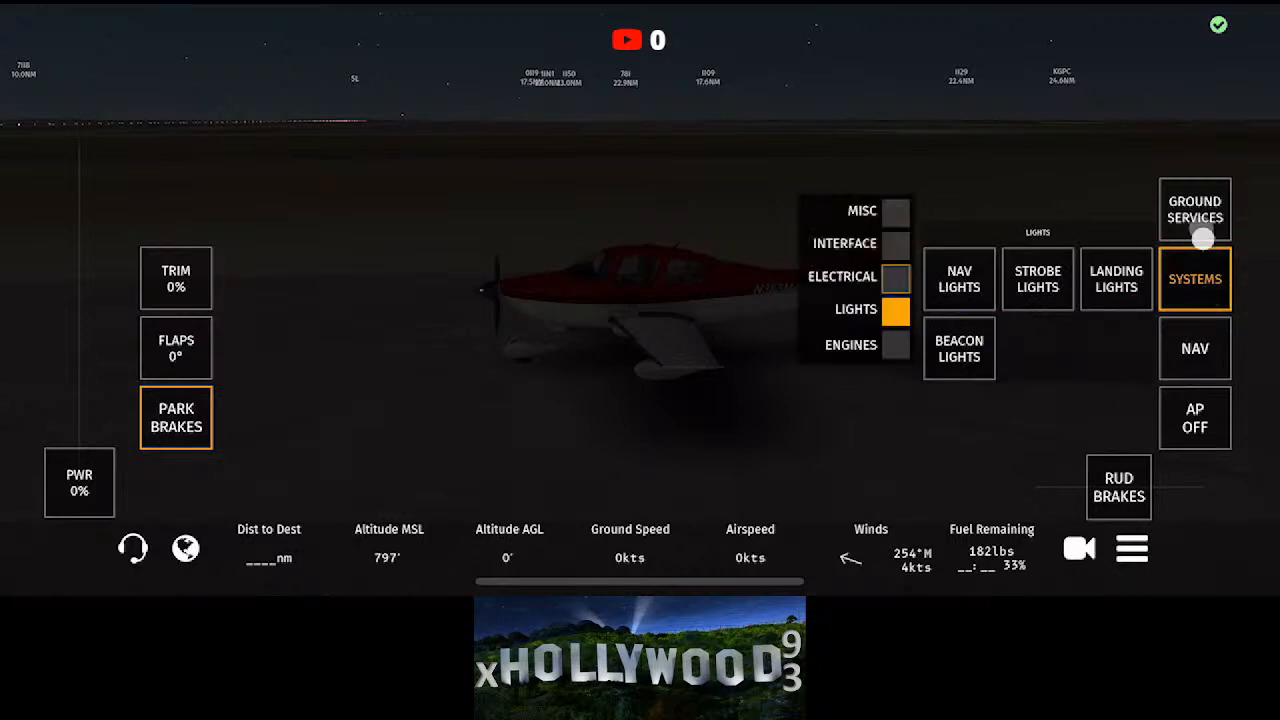
pyautogui.click(842, 276)
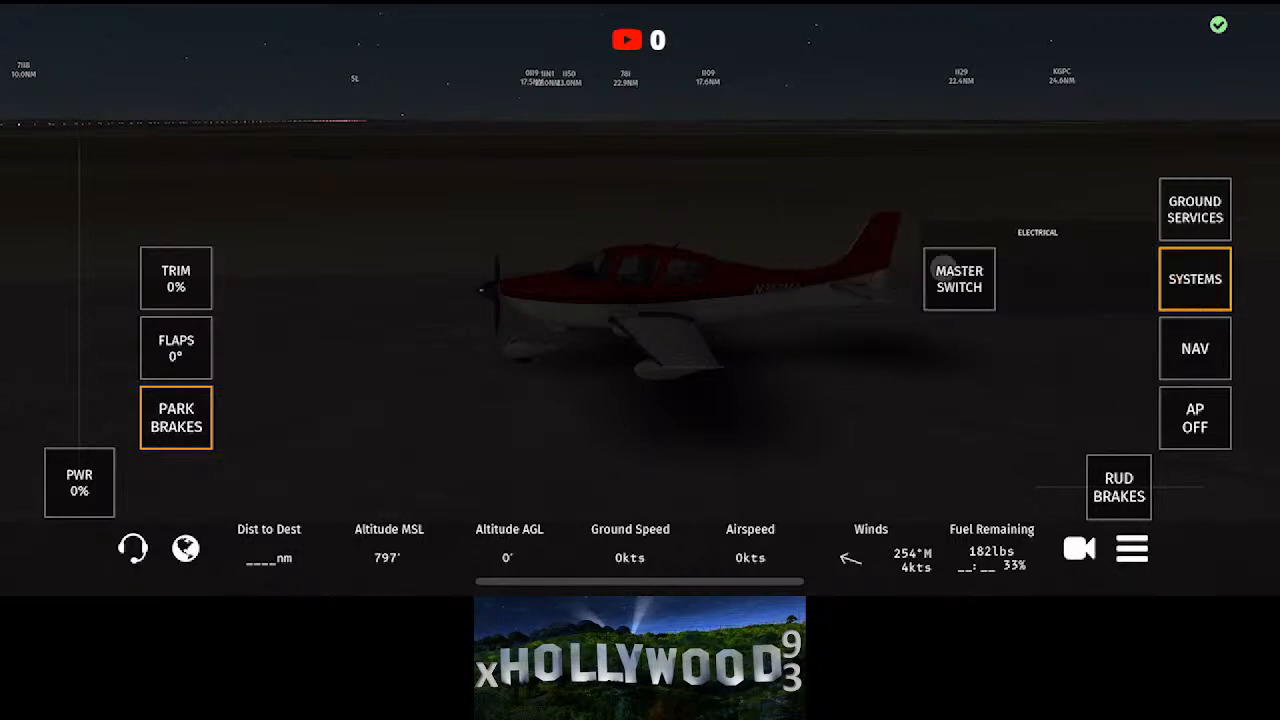
pyautogui.click(958, 278)
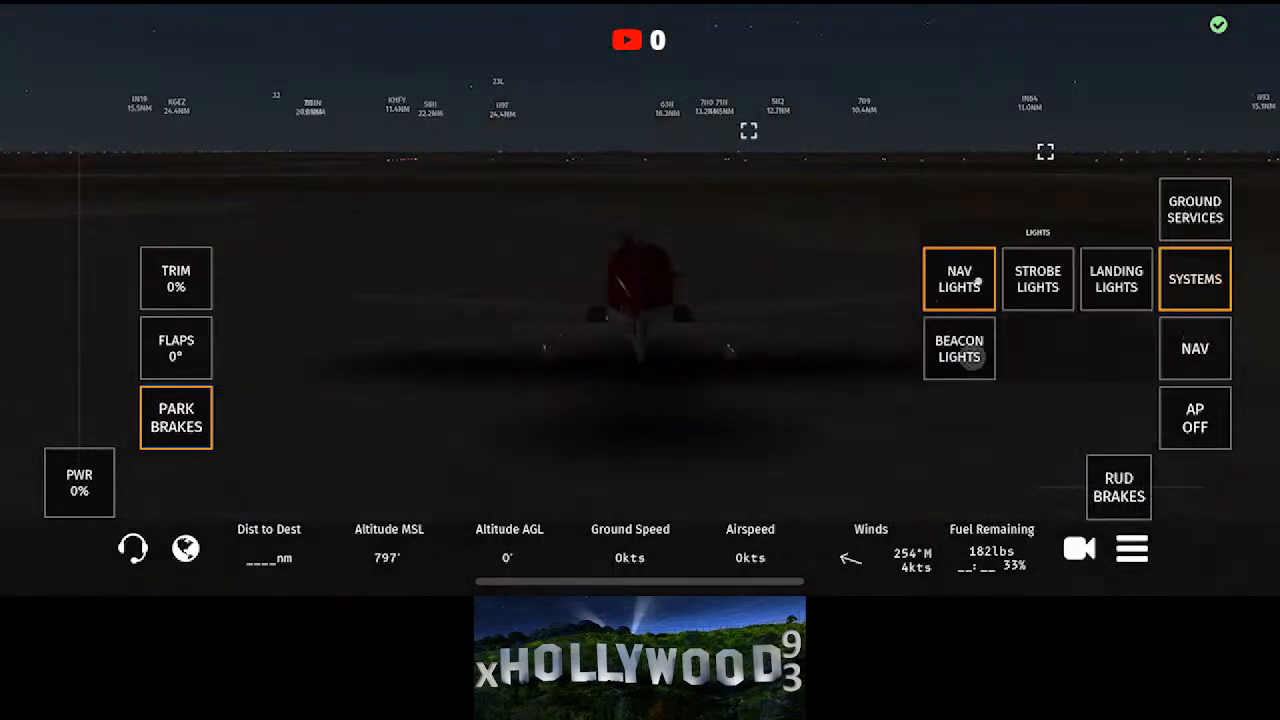
pyautogui.click(958, 348)
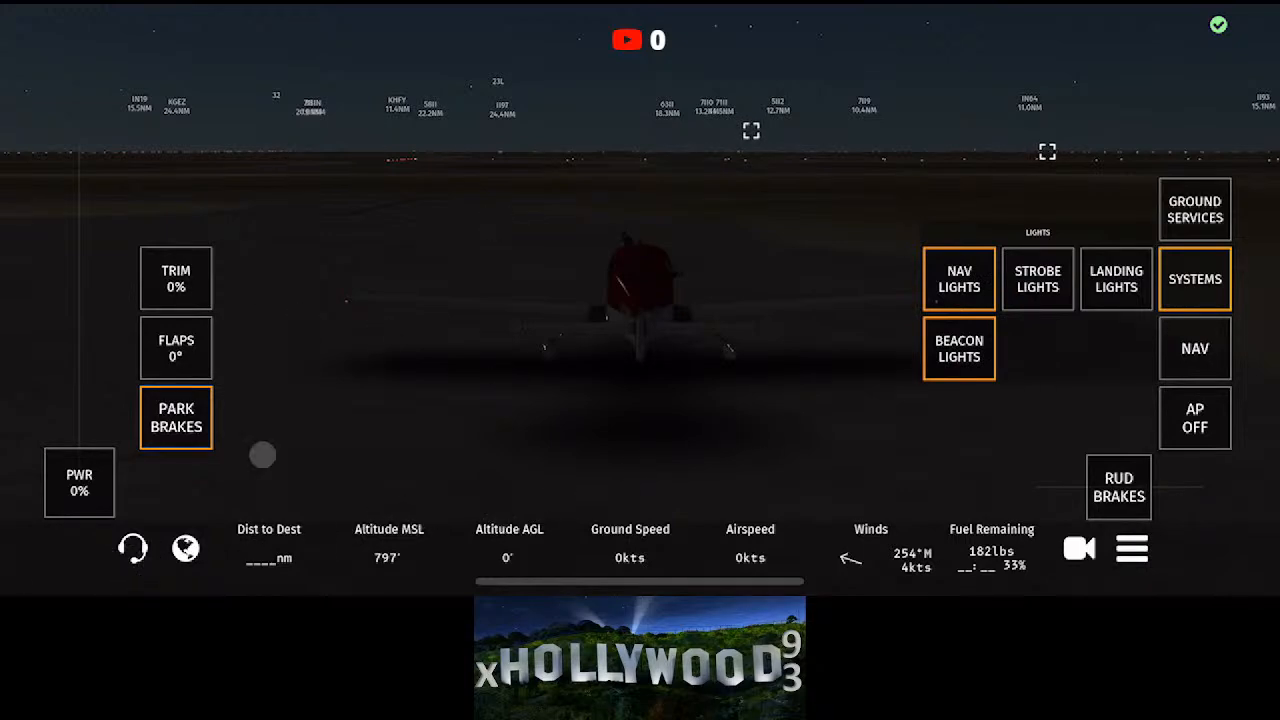
pyautogui.click(184, 548)
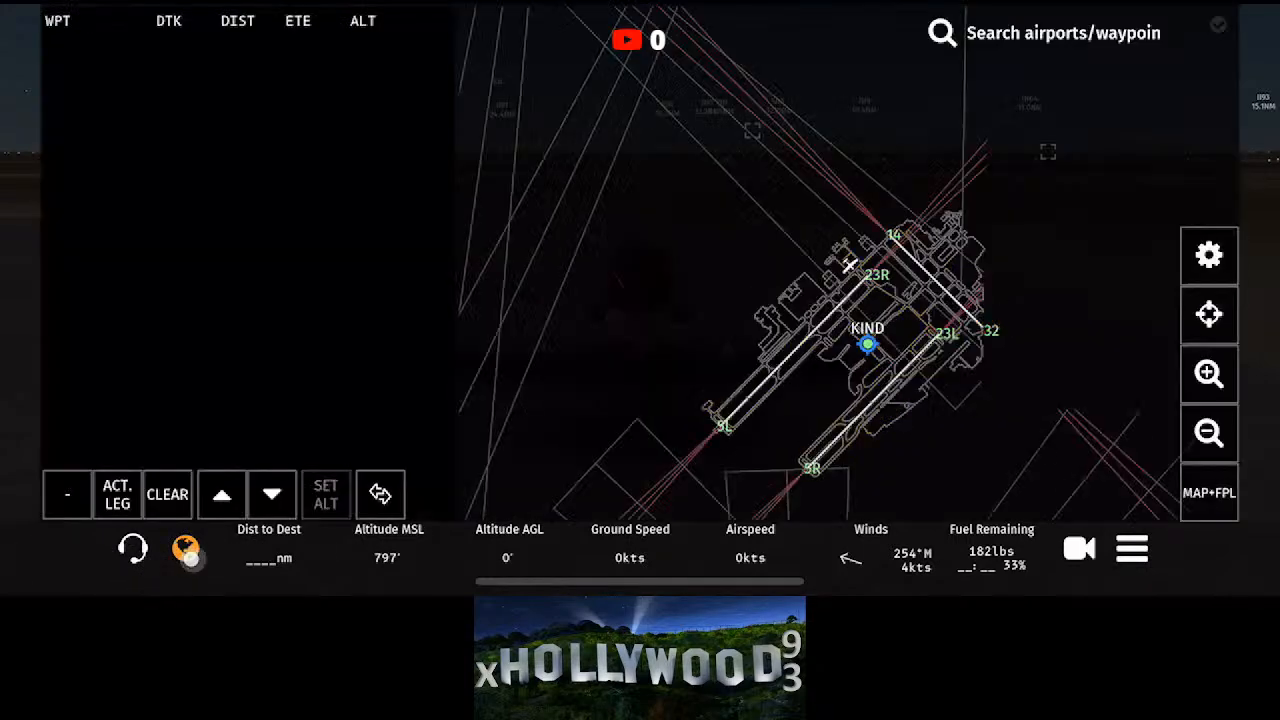
# Step: Show fixes on the map and add nearby fix TEYOP to the KIND flight plan
pyautogui.click(1208, 432)
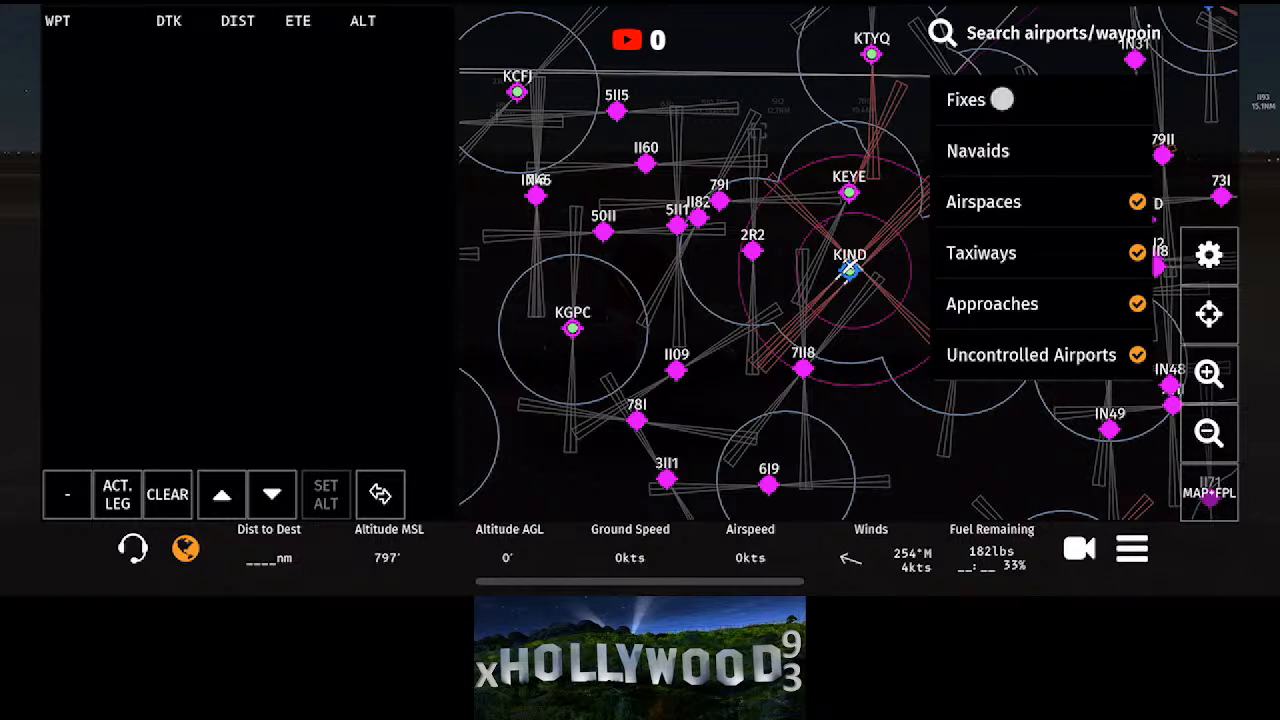
pyautogui.click(996, 100)
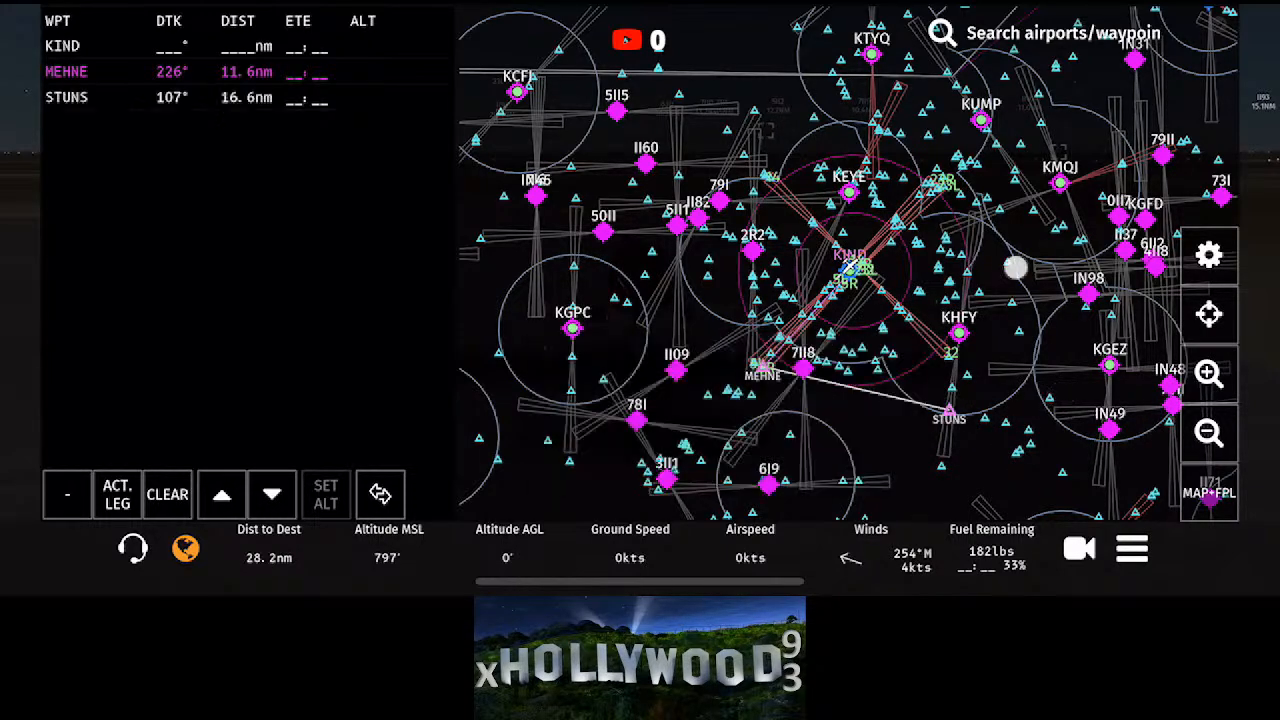
pyautogui.click(1016, 270)
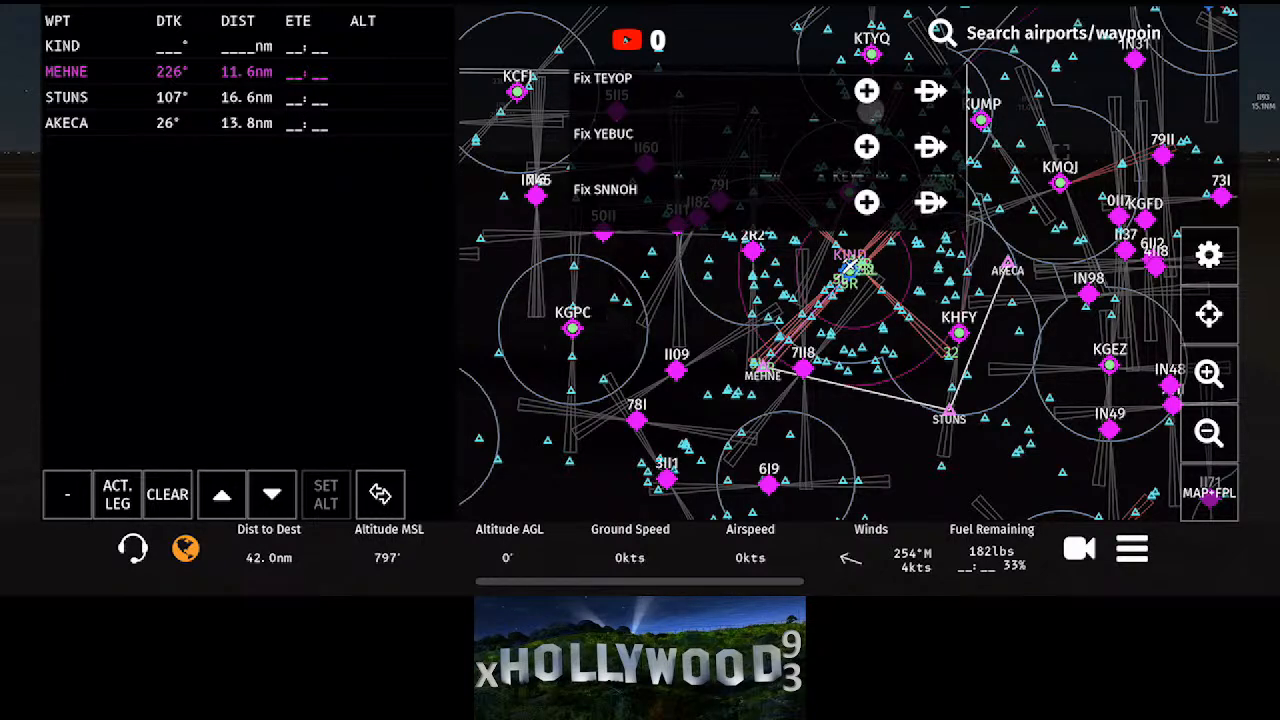
pyautogui.click(602, 78)
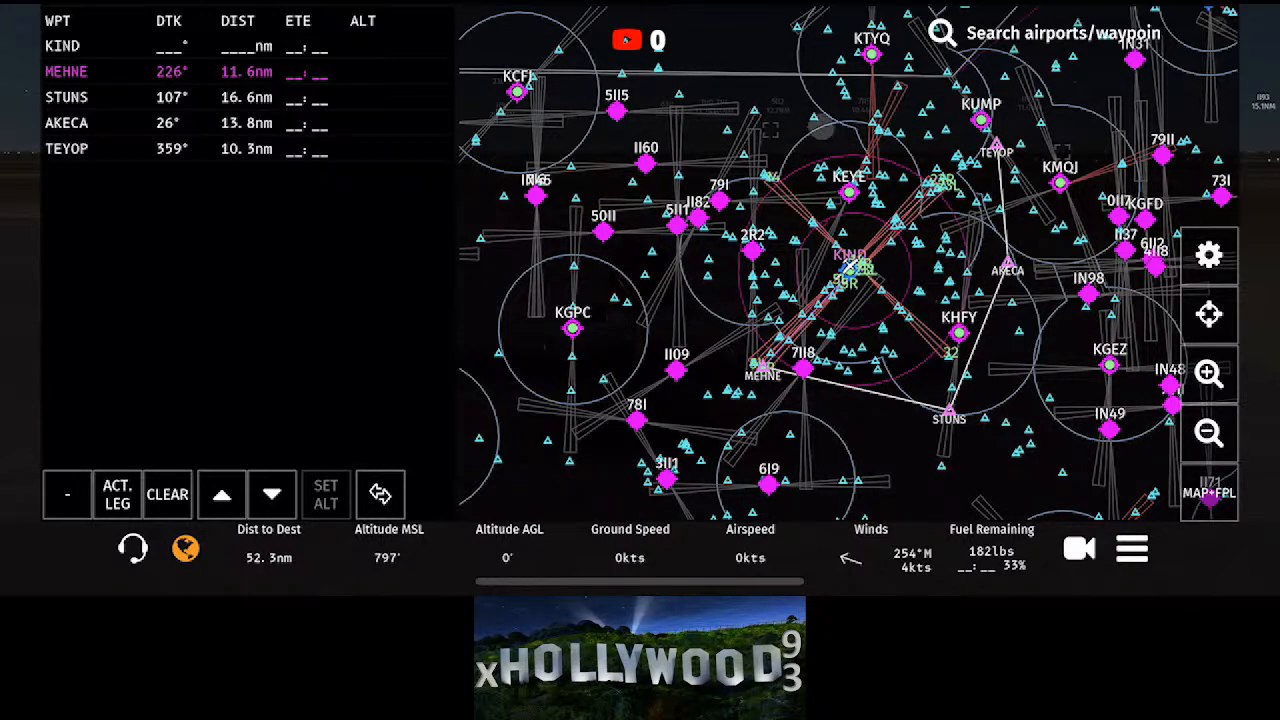
pyautogui.click(812, 124)
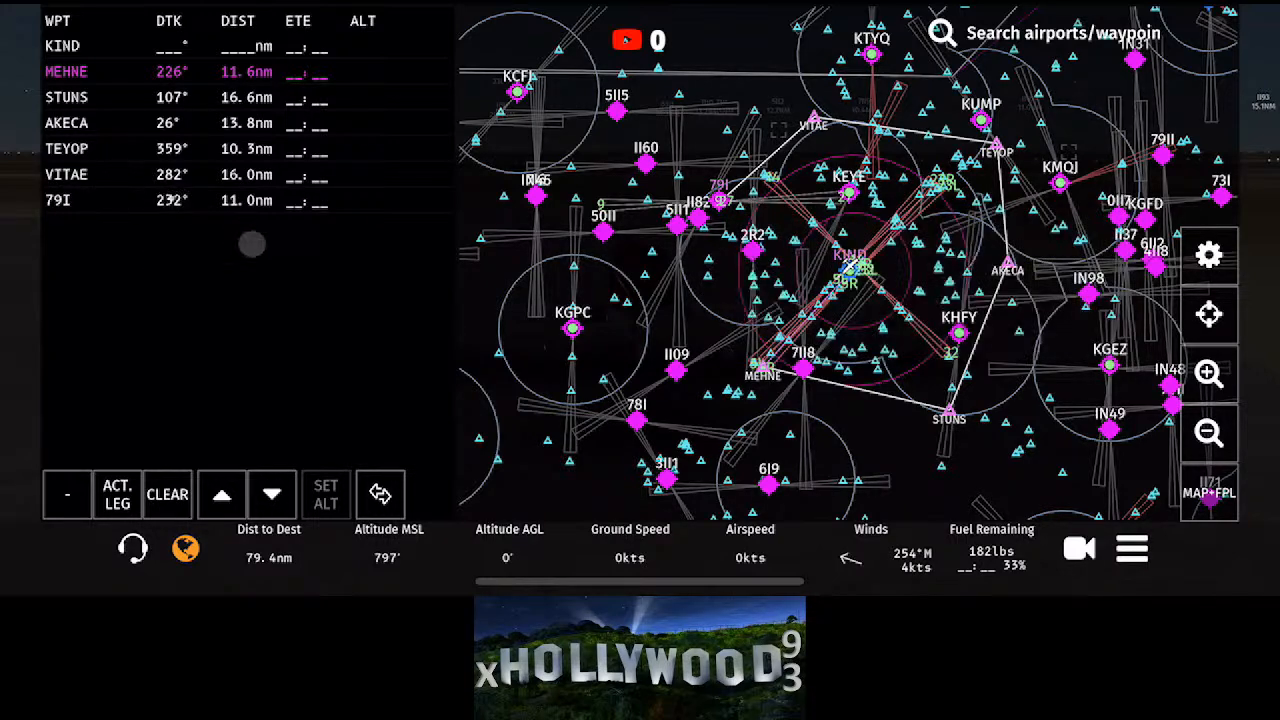
pyautogui.click(68, 494)
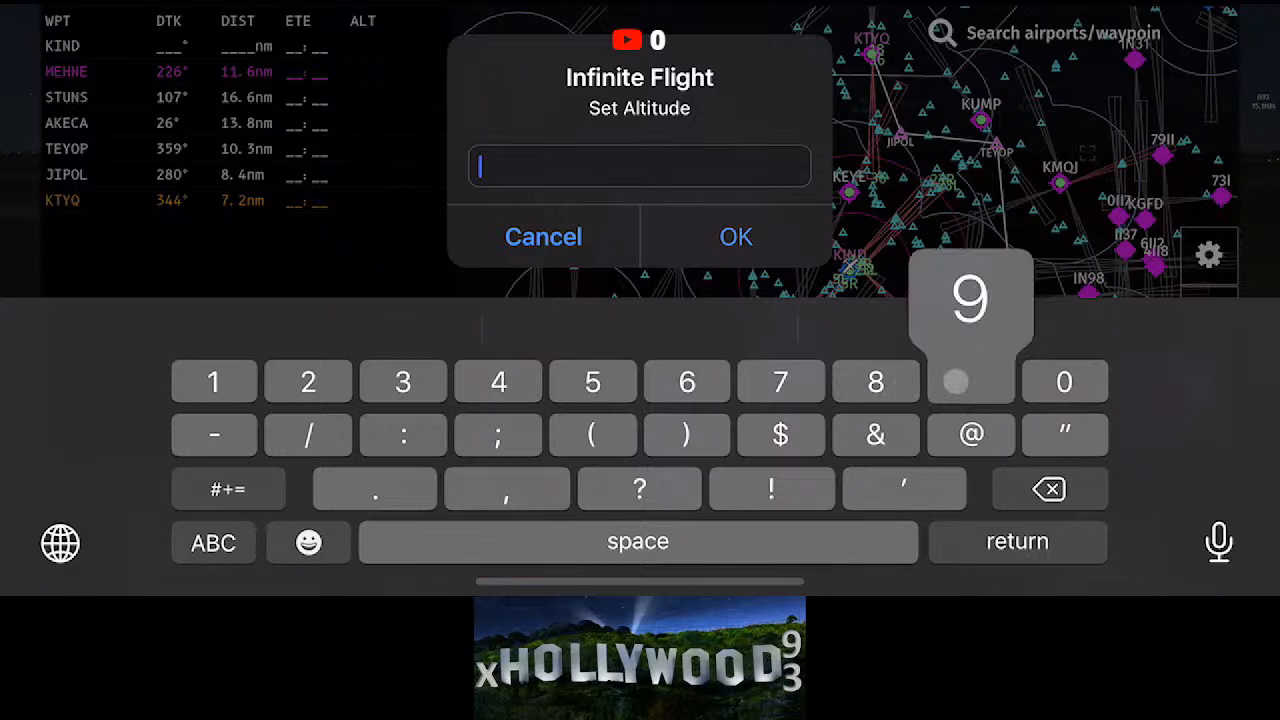
# Step: Enter the cruise altitude for the flight plan ending at KTYQ on the keypad
pyautogui.click(970, 382)
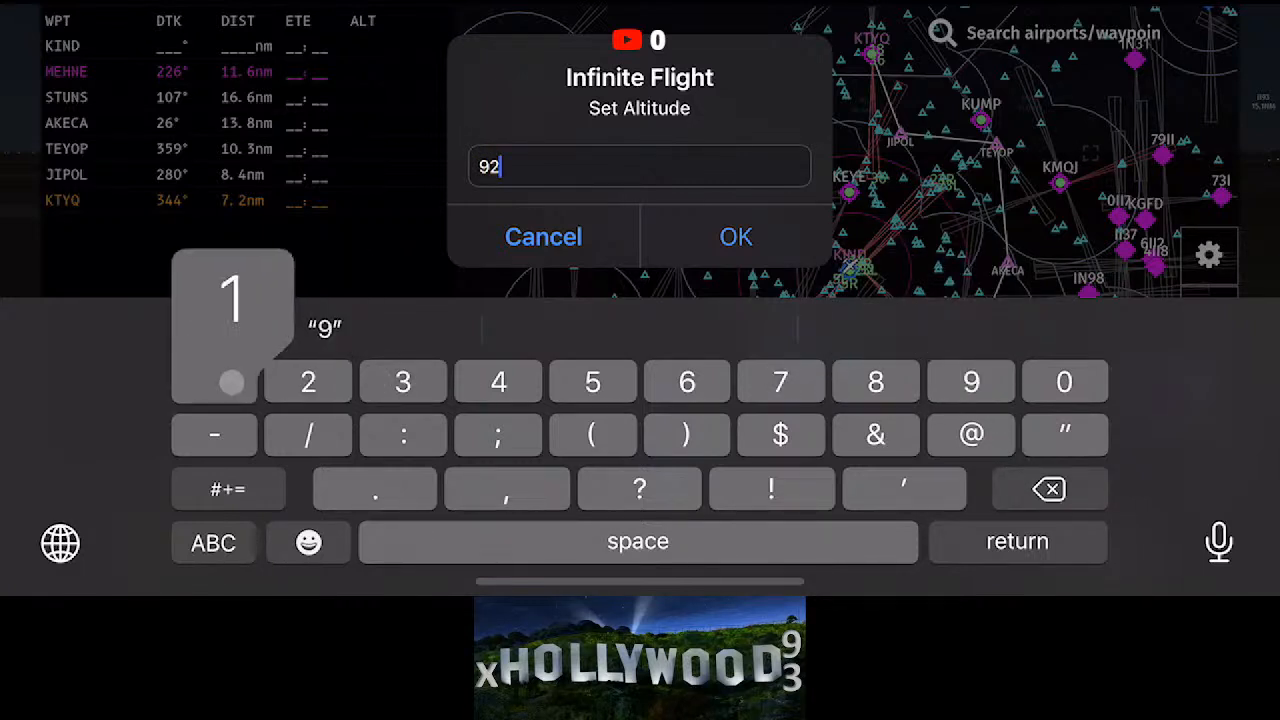
pyautogui.click(736, 236)
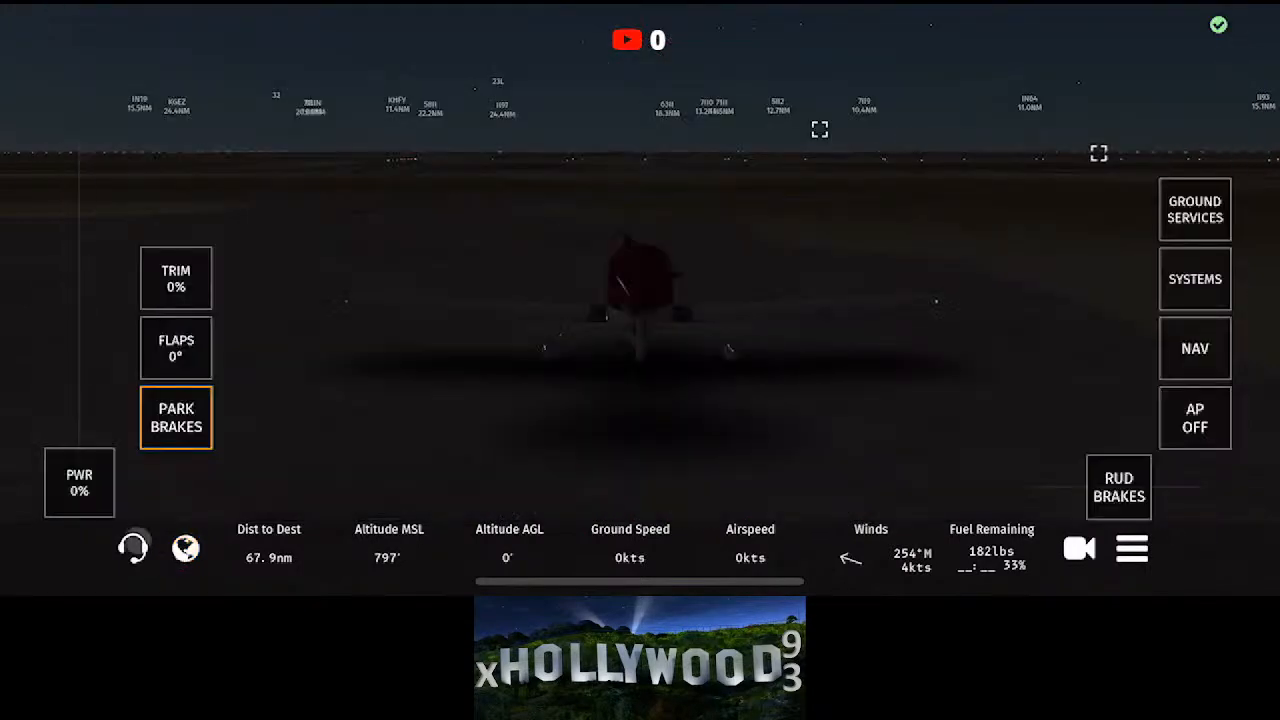
# Step: Request taxi on KIND Unicom and pick the runway to taxi to
pyautogui.click(132, 548)
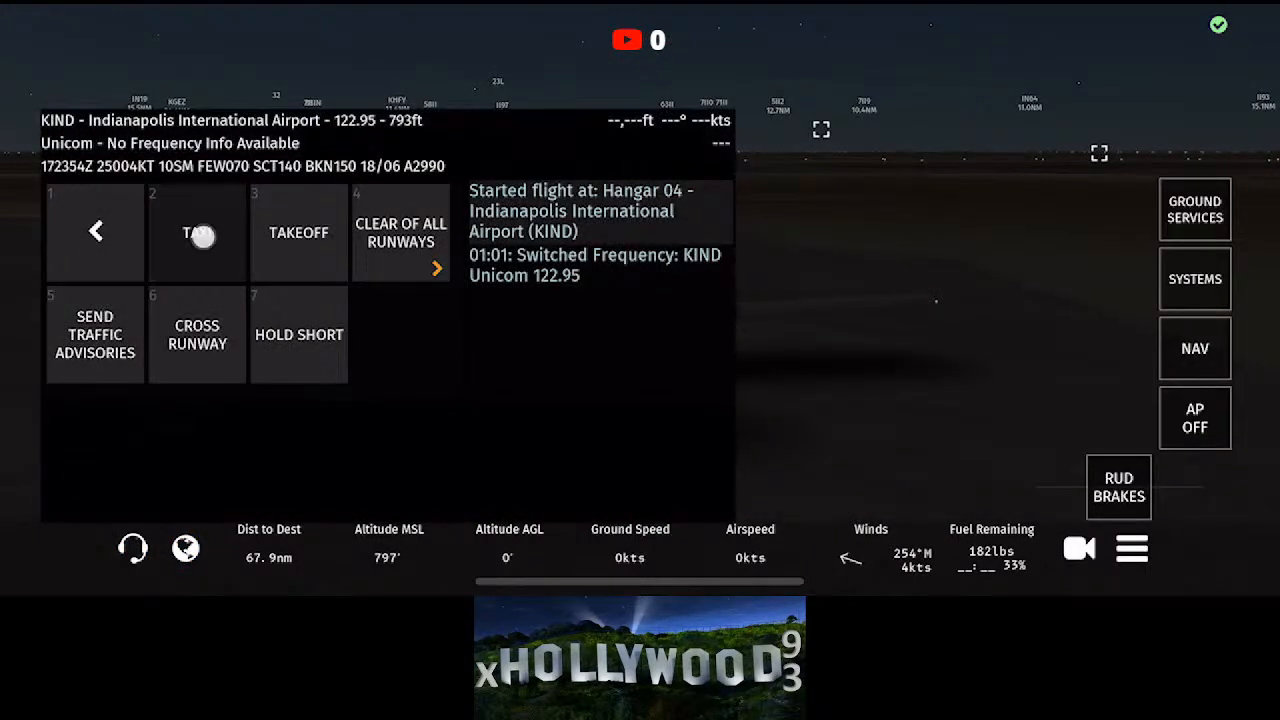
pyautogui.click(298, 232)
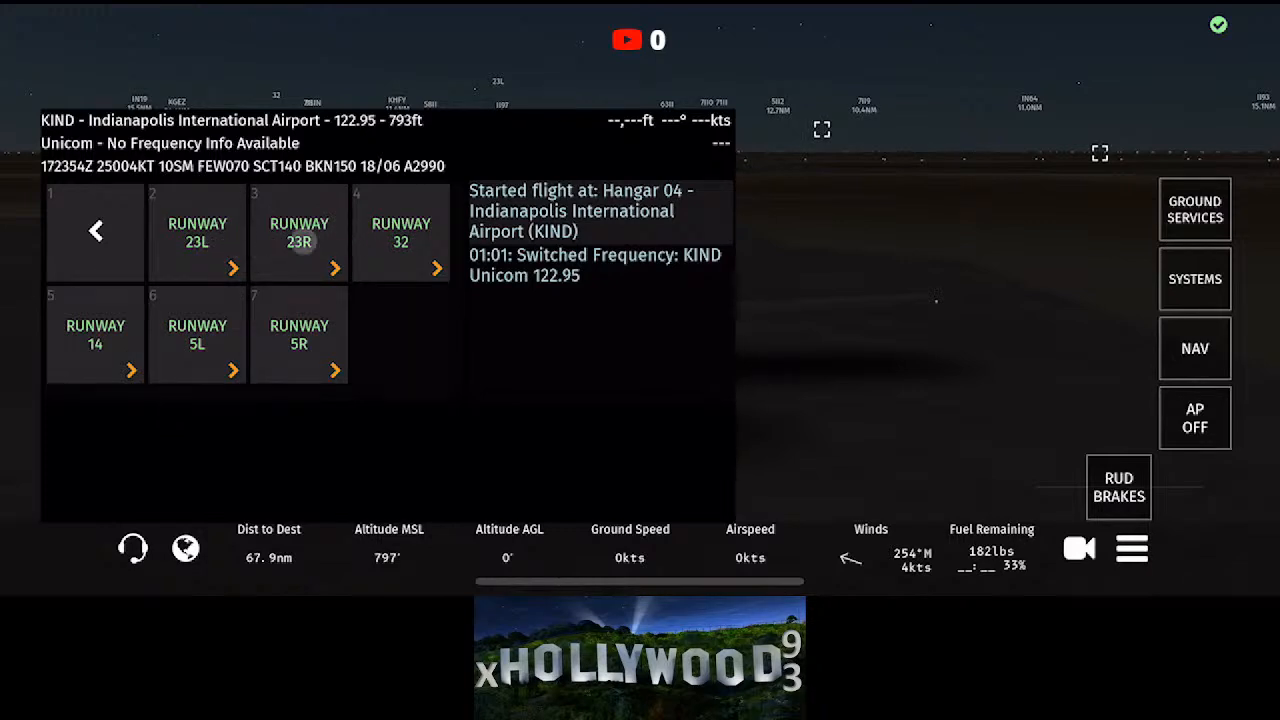
pyautogui.click(298, 232)
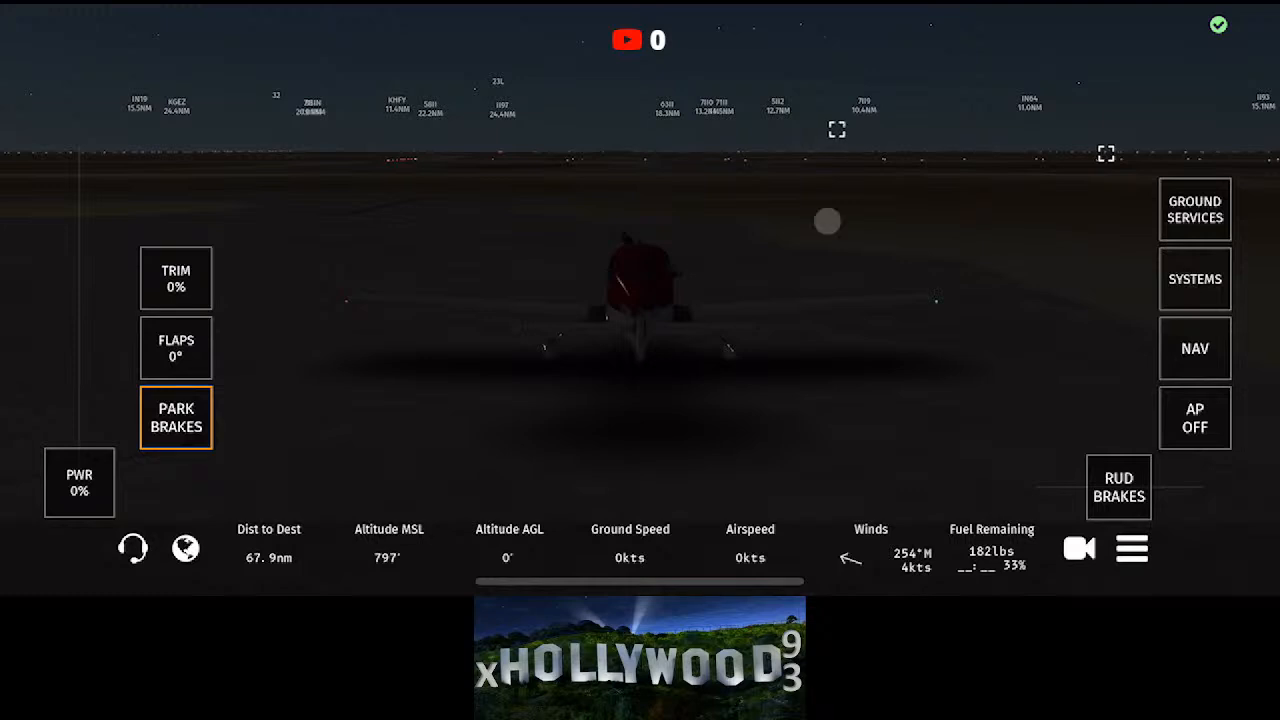
# Step: Browse the Engines and Interface system pages, reaching the SR22 weight and balance page
pyautogui.click(1194, 280)
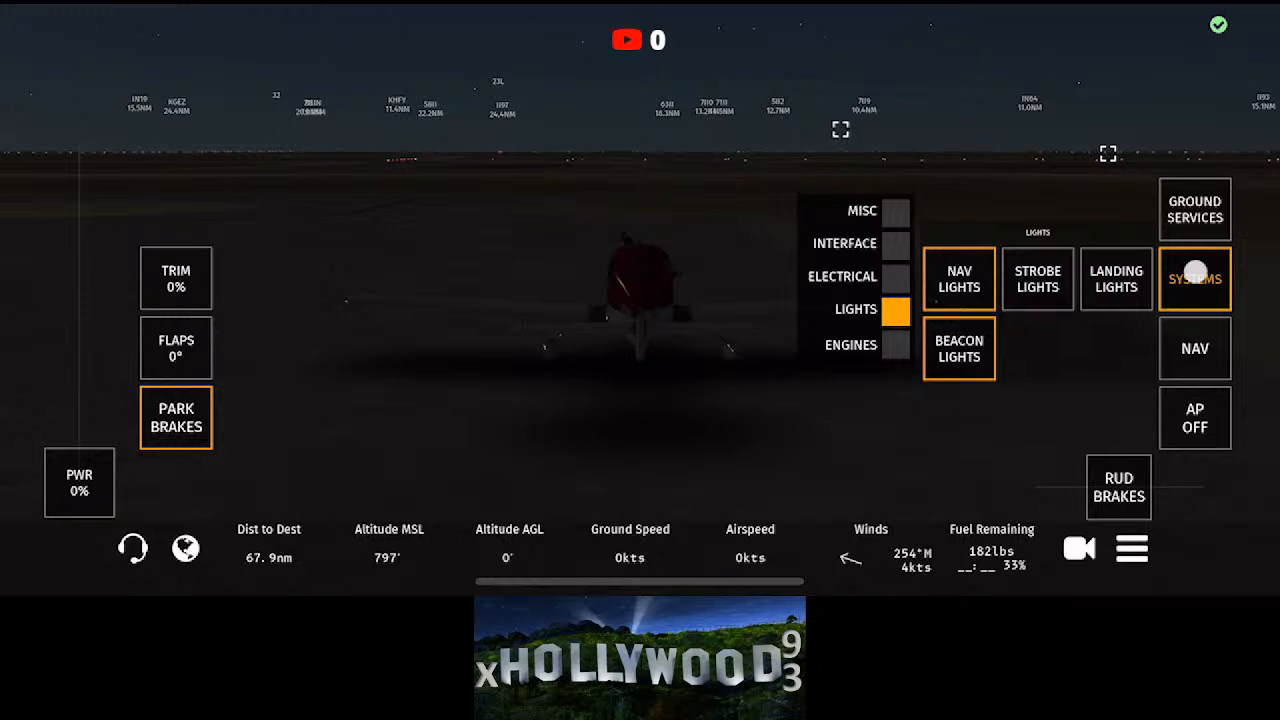
pyautogui.click(850, 344)
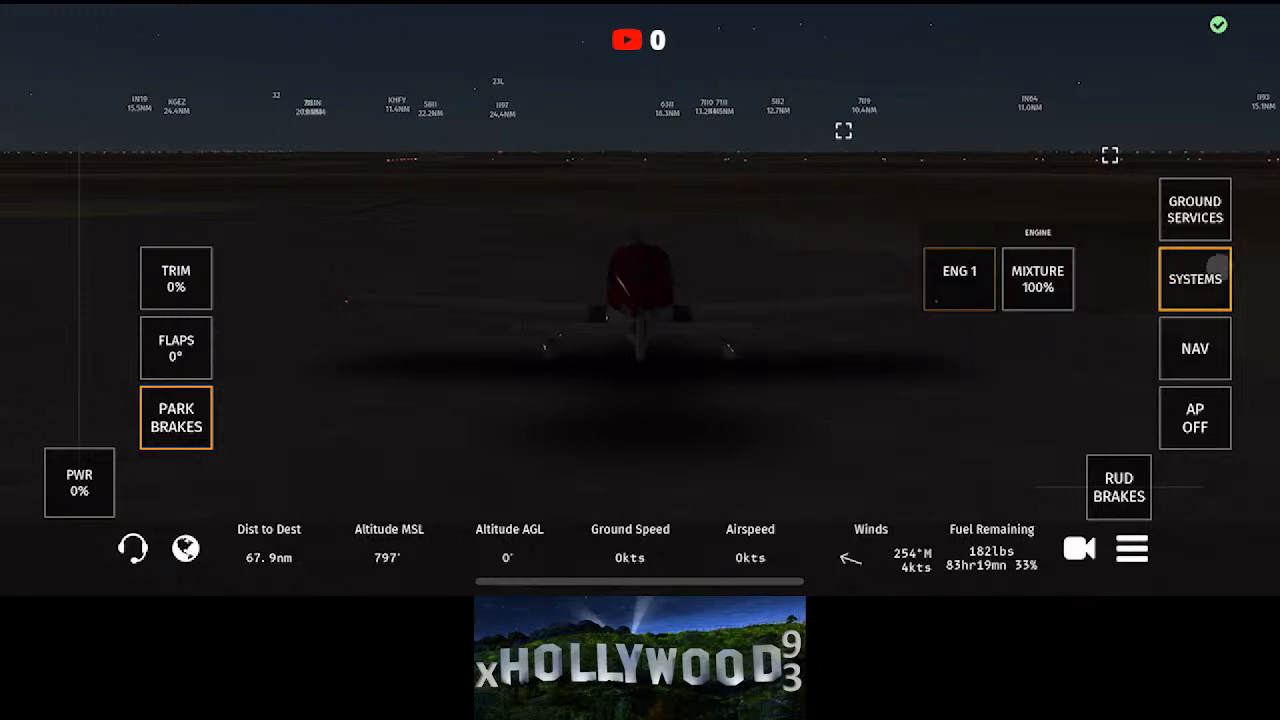
pyautogui.click(1194, 278)
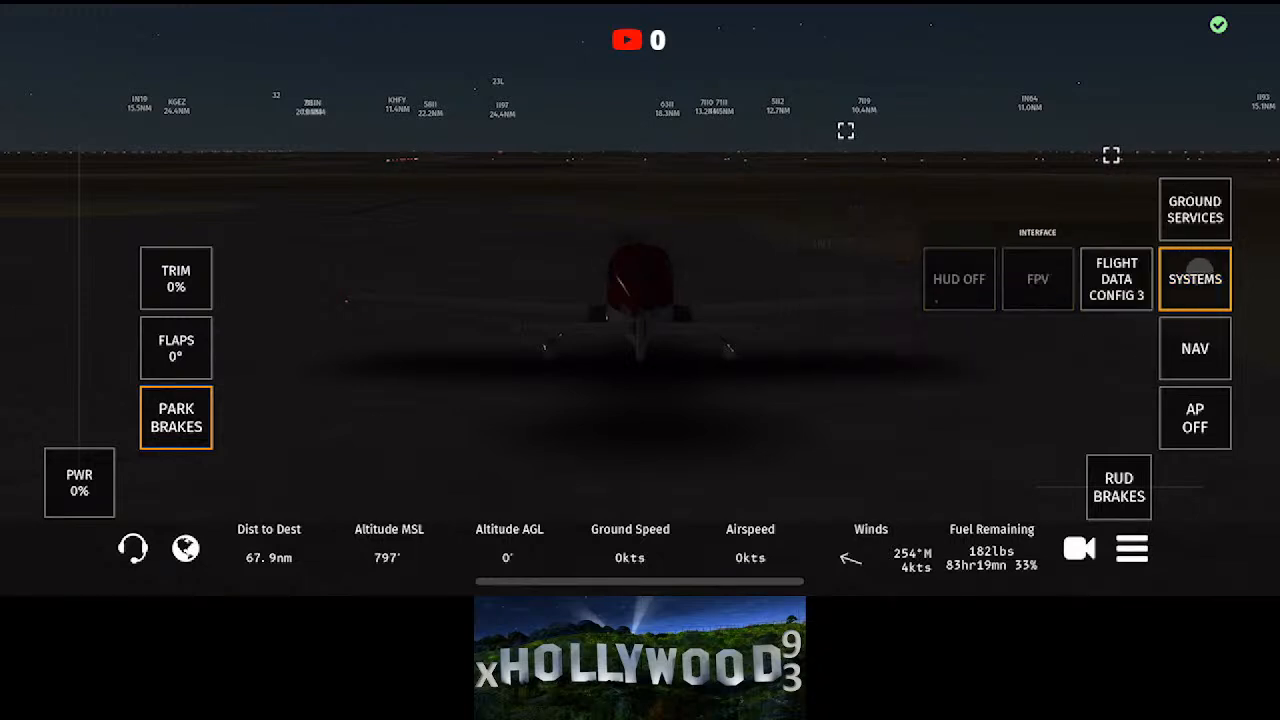
pyautogui.click(958, 278)
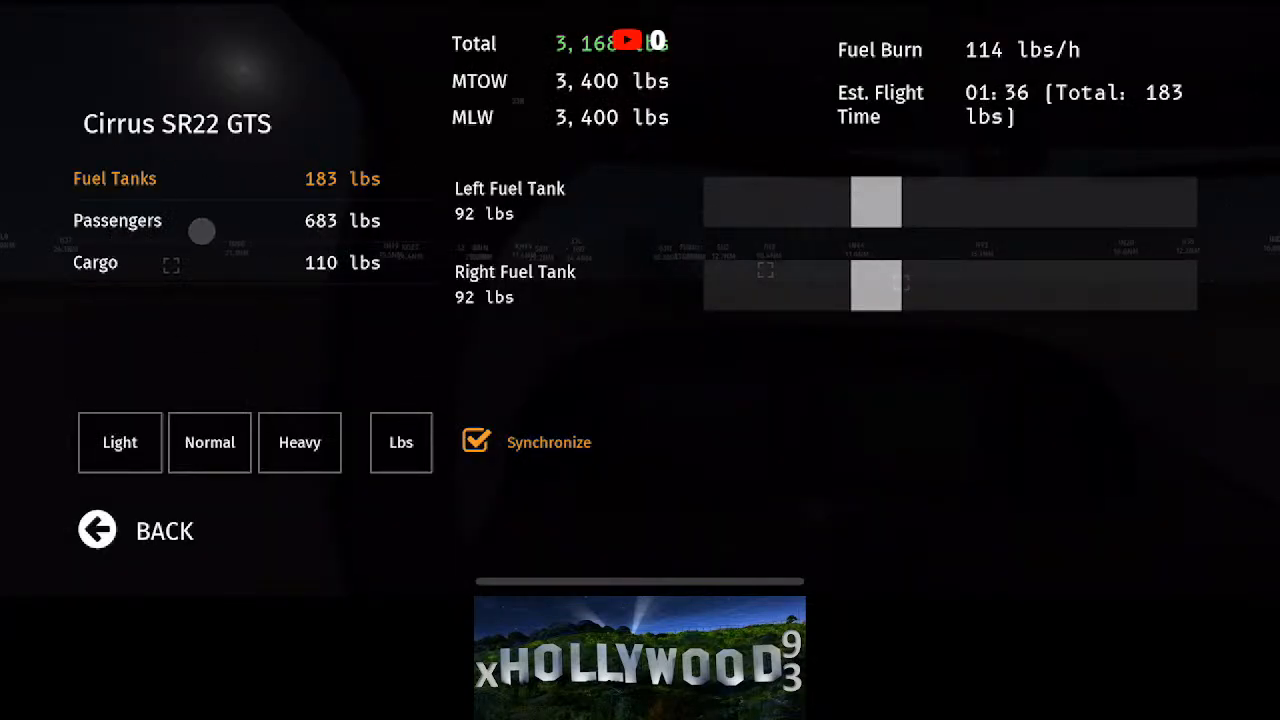
# Step: Lighten the passenger and cargo loads, adjust the fuel slider, and resume the flight
pyautogui.click(116, 220)
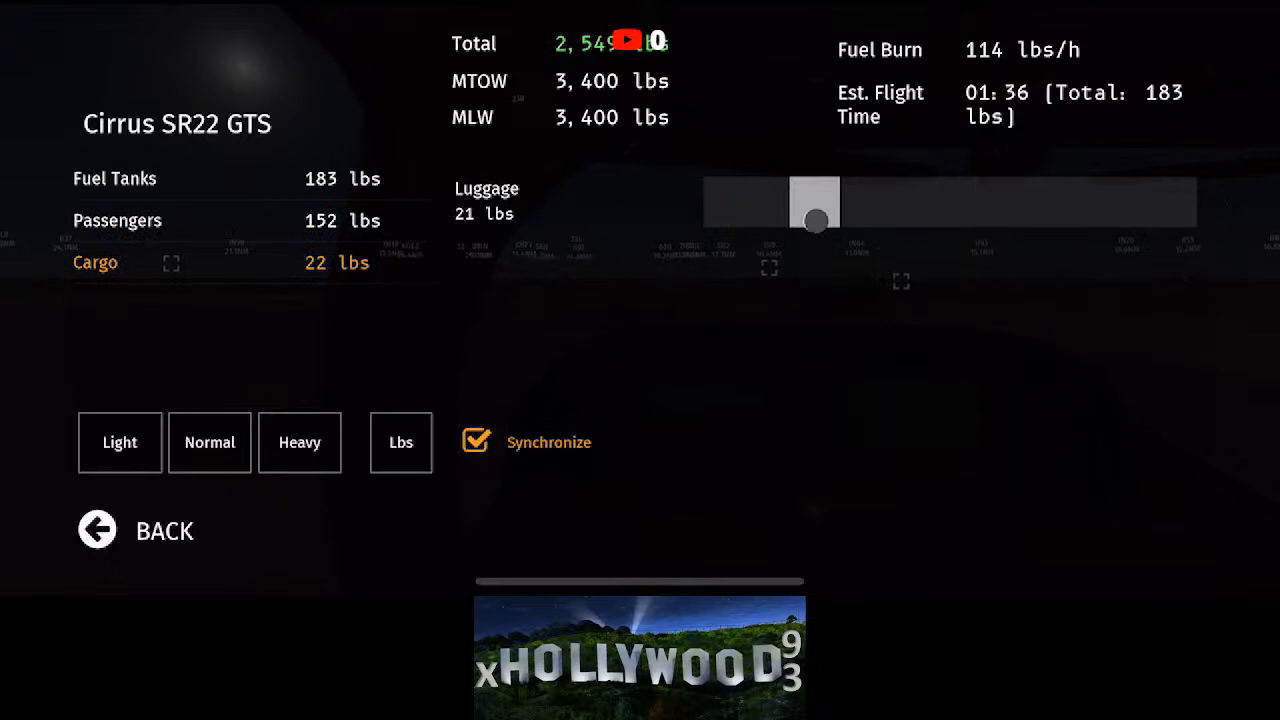
pyautogui.click(114, 178)
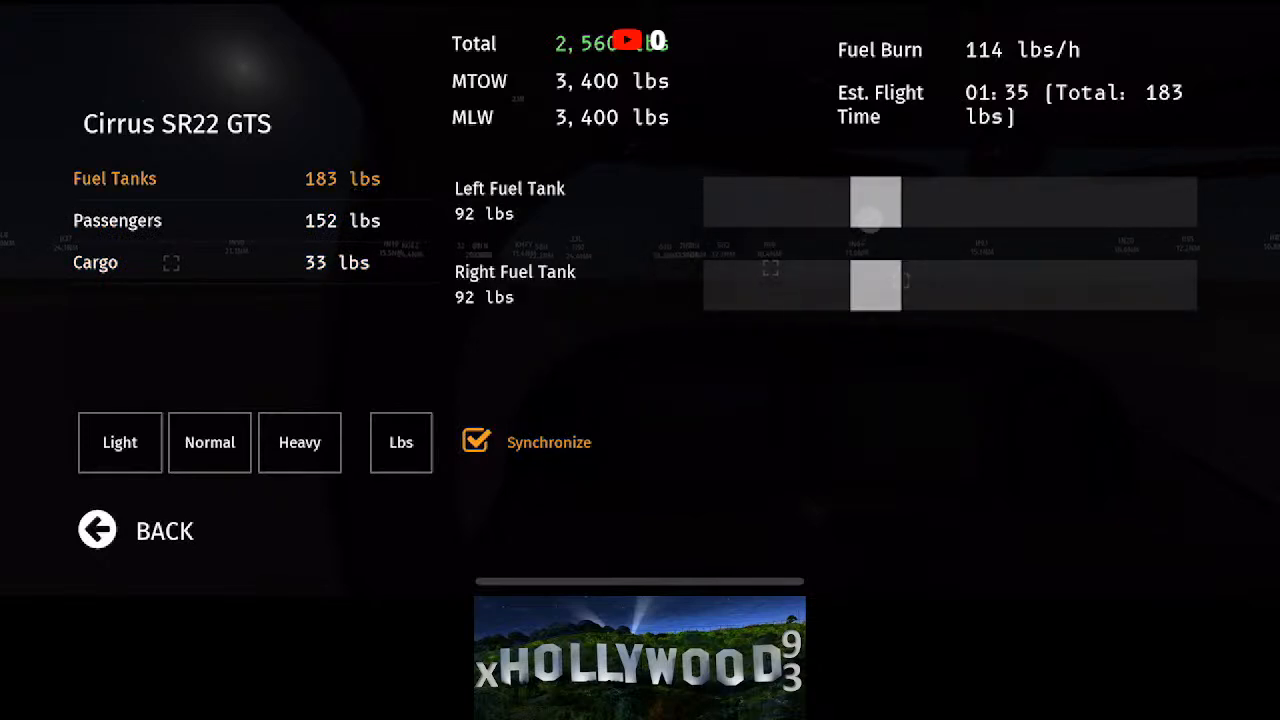
pyautogui.moveTo(876, 220); pyautogui.dragTo(844, 220)
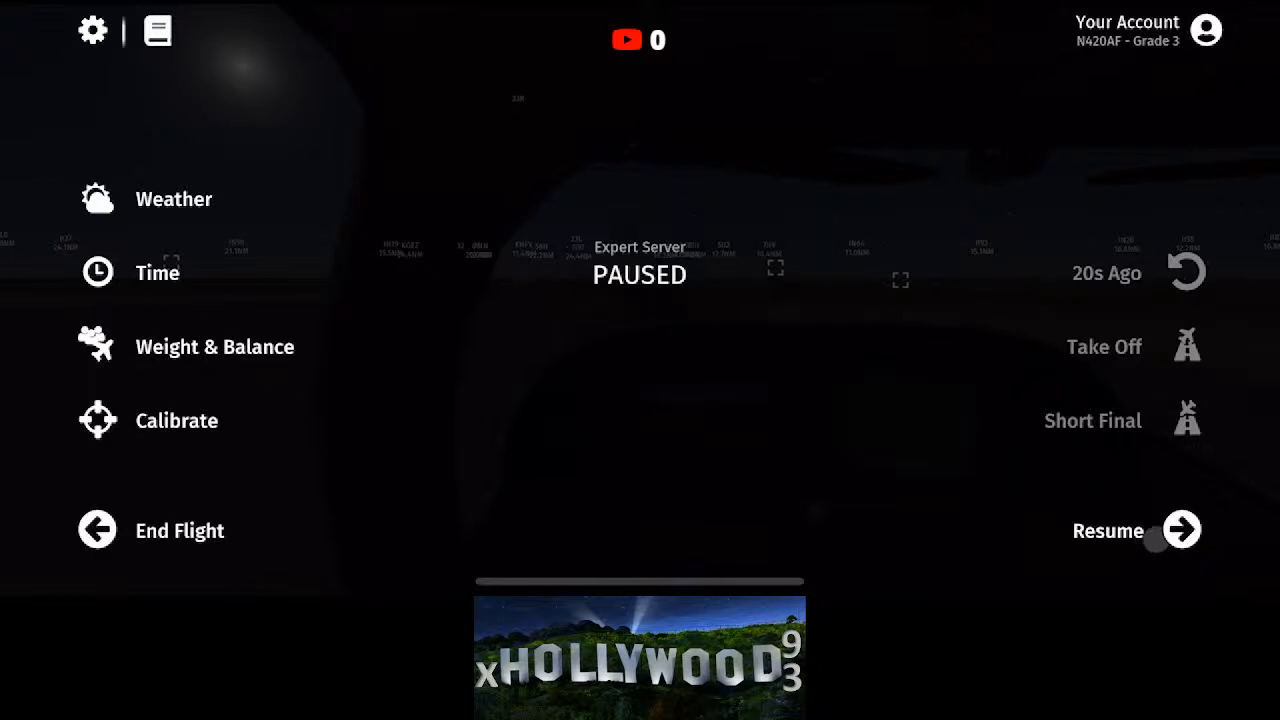
pyautogui.click(1180, 530)
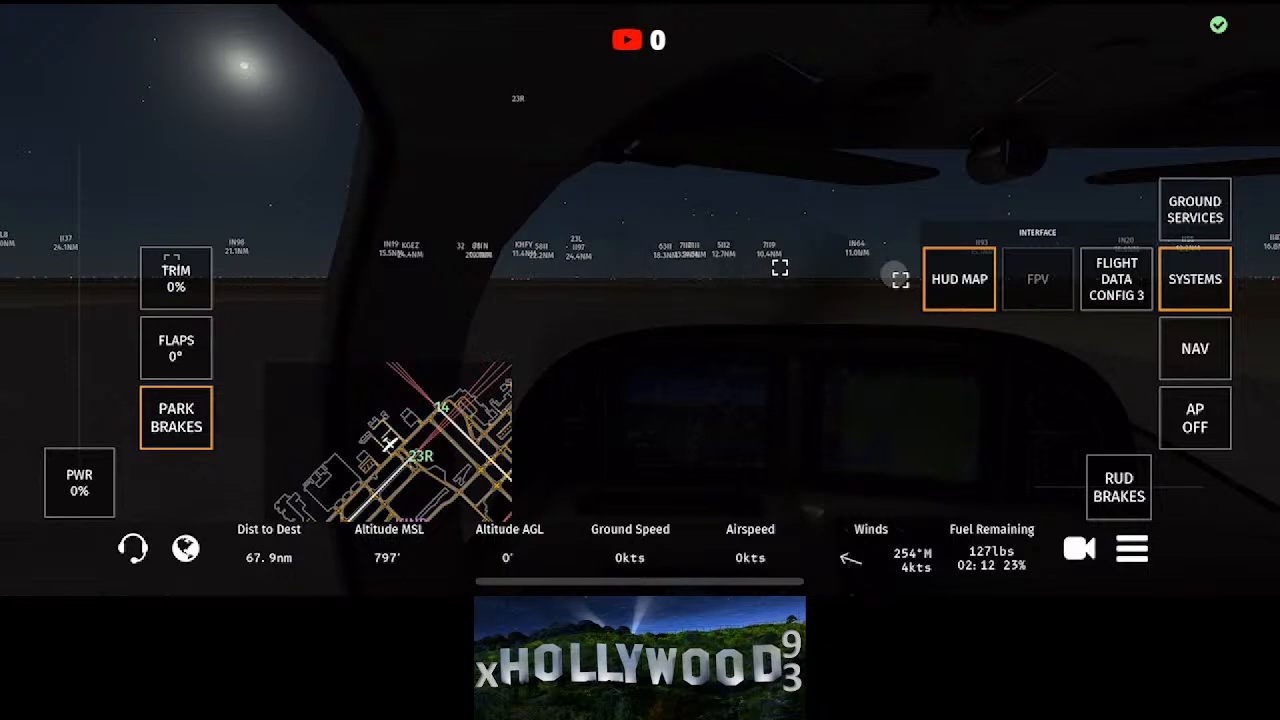
pyautogui.moveTo(1080, 436)
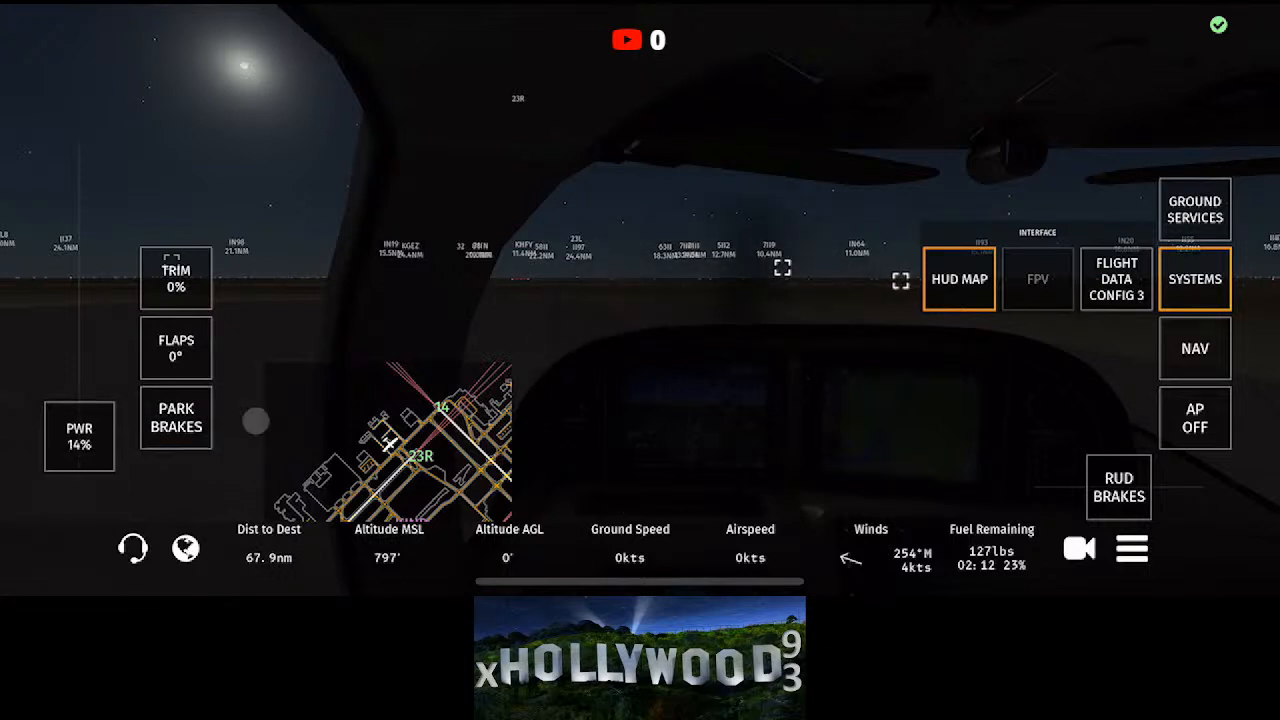
# Step: Extend flaps to 10°, roll briefly, then set the parking brake to hold the aircraft
pyautogui.click(176, 348)
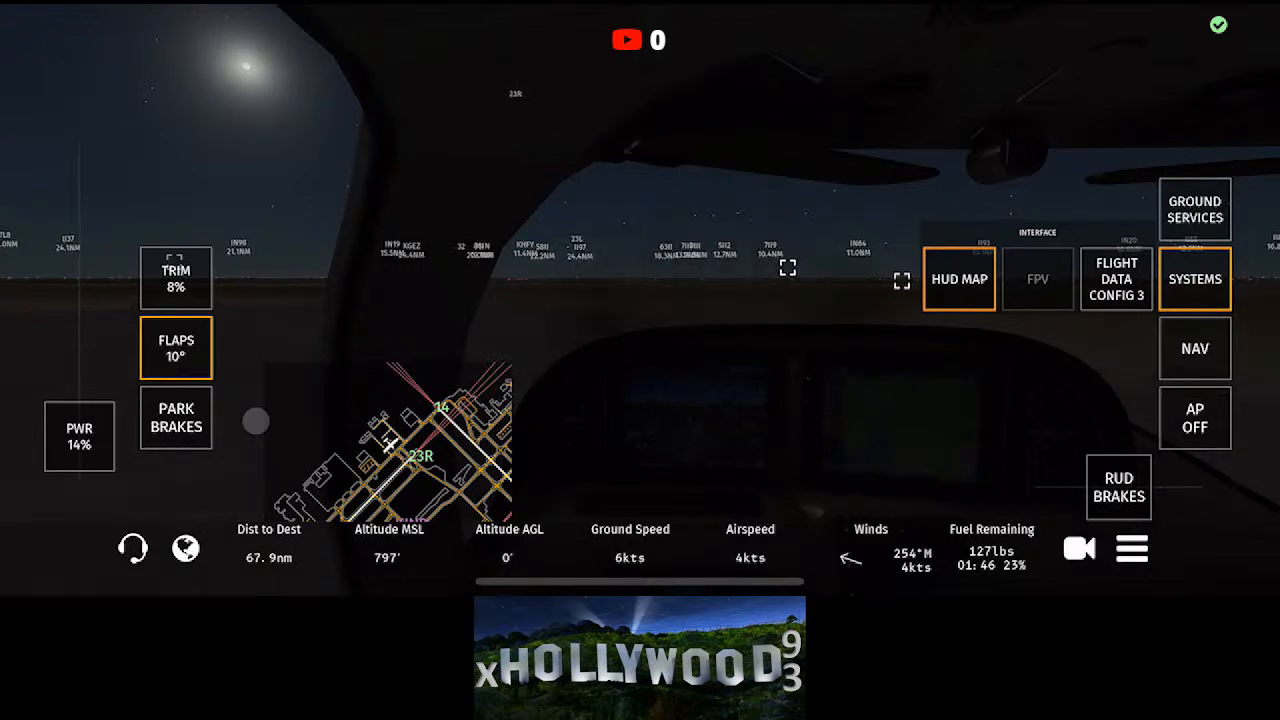
pyautogui.click(80, 436)
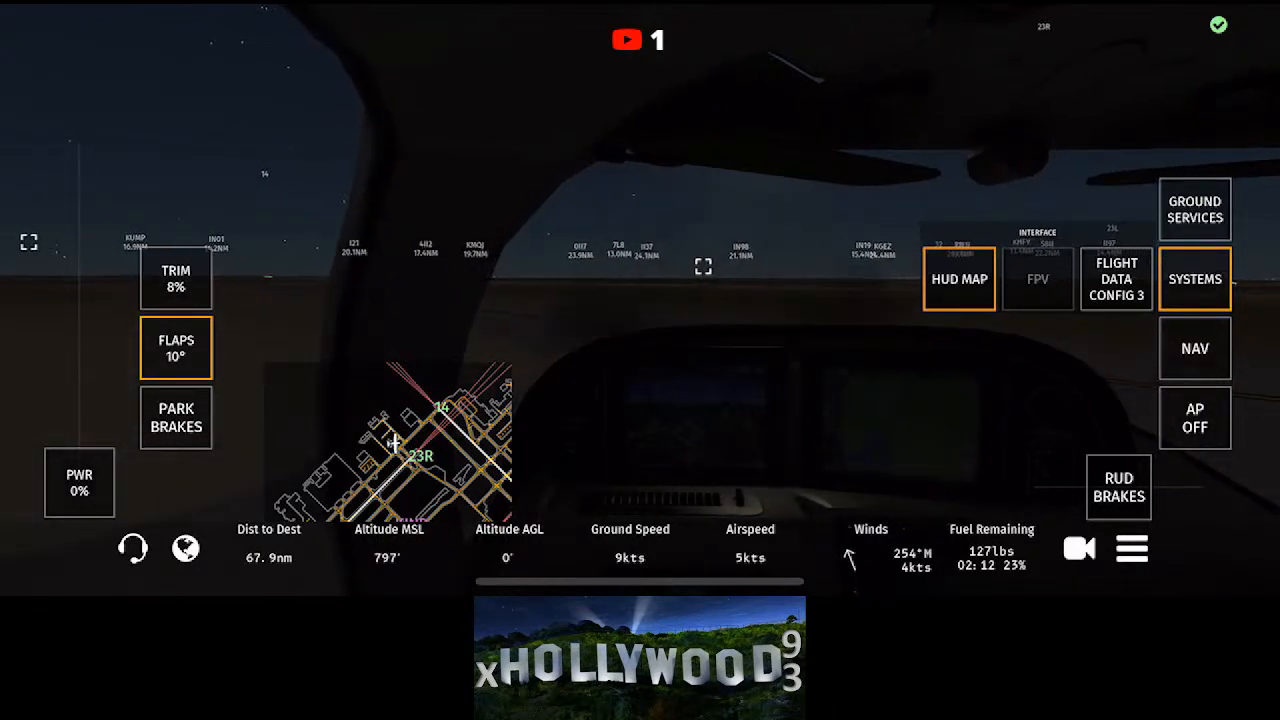
pyautogui.click(958, 280)
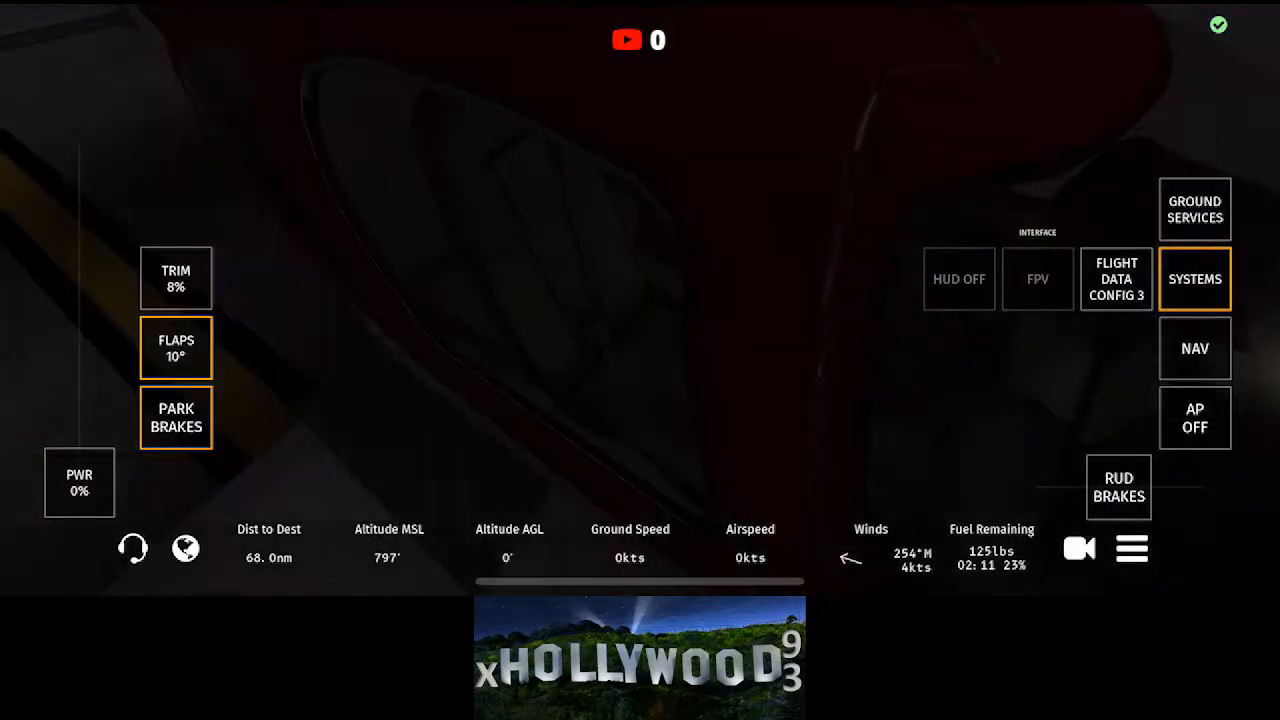
# Step: Cycle through the instrument-overlay view and back to the plain cockpit interior
pyautogui.click(958, 280)
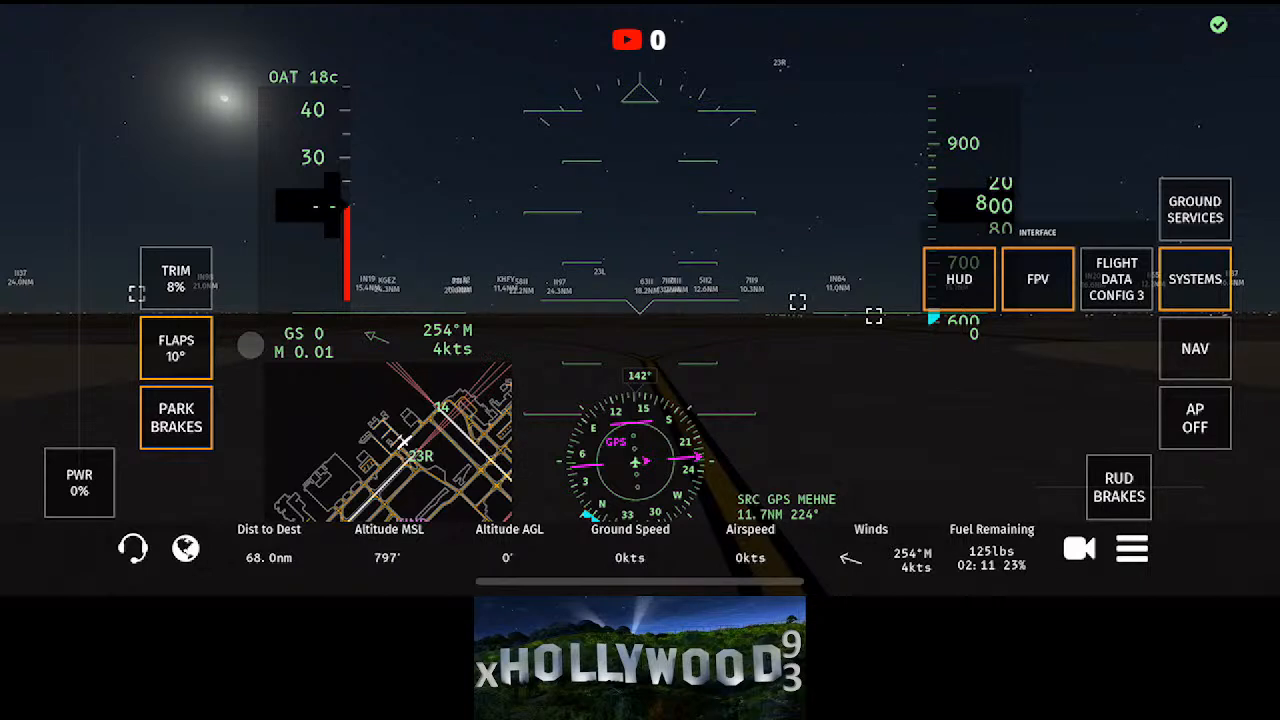
pyautogui.click(956, 278)
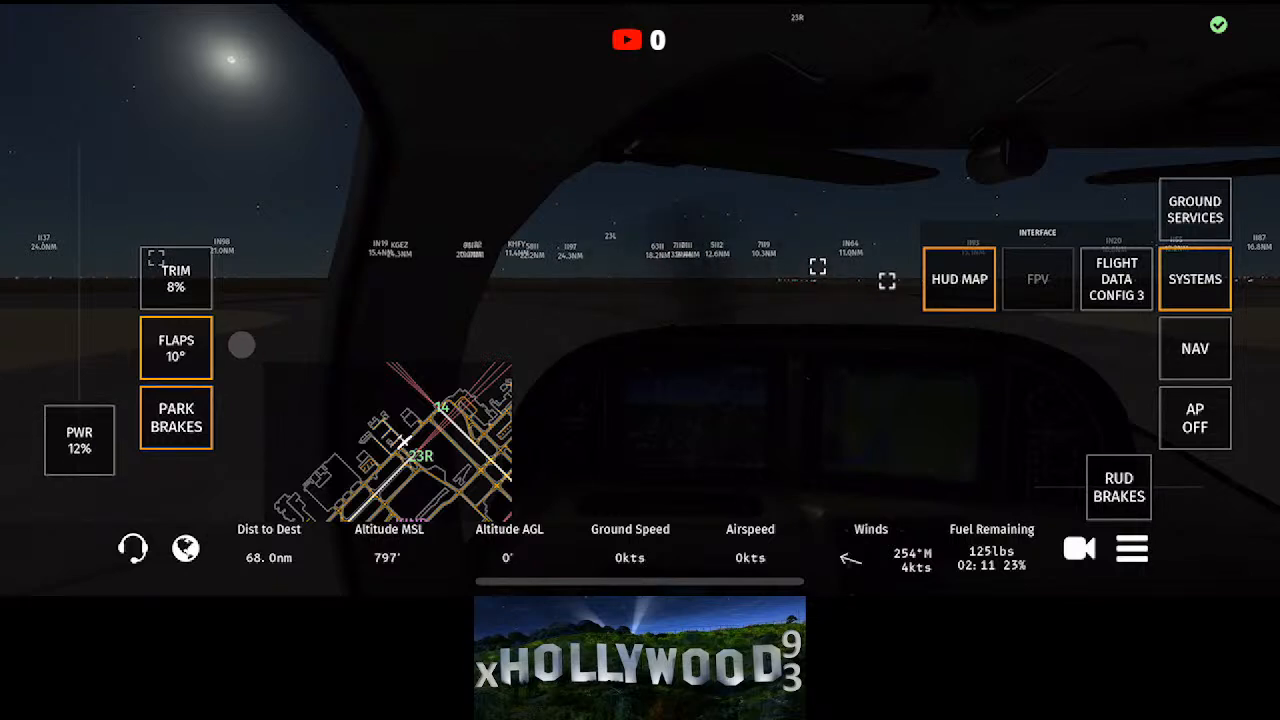
# Step: Broadcast a Unicom call: taking off Runway 23R, departing straight out
pyautogui.click(132, 548)
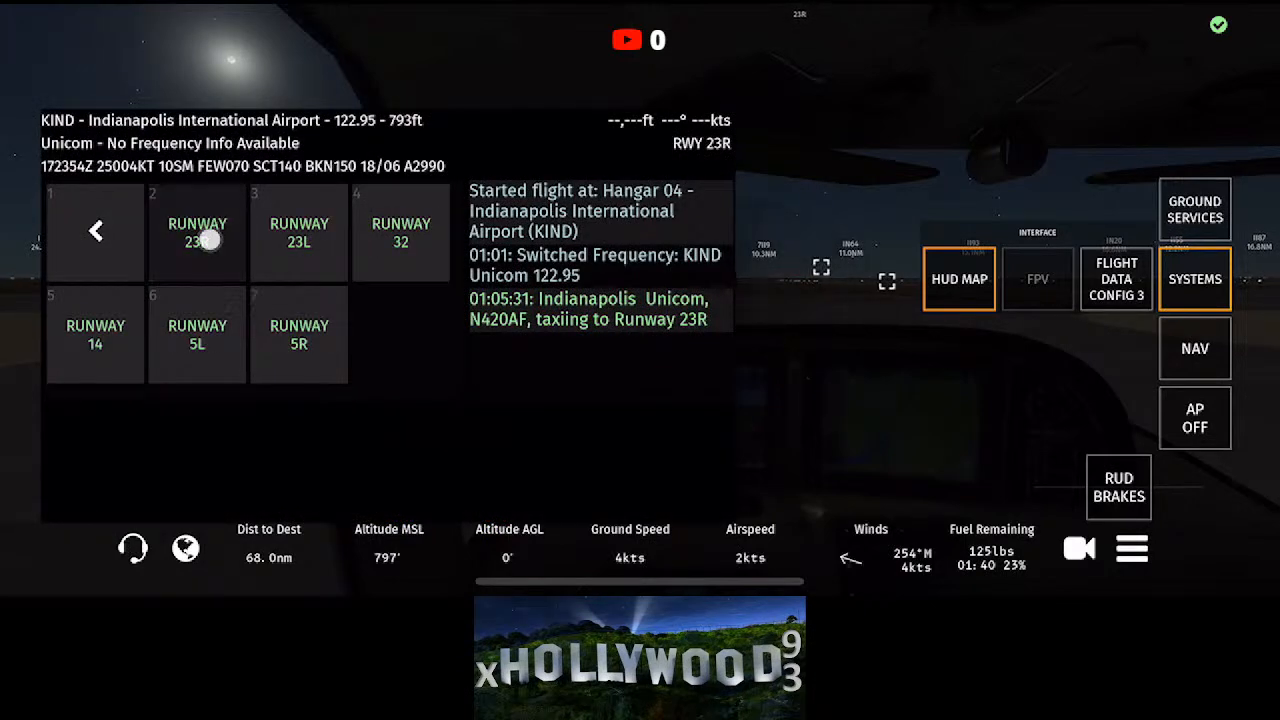
pyautogui.click(196, 232)
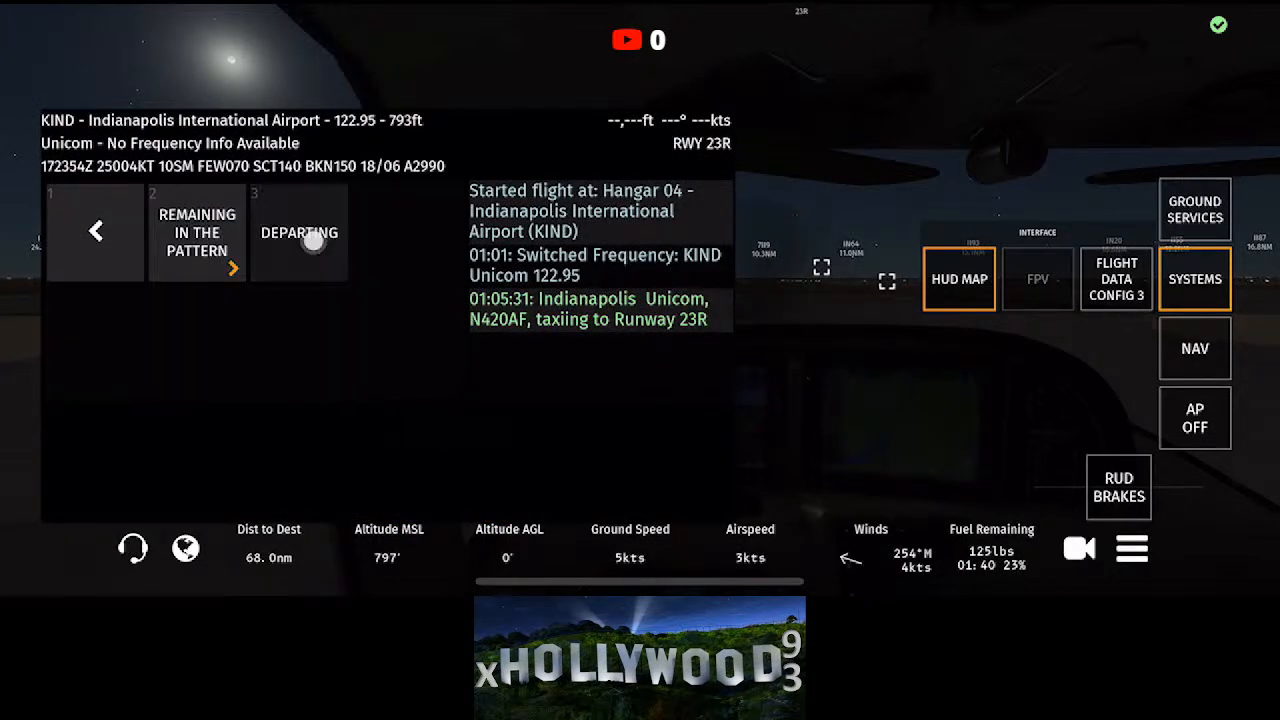
pyautogui.click(300, 232)
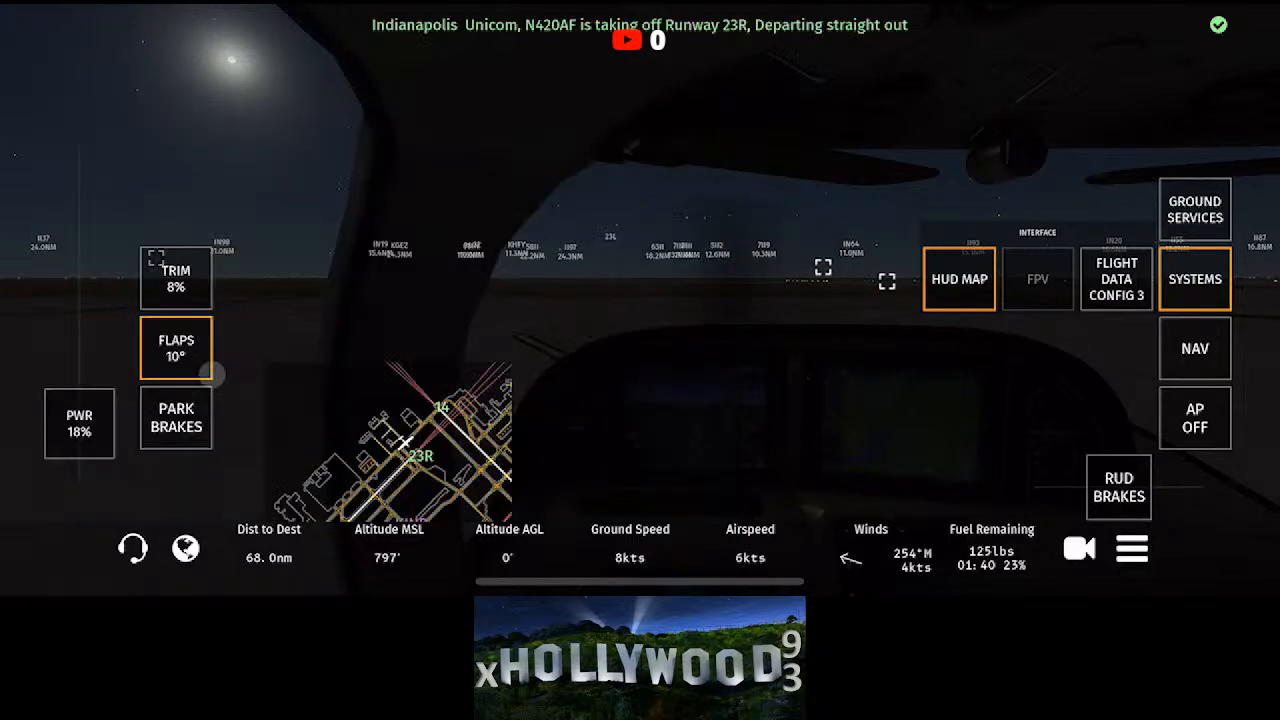
# Step: Turn on the HUD in map-only mode and engage the autopilot during the climb-out
pyautogui.click(958, 280)
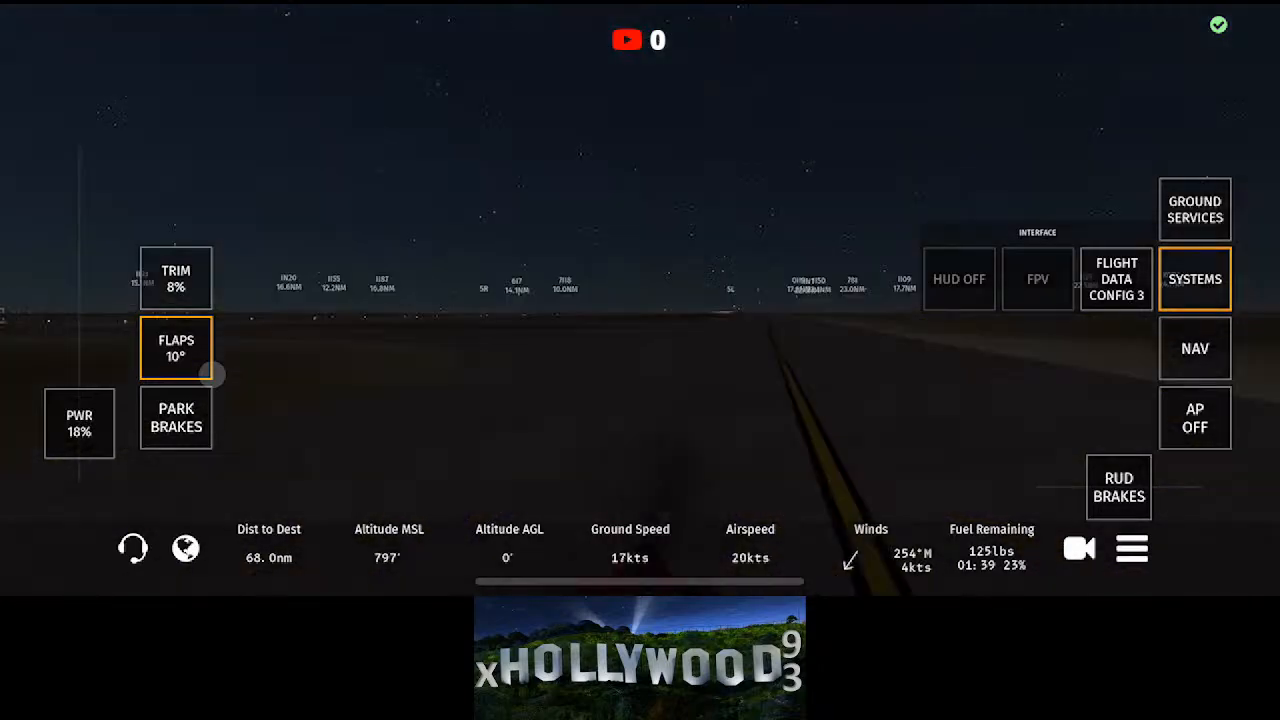
pyautogui.click(958, 280)
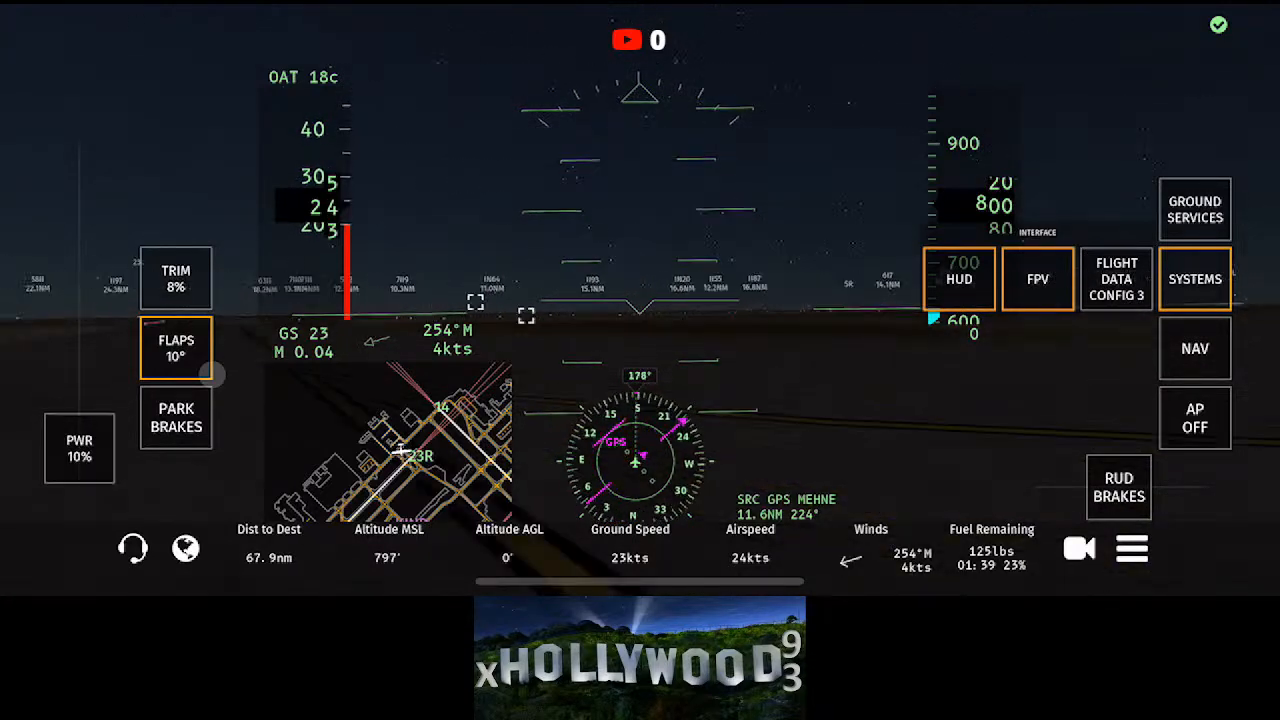
pyautogui.click(958, 278)
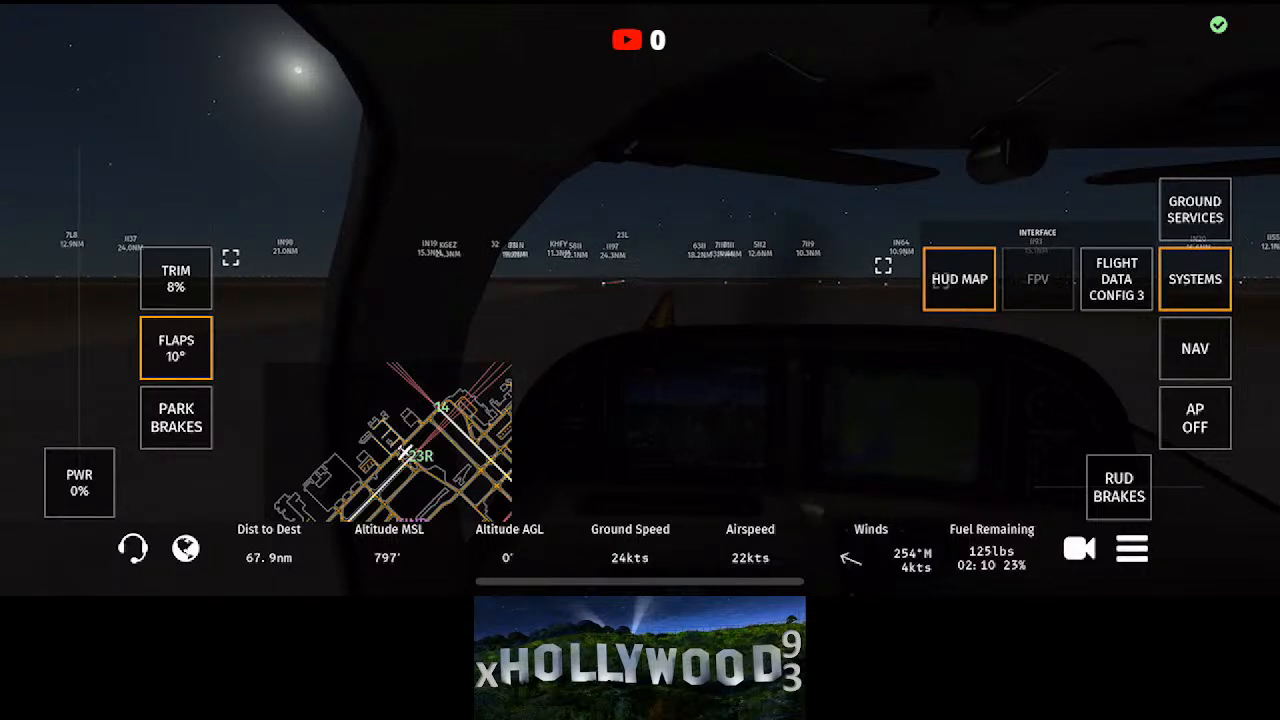
pyautogui.click(958, 280)
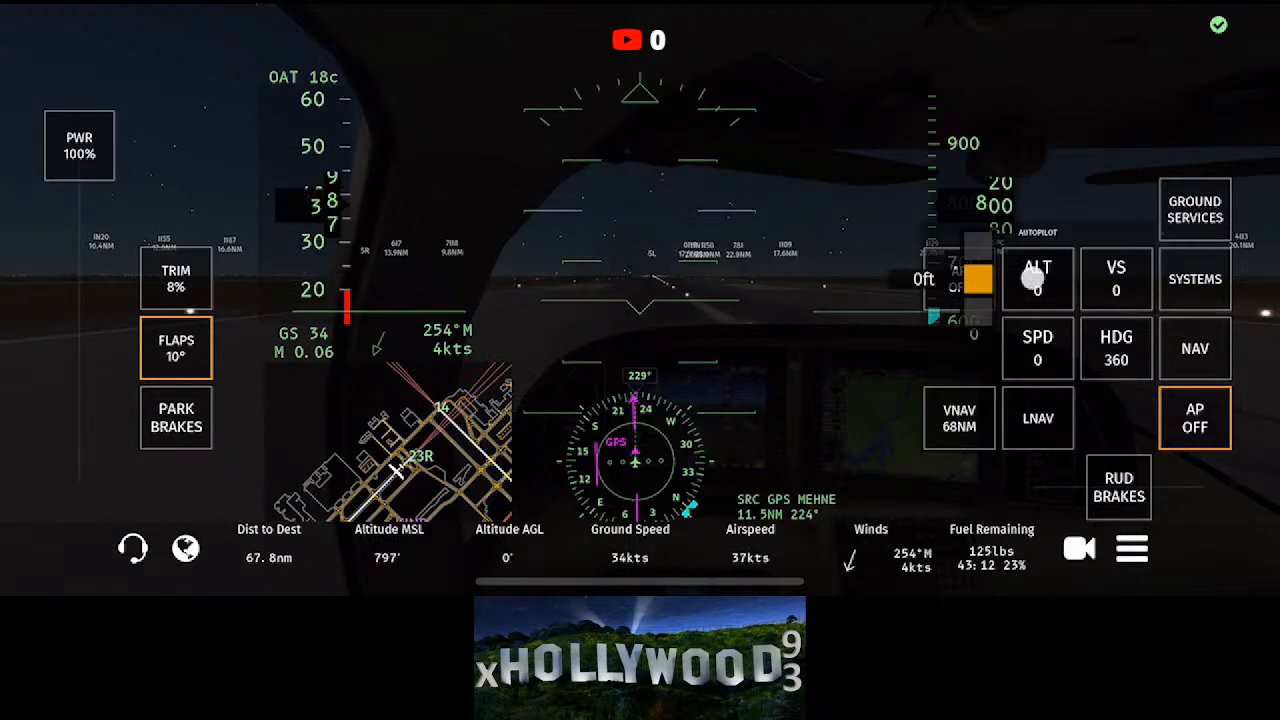
pyautogui.click(1036, 280)
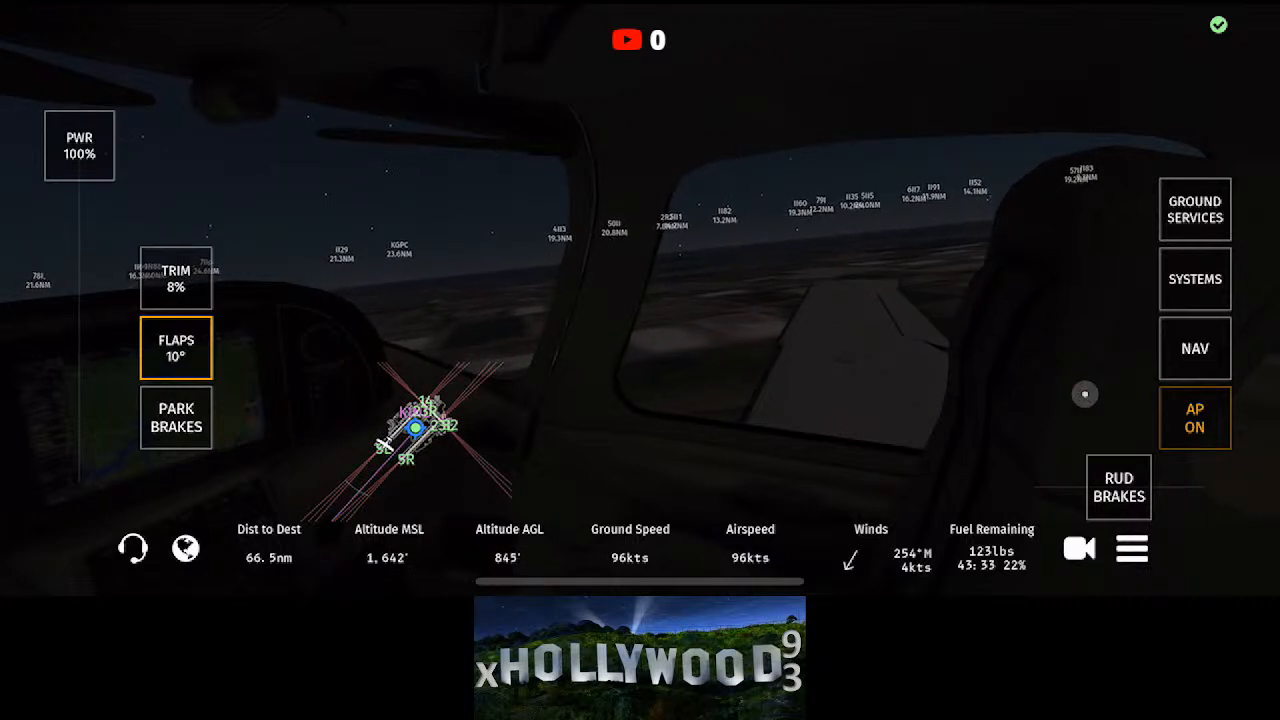
# Step: Retract the flaps to 0° and bring up the autopilot targets (ALT 3000, VS 1100, SPD 95, HDG 360)
pyautogui.click(176, 348)
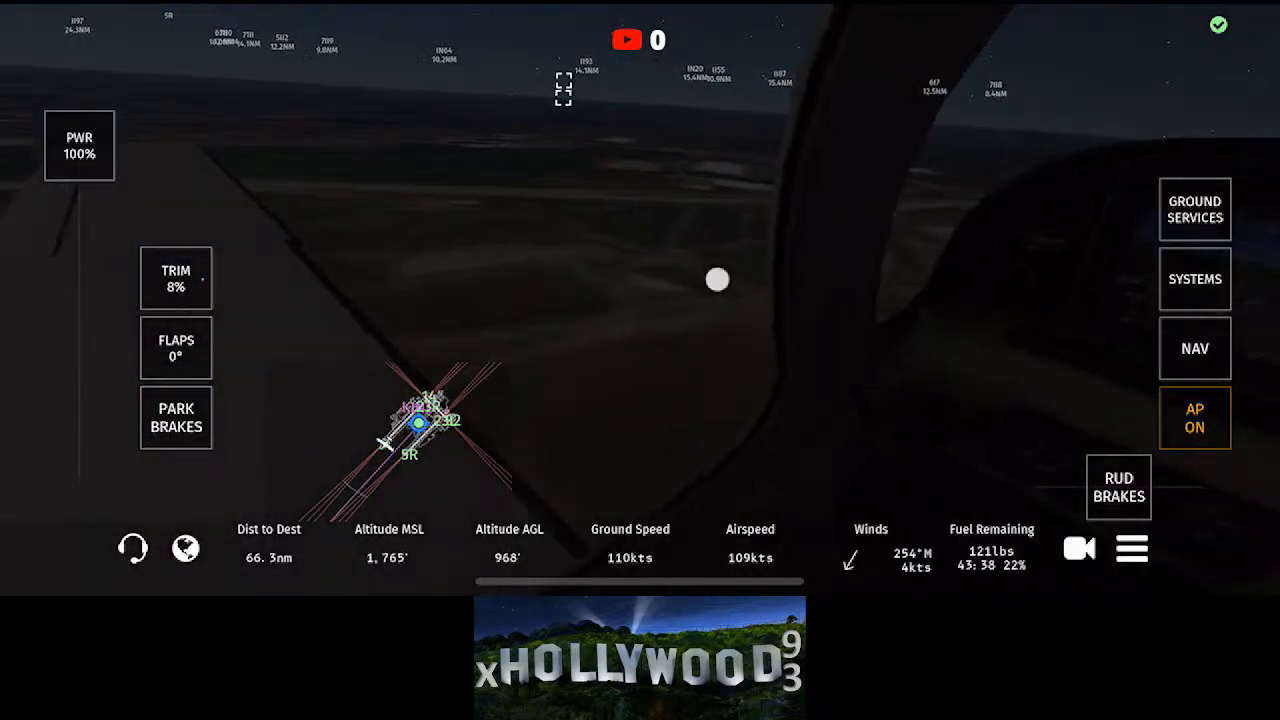
pyautogui.click(1194, 418)
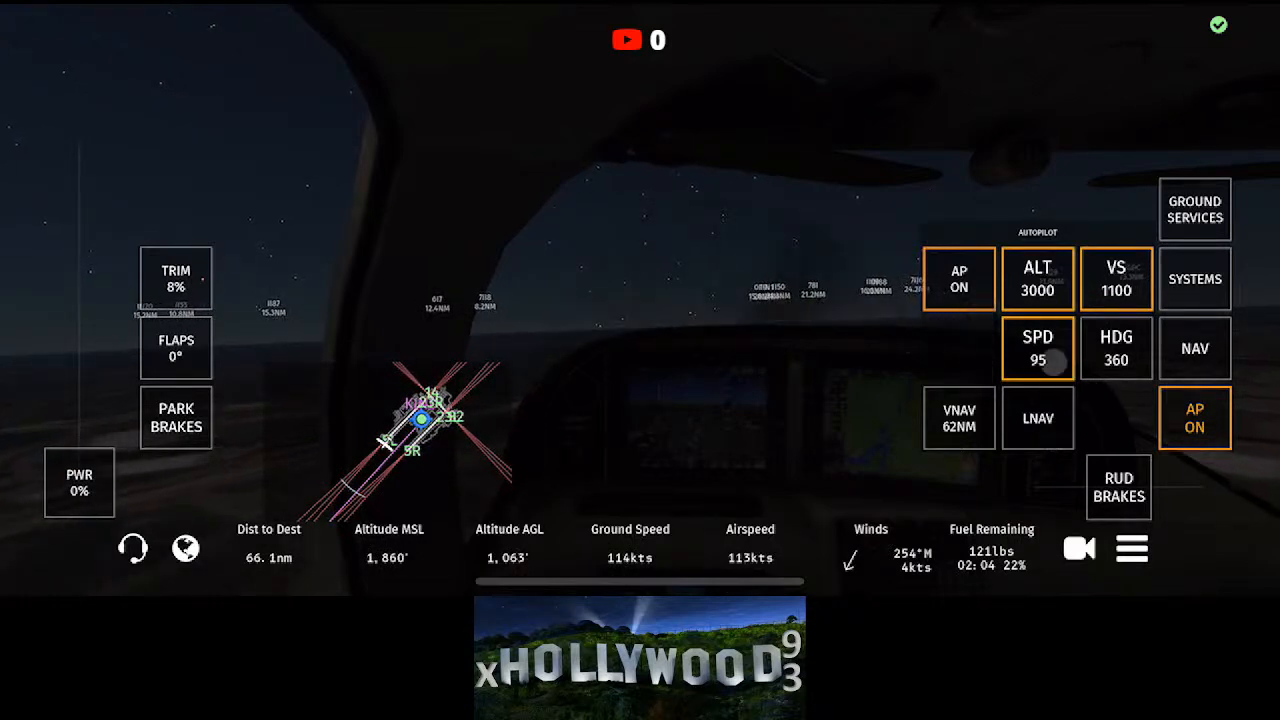
# Step: Set the autopilot to 90 knots and a 200 ft/min climb, letting power settle at 37%
pyautogui.click(1036, 348)
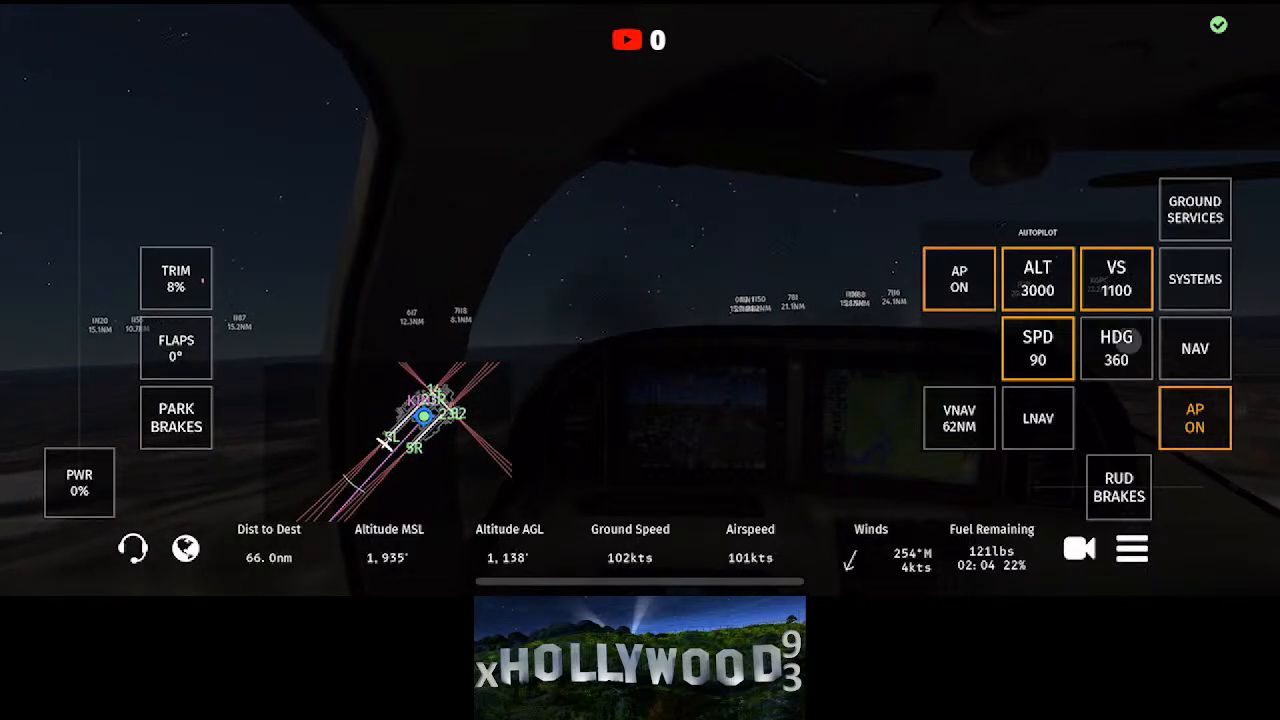
pyautogui.click(1116, 280)
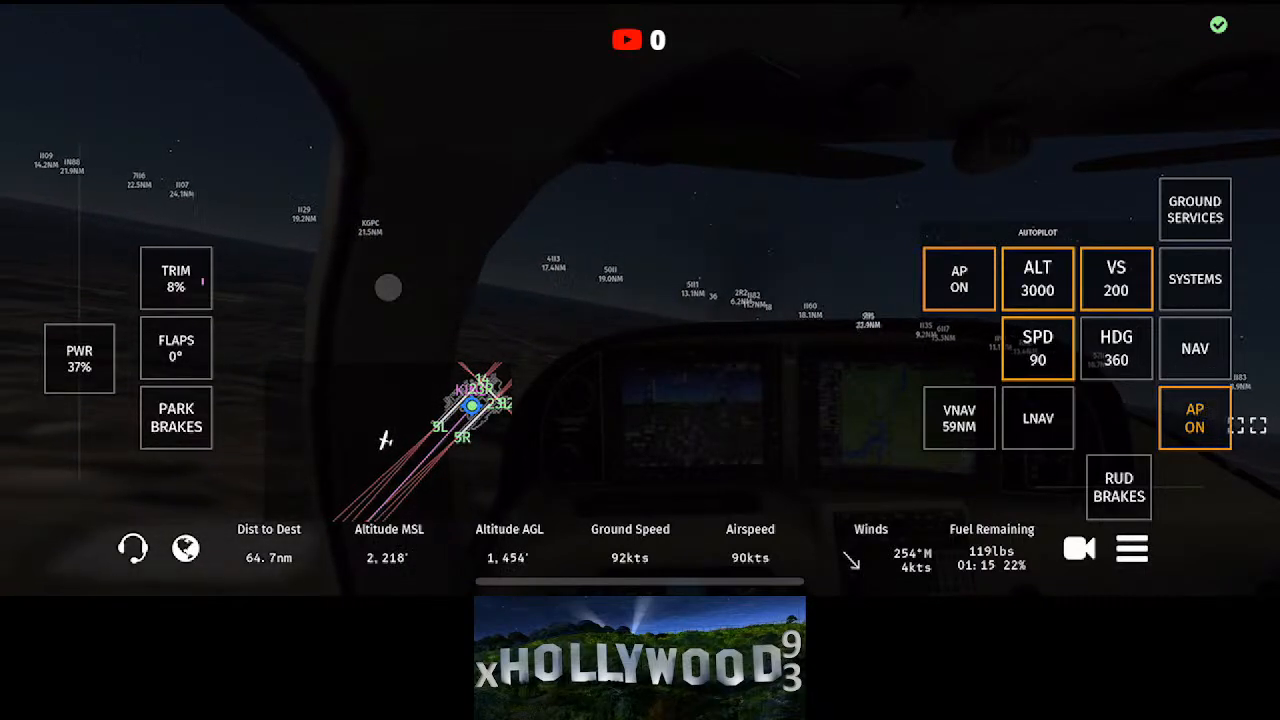
# Step: Turn the autopilot heading to 289 and show the map with the flight plan list
pyautogui.click(1116, 348)
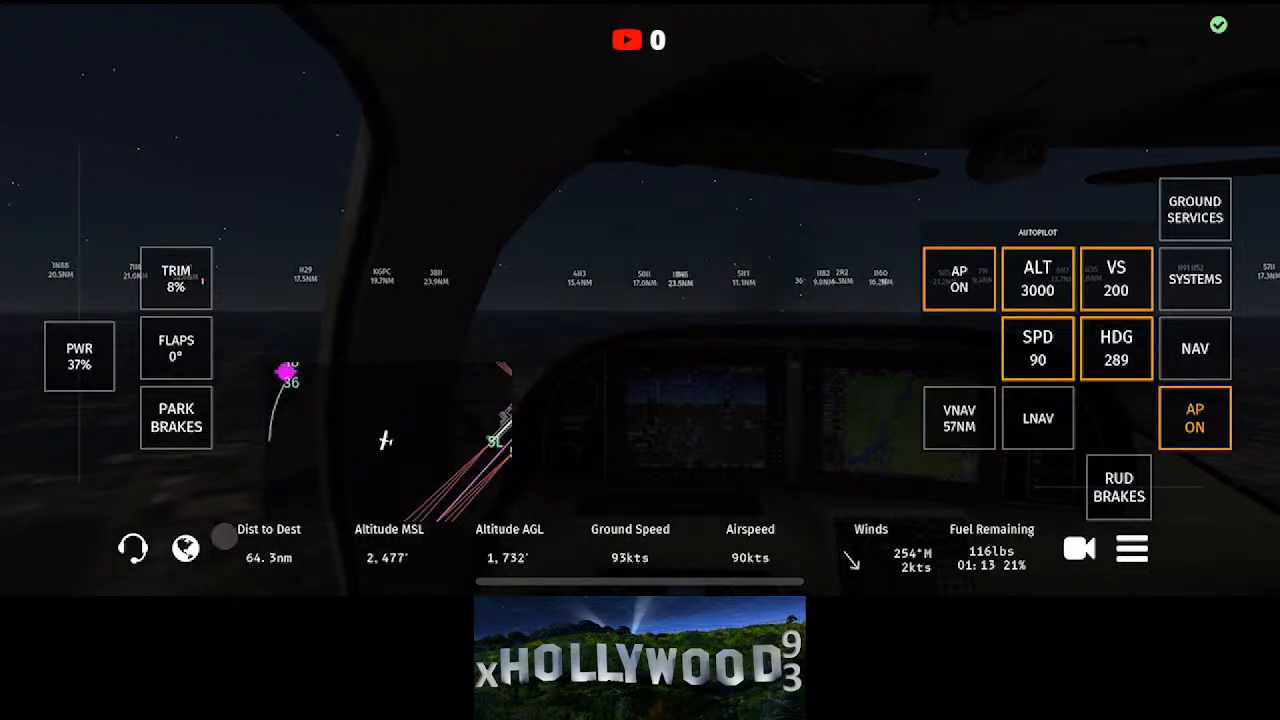
pyautogui.click(184, 548)
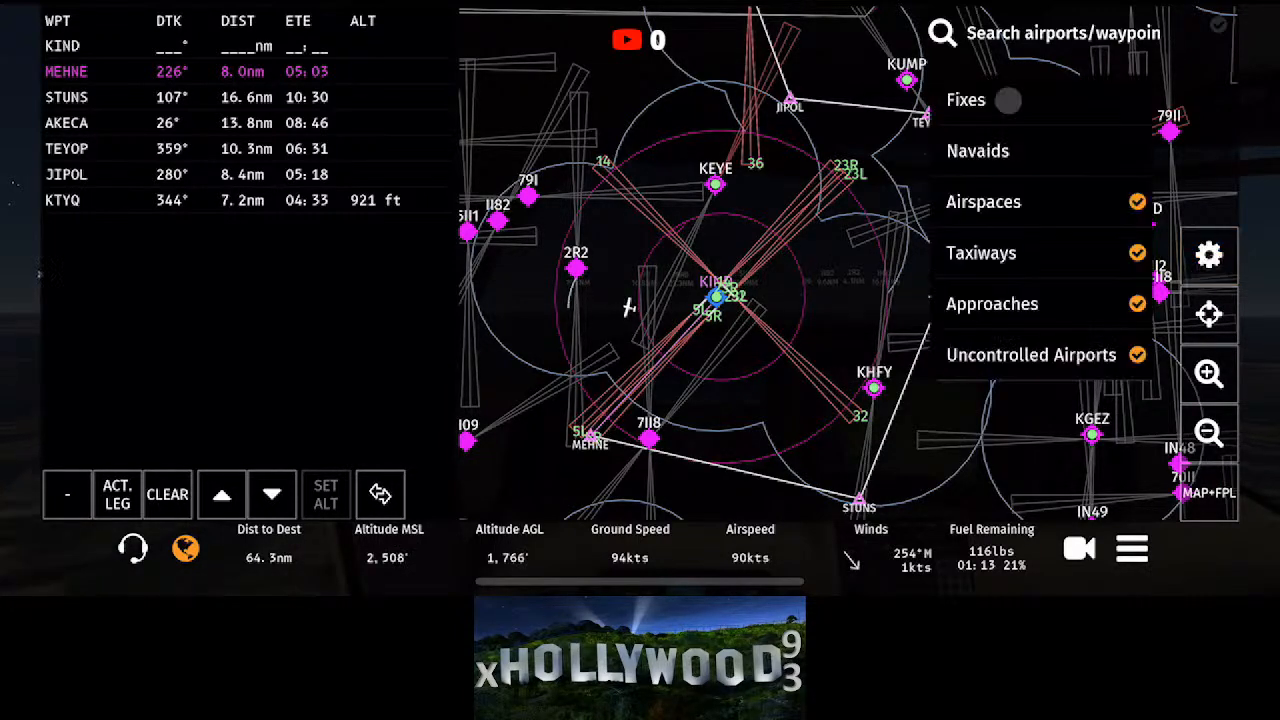
# Step: Show fixes on the map and add JEKLO to the flight plan between KIND and MEHNE
pyautogui.click(1008, 100)
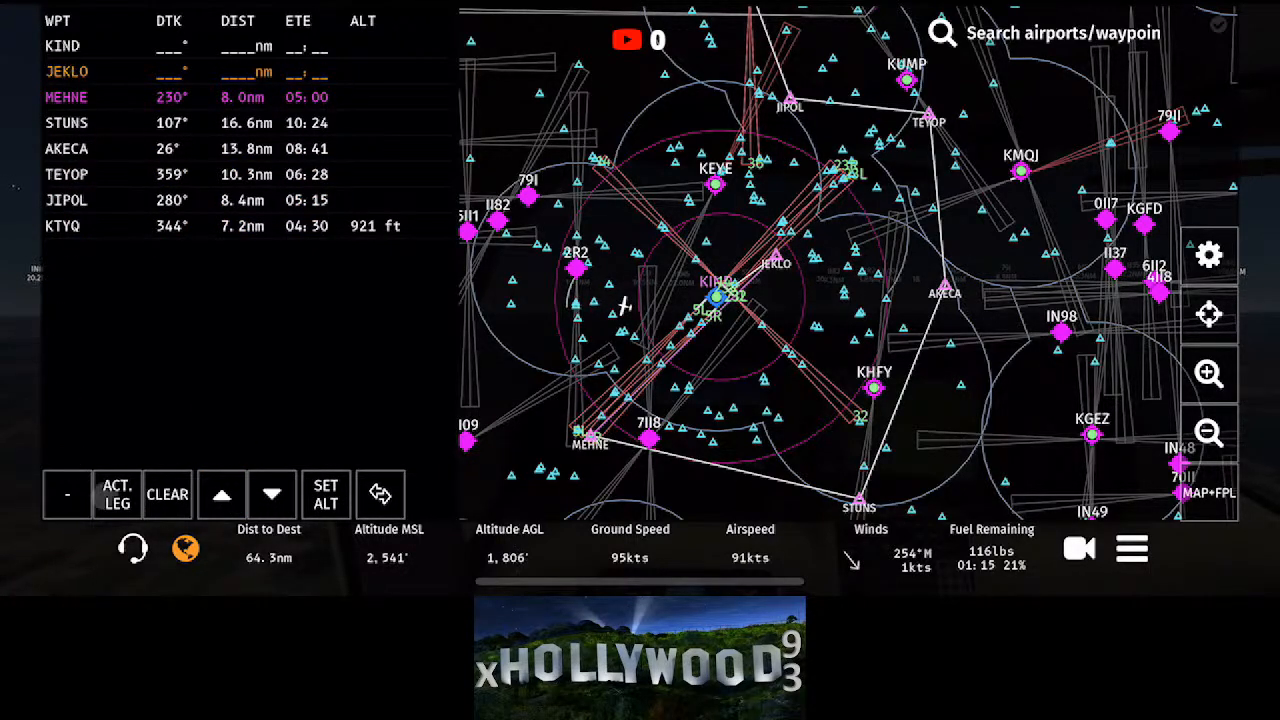
pyautogui.click(66, 496)
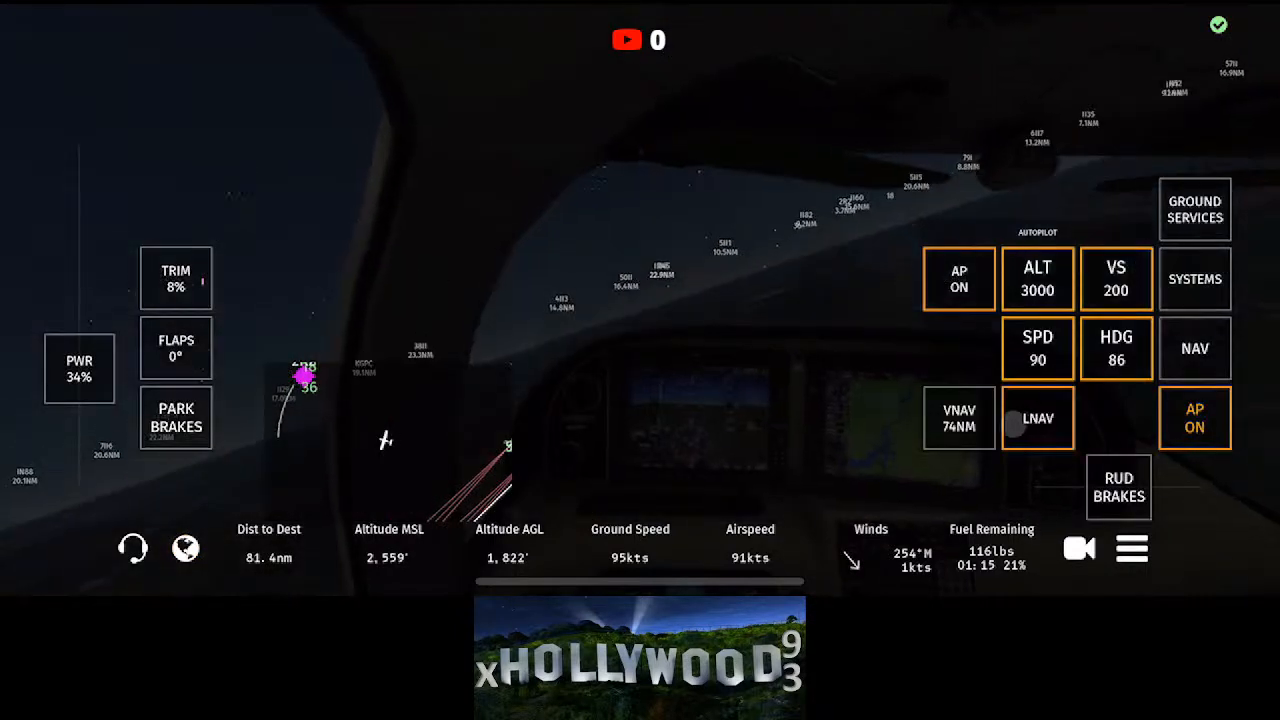
# Step: Level off with vertical speed 0 and autopilot heading 101, about 80 nm out
pyautogui.click(1116, 348)
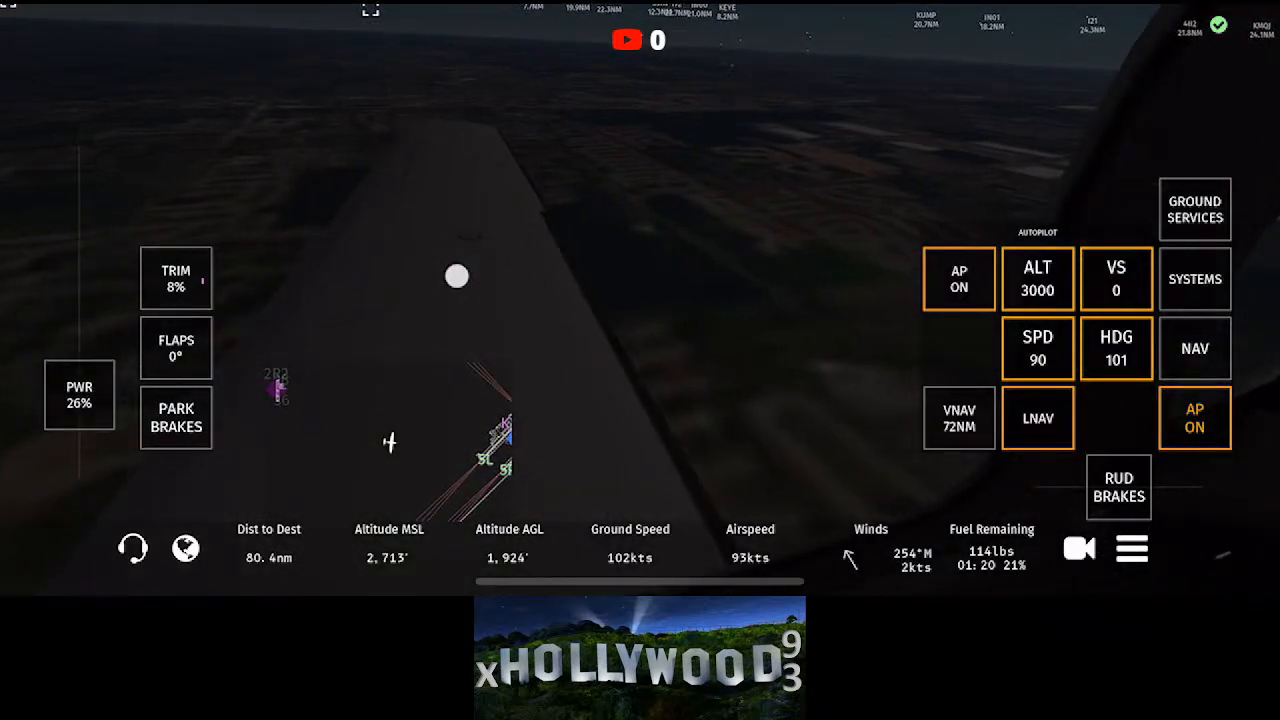
# Step: Slide the autopilot heading from 101° toward the 75° JEKLO bearing, ending at 69
pyautogui.click(1036, 348)
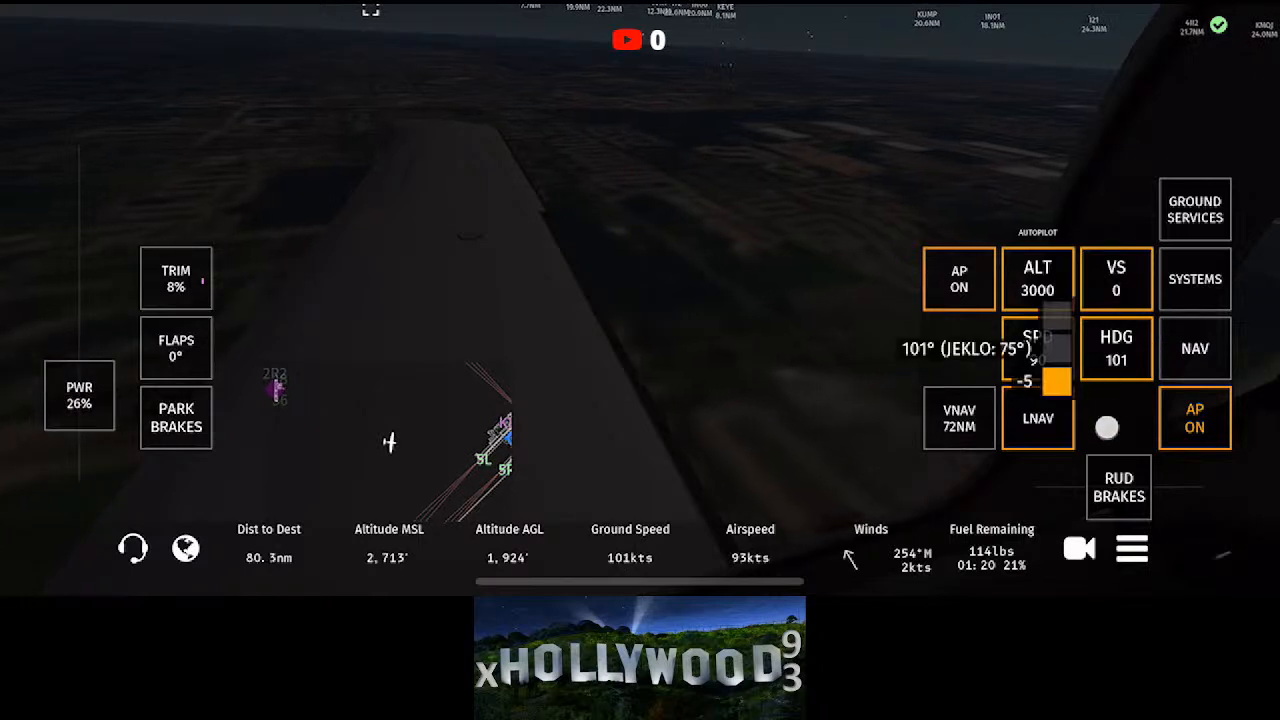
pyautogui.click(1036, 348)
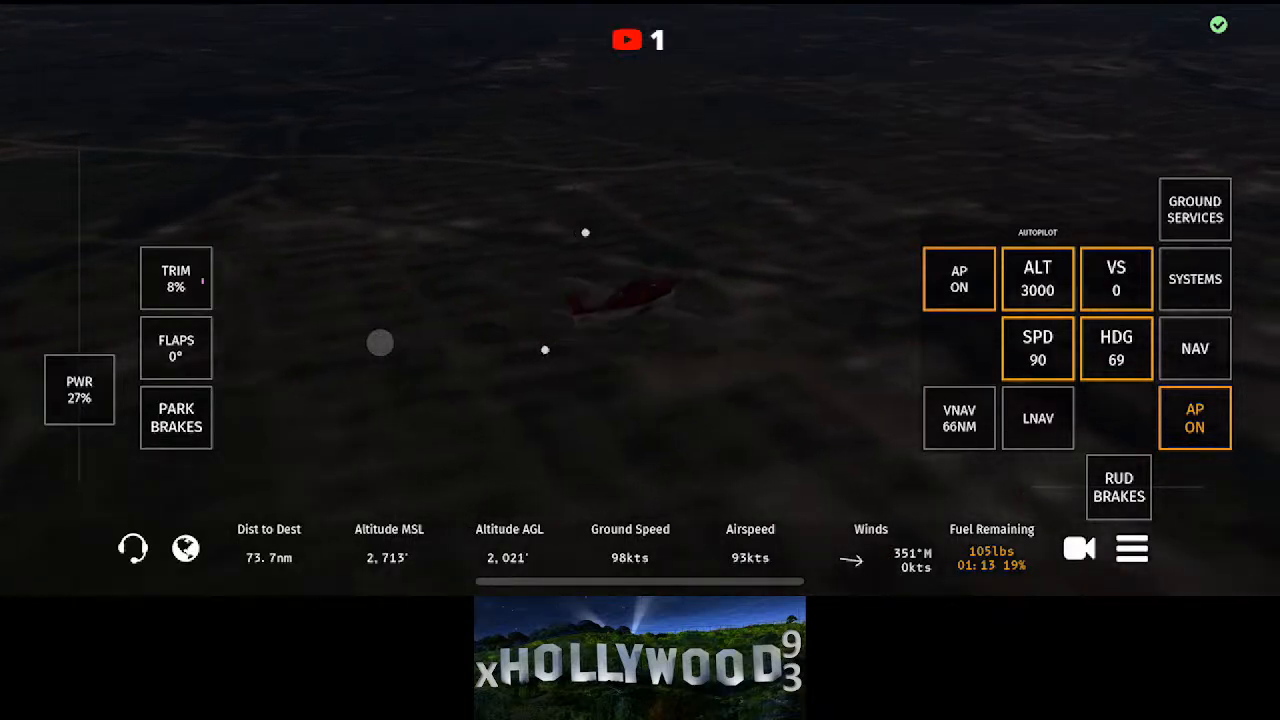
pyautogui.moveTo(862, 230)
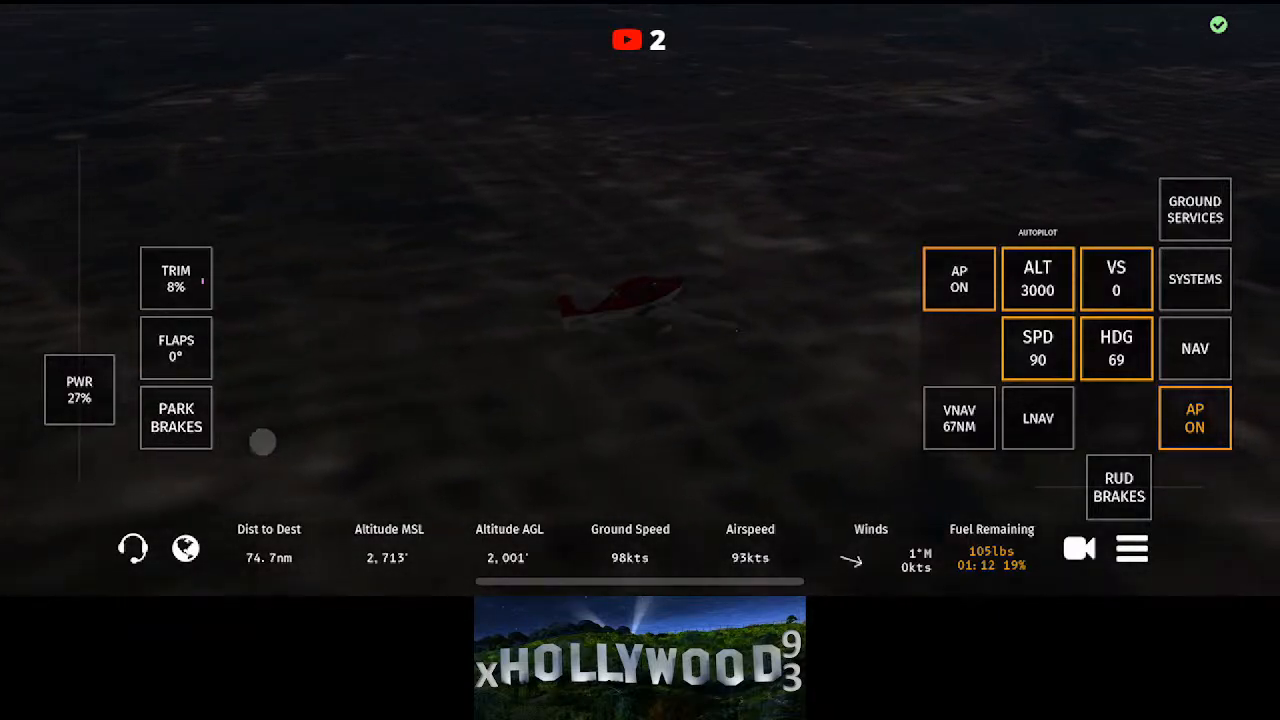
# Step: Hide the autopilot controls while cruising at 3000 ft, 90 kt, heading 69
pyautogui.click(184, 548)
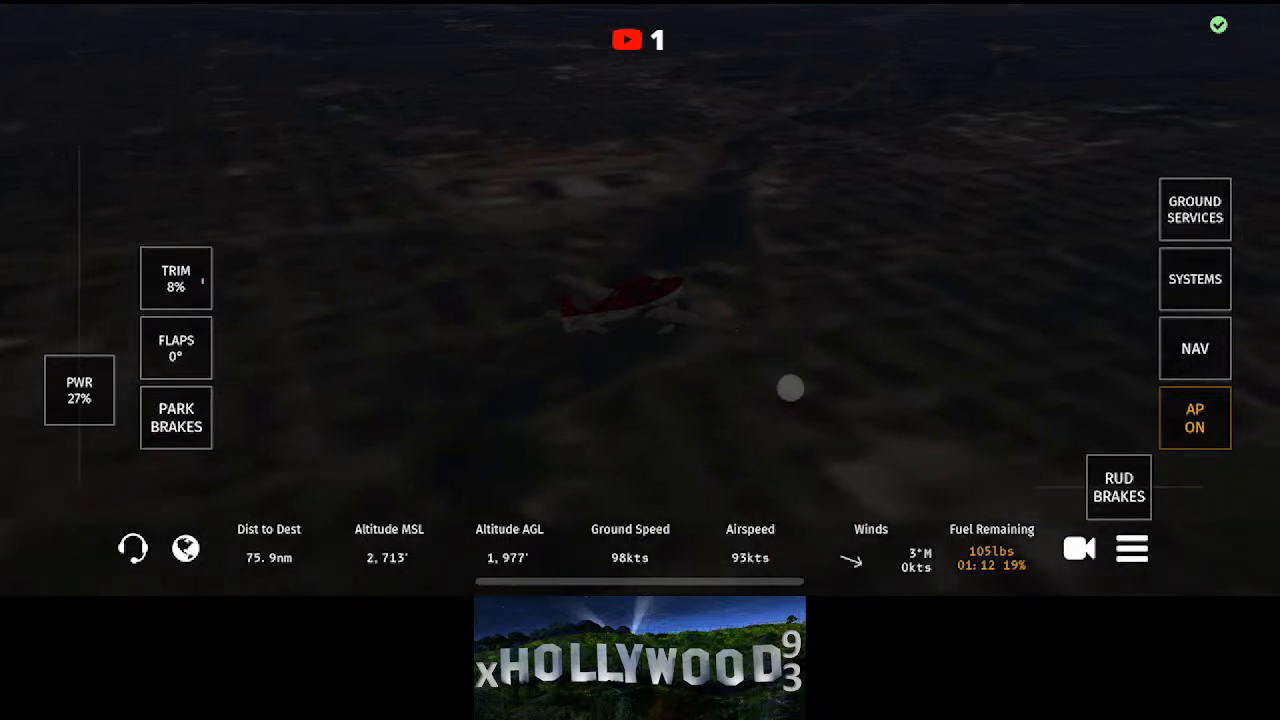
# Step: Set the autopilot heading to 320 and show the autopilot controls again
pyautogui.click(1196, 418)
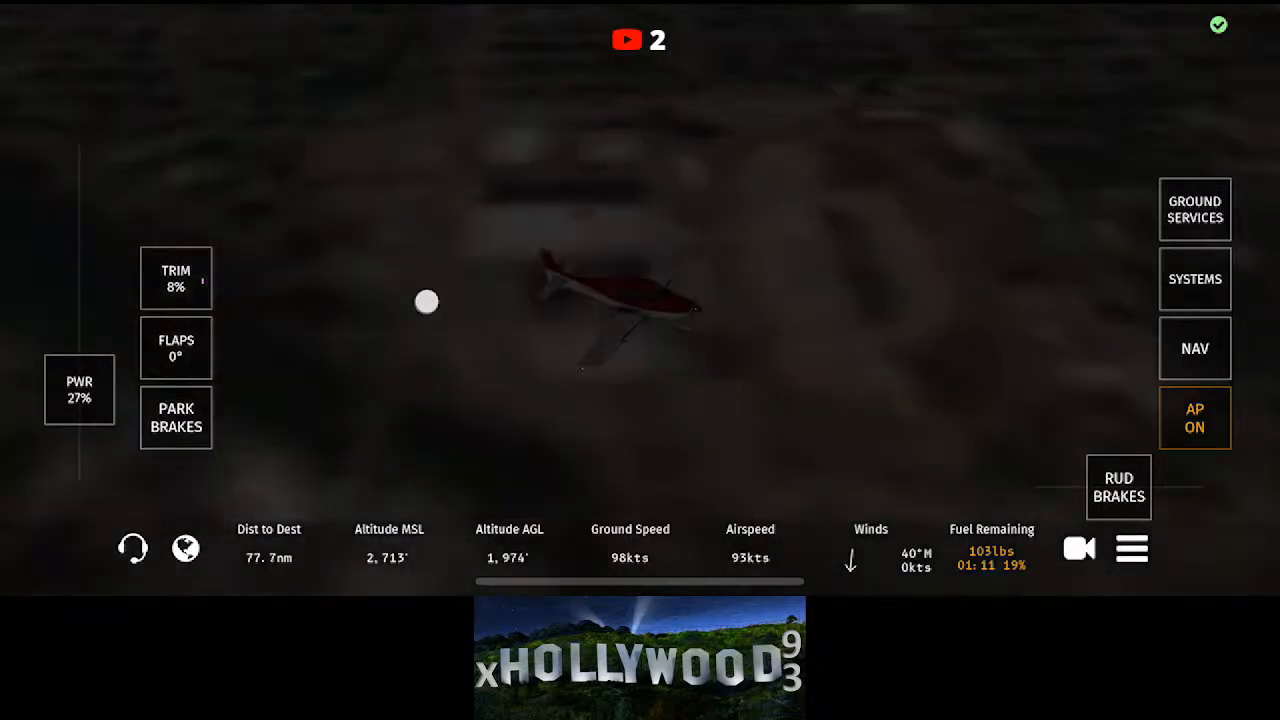
pyautogui.click(1194, 418)
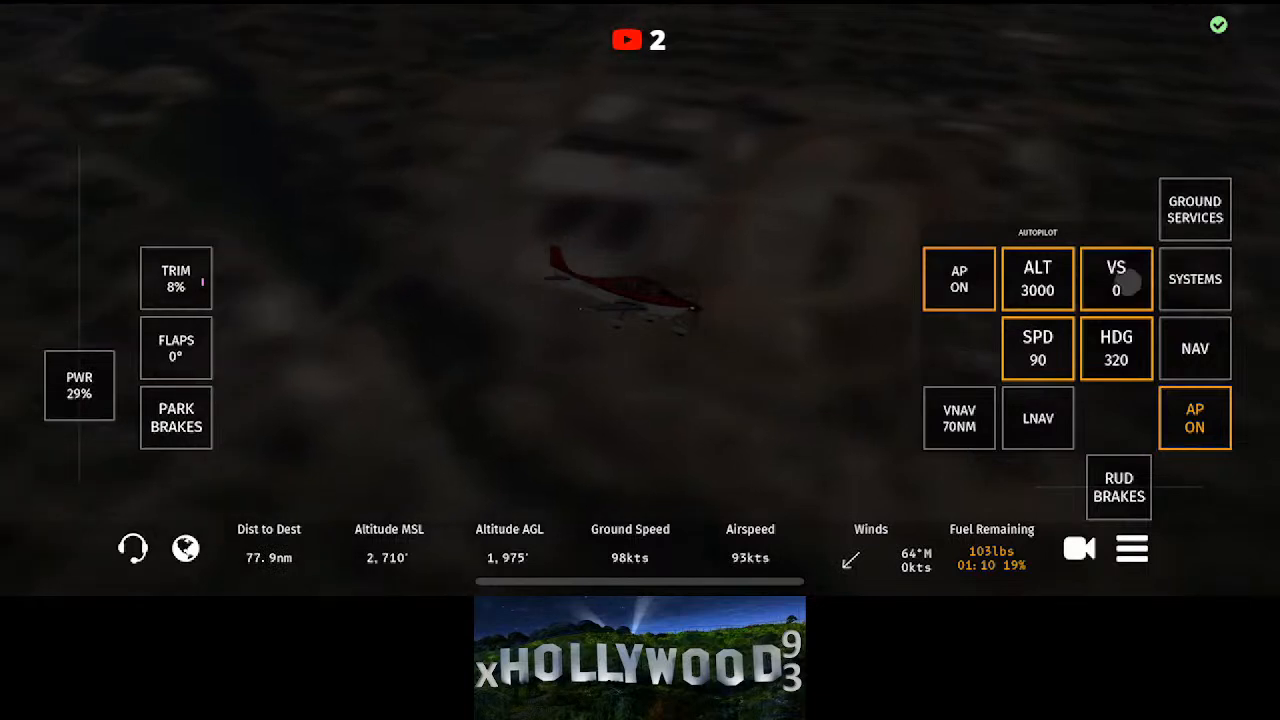
# Step: Target 2400 ft at -200 ft/min and drag the autopilot heading to 100
pyautogui.click(1116, 280)
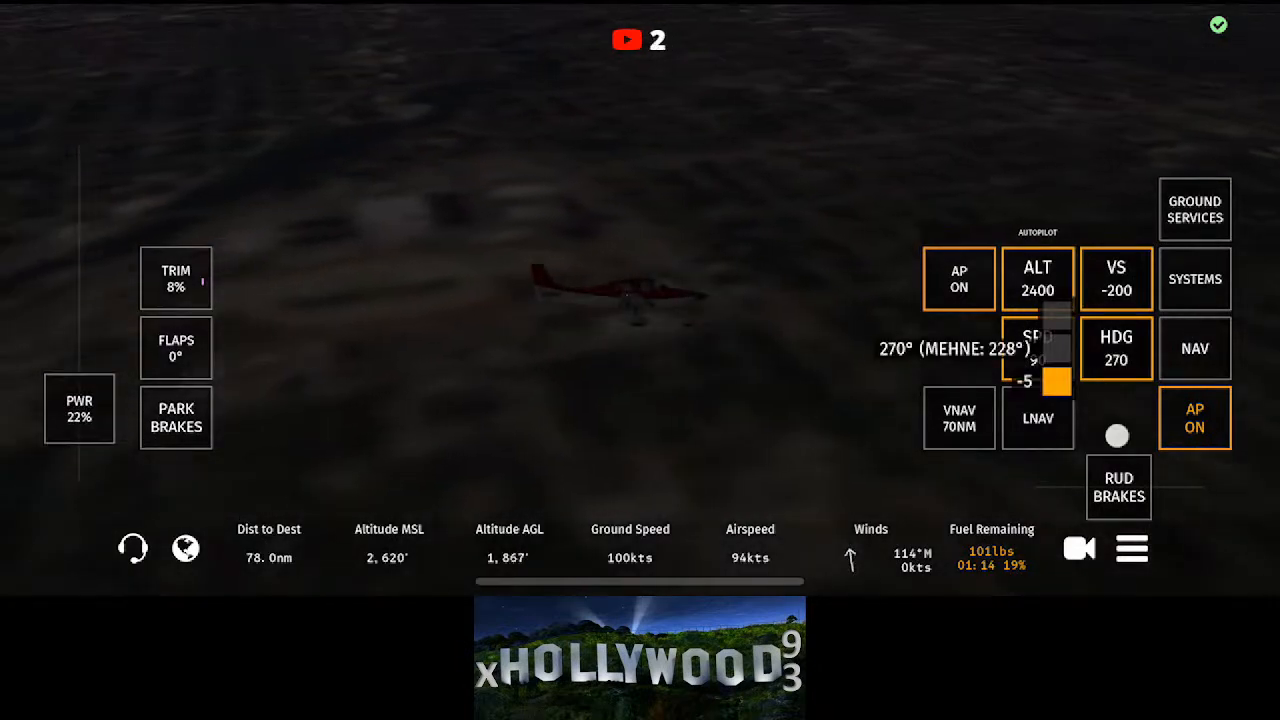
pyautogui.click(1036, 348)
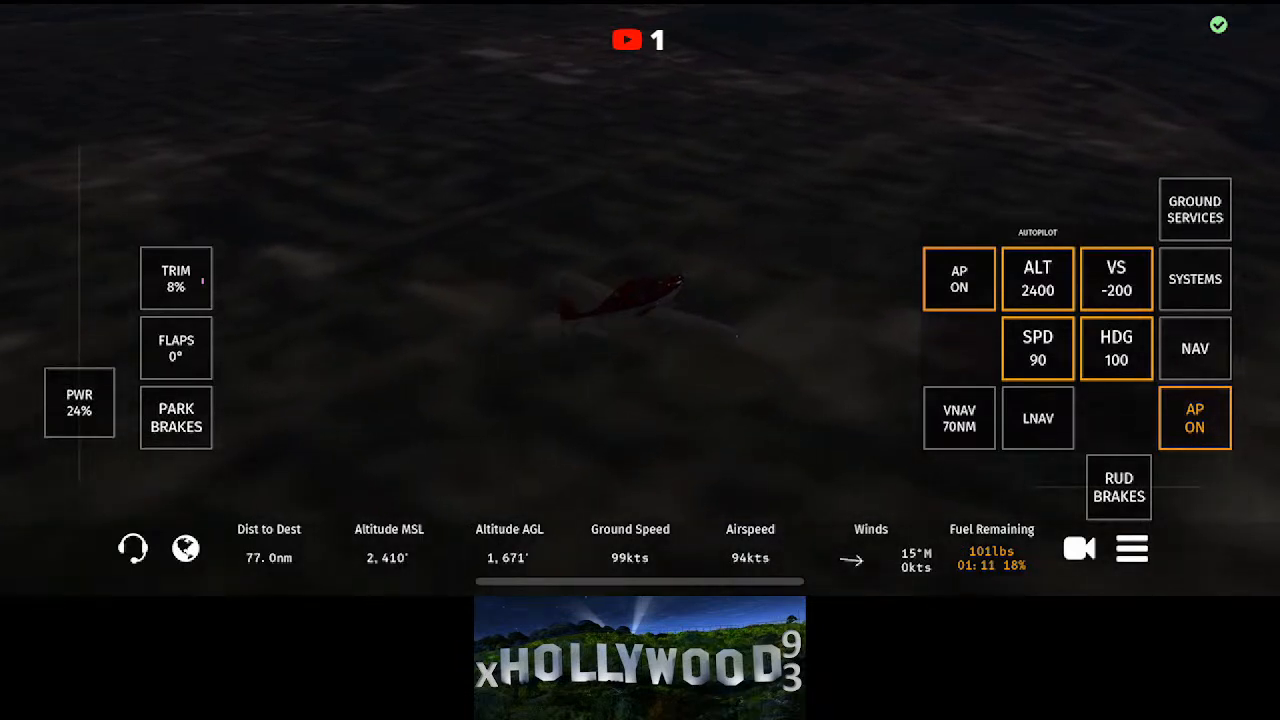
# Step: Hide the autopilot controls as the Cirrus stalls at 49 kt with power at 100%
pyautogui.click(1116, 278)
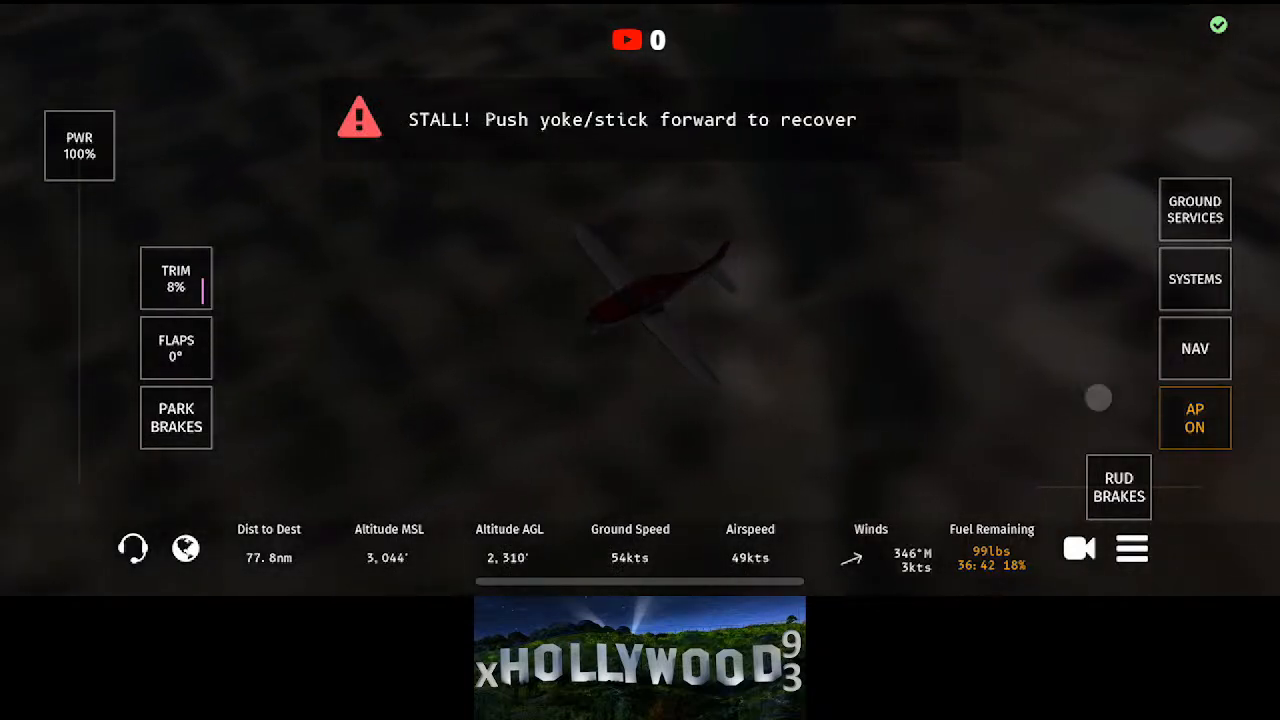
# Step: Engage the autopilot during the stall with heading 215, VS -1200 and speed 90 knots
pyautogui.click(1194, 418)
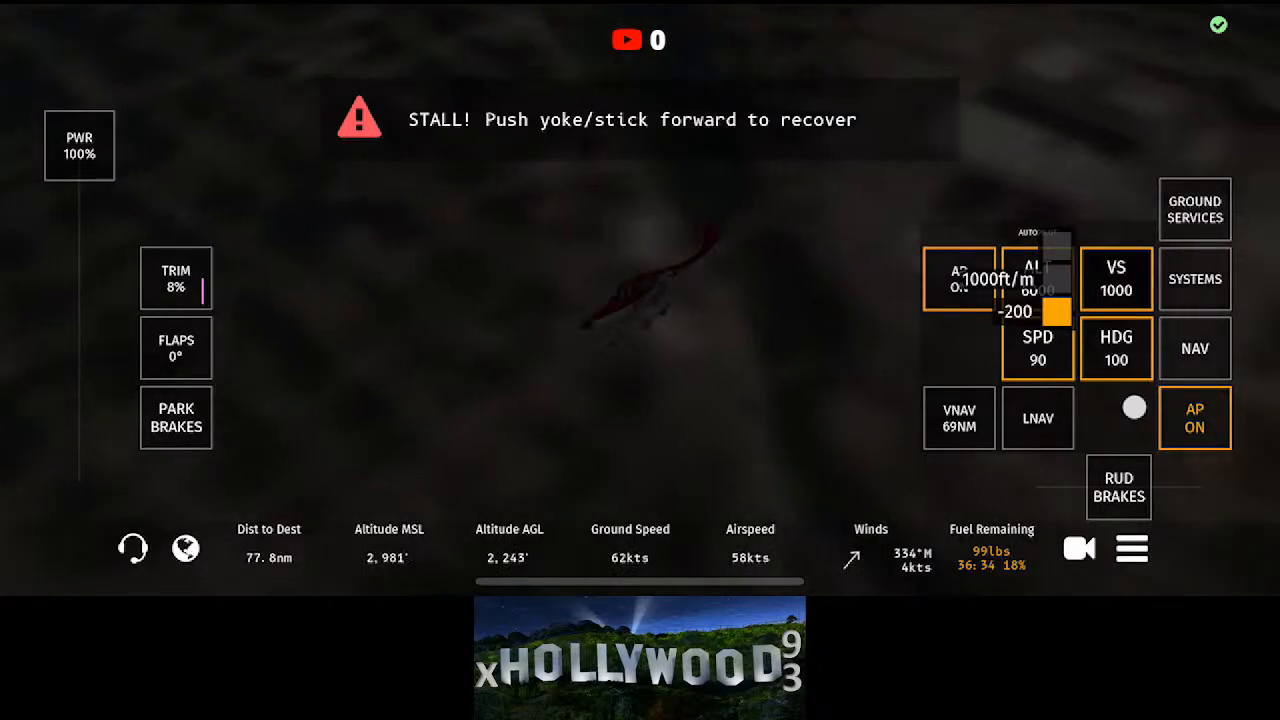
pyautogui.click(1194, 418)
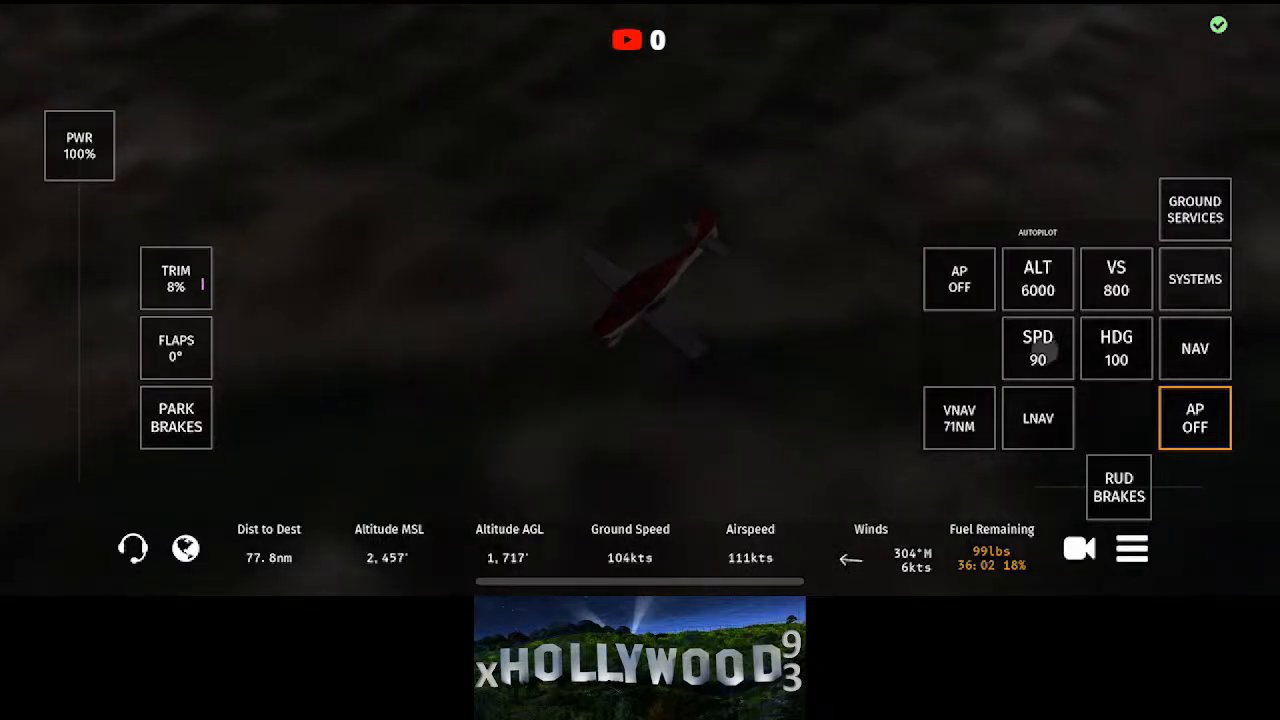
pyautogui.click(1194, 418)
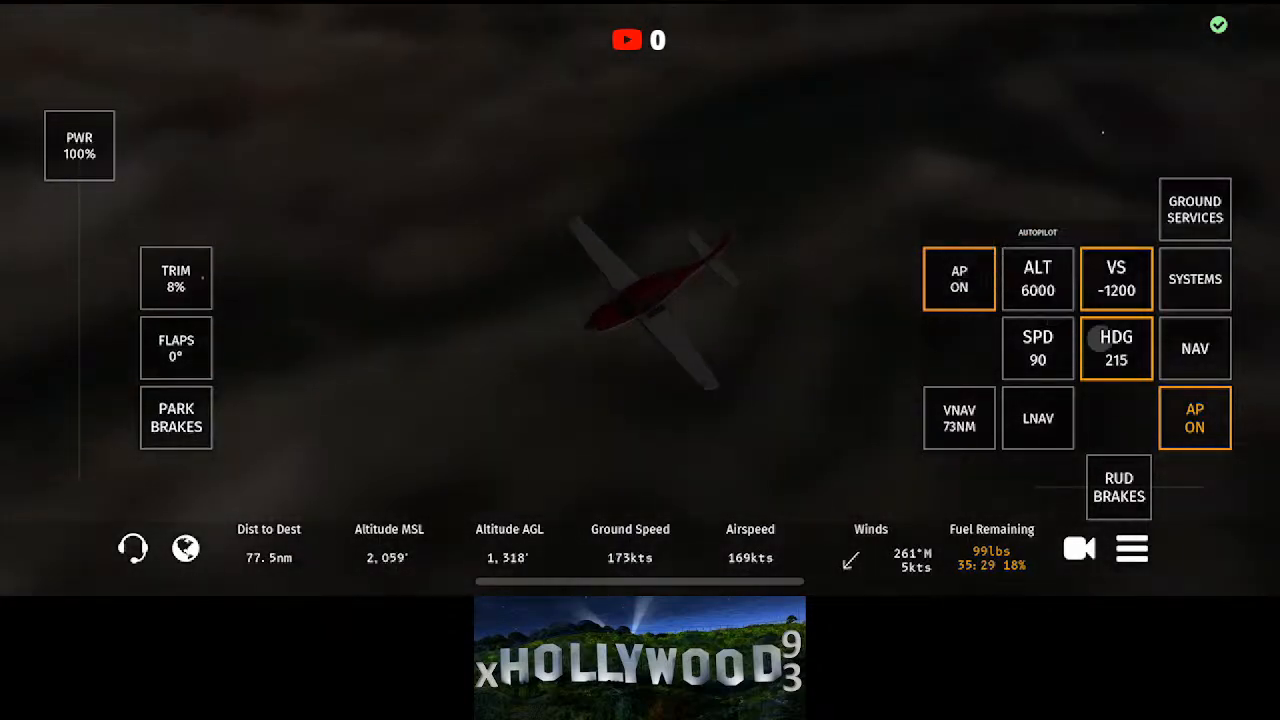
# Step: Continue cruising on autopilot near 6,000 ft at 57% power, 80.5 nm from destination
pyautogui.click(1116, 280)
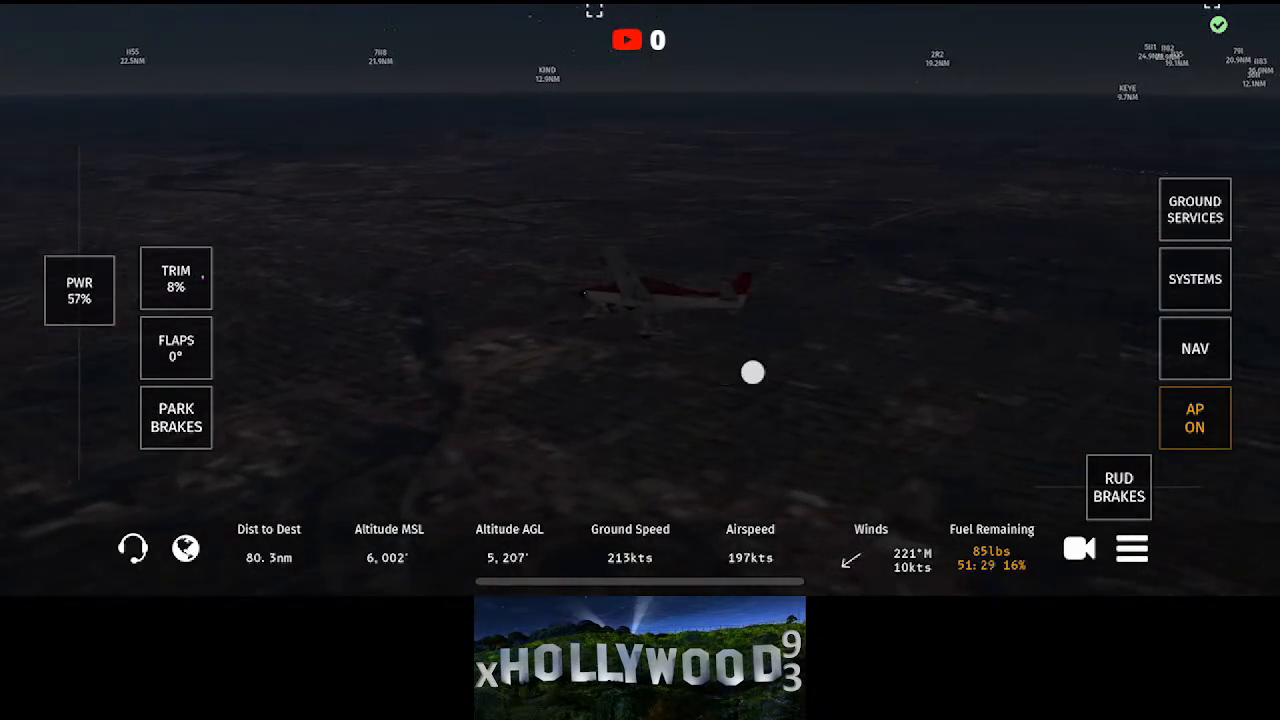
# Step: Cut engine power to 0% so the SR22 slows to about 169 knots near 6,000 ft
pyautogui.click(1194, 418)
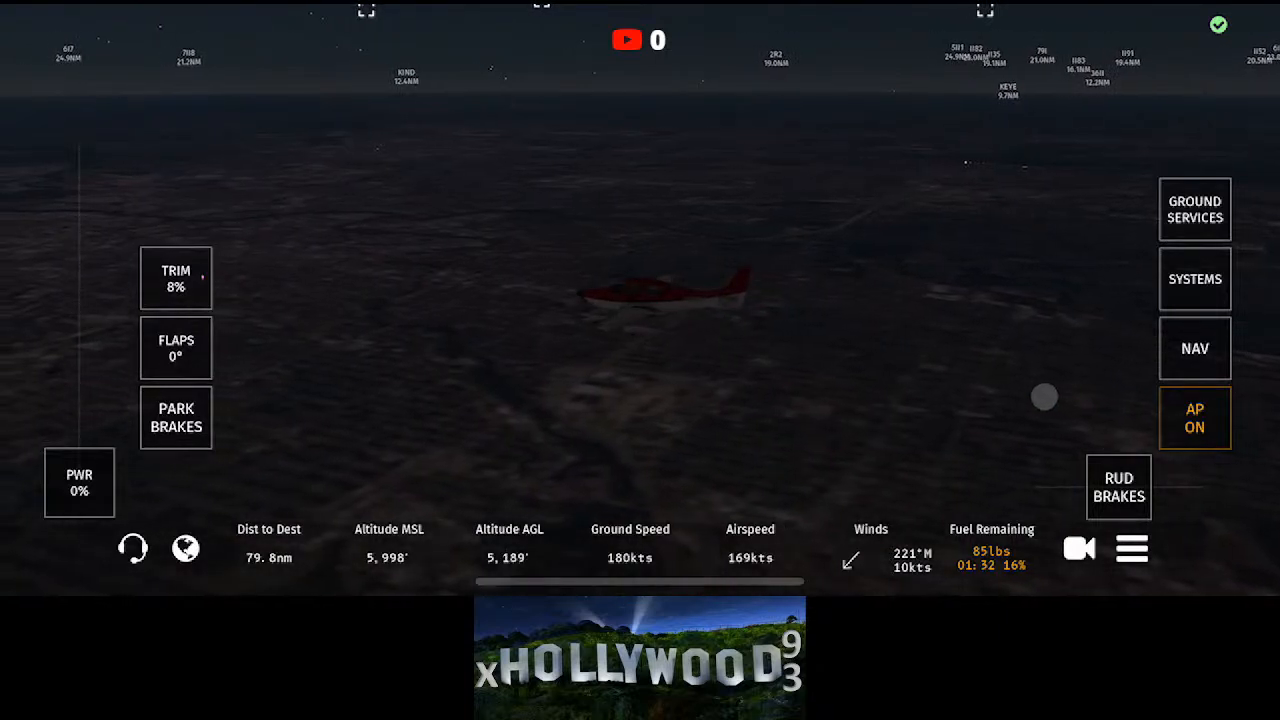
pyautogui.moveTo(1002, 392)
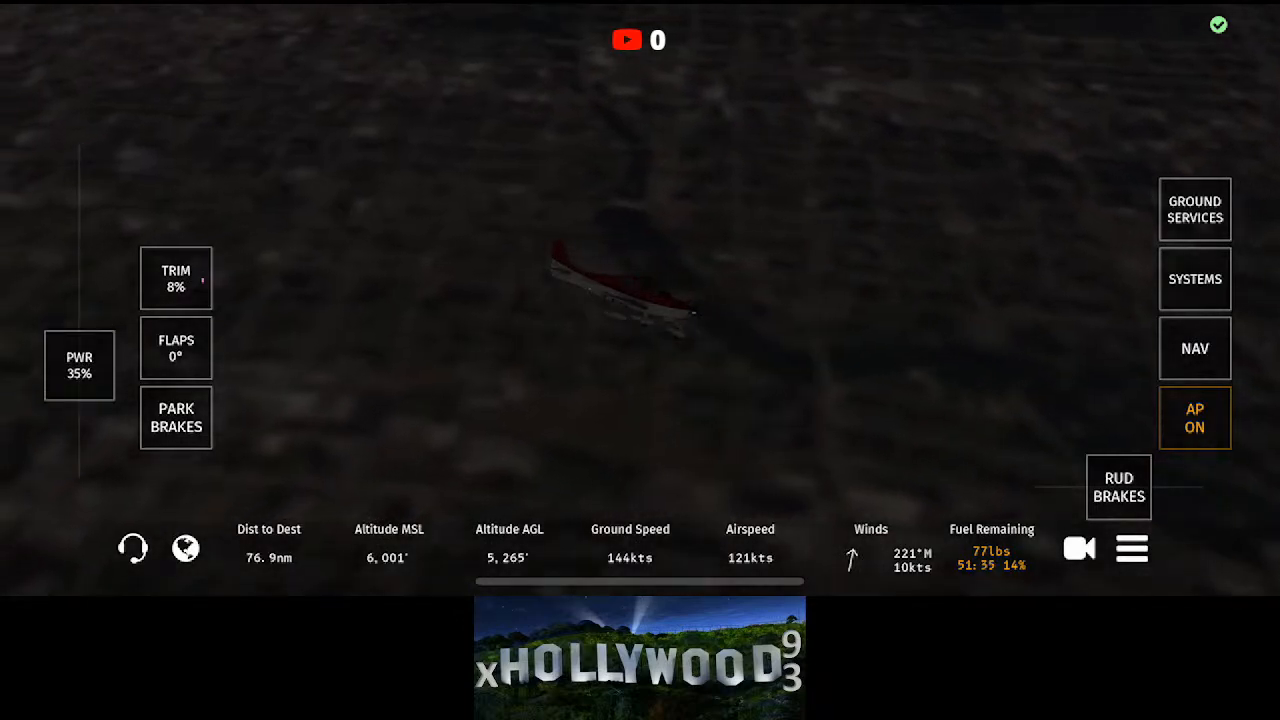
# Step: Switch the autopilot off while cruising near 6,000 ft at 35% power, 77 nm out
pyautogui.click(1194, 418)
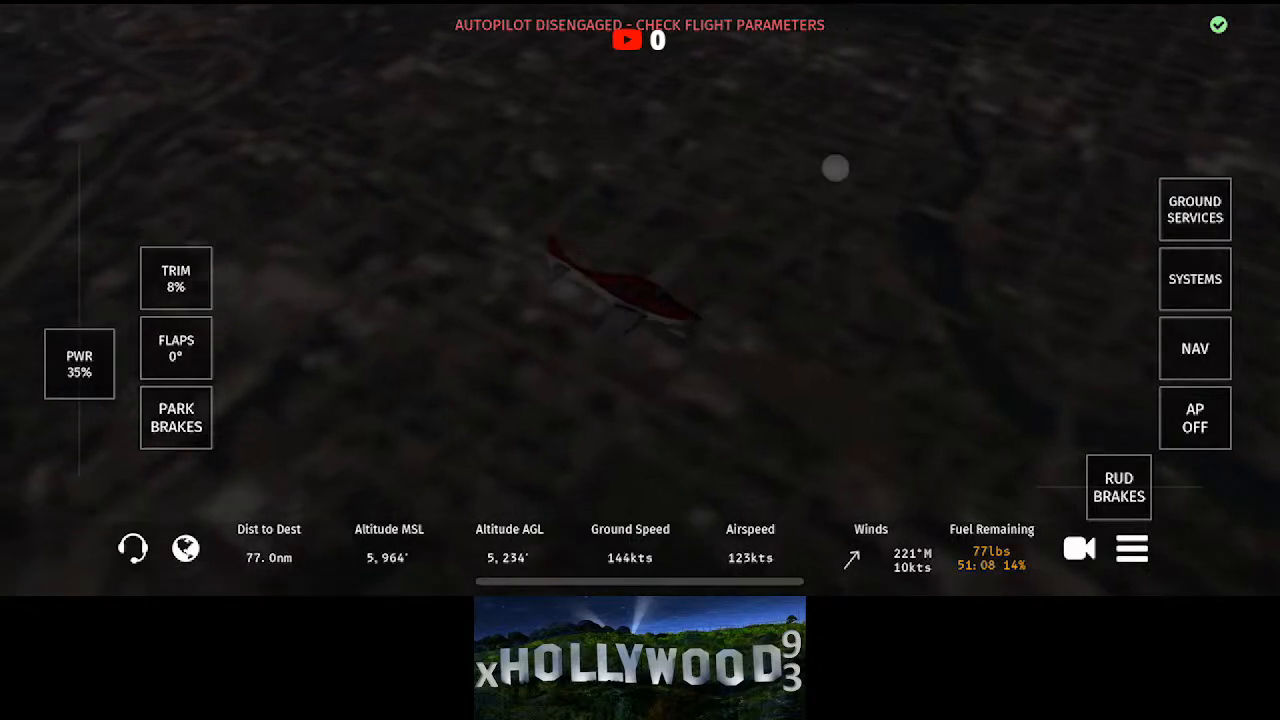
# Step: Re-engage the autopilot holding ALT 6000, SPD 120, HDG 215 with VS -1000
pyautogui.click(1196, 418)
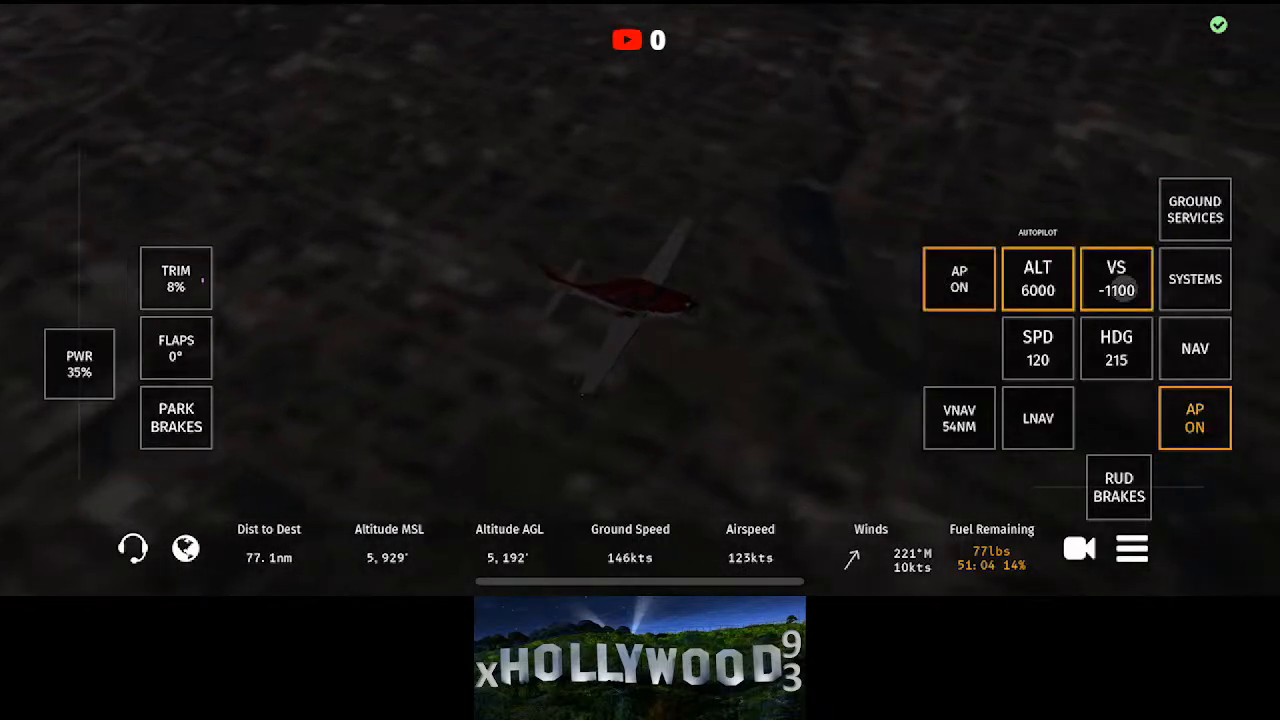
pyautogui.click(1116, 280)
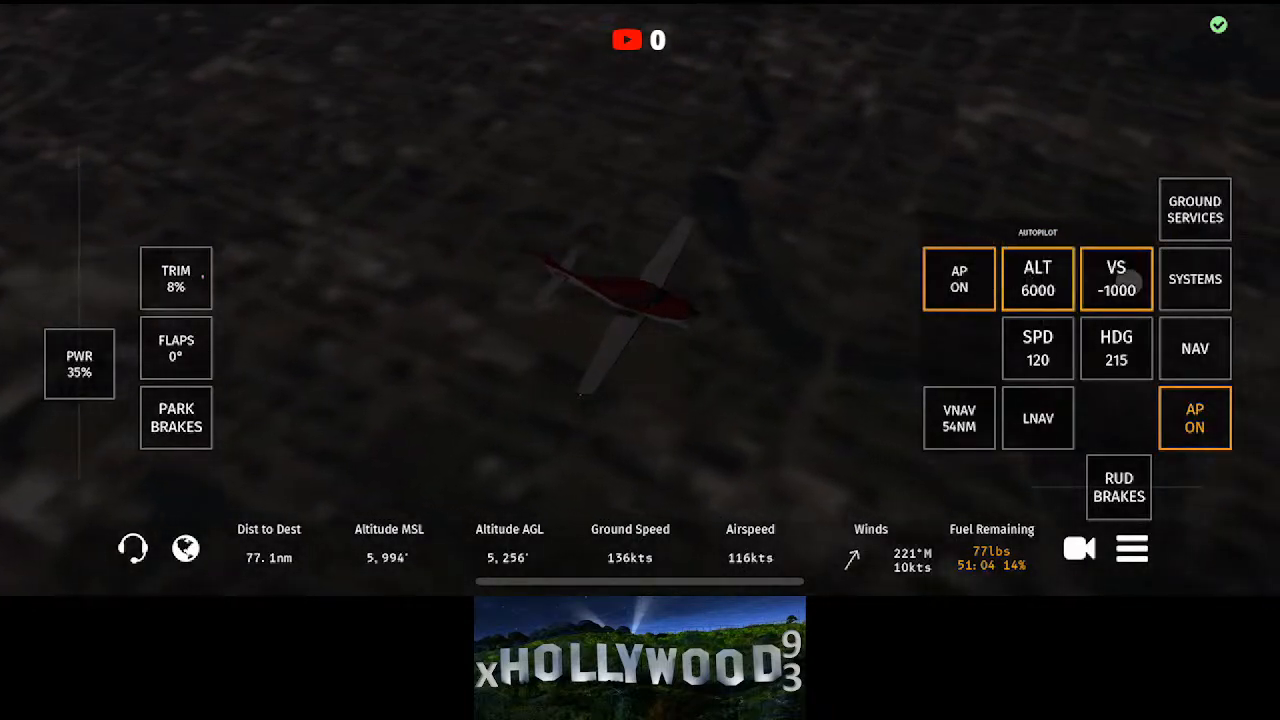
pyautogui.click(1116, 280)
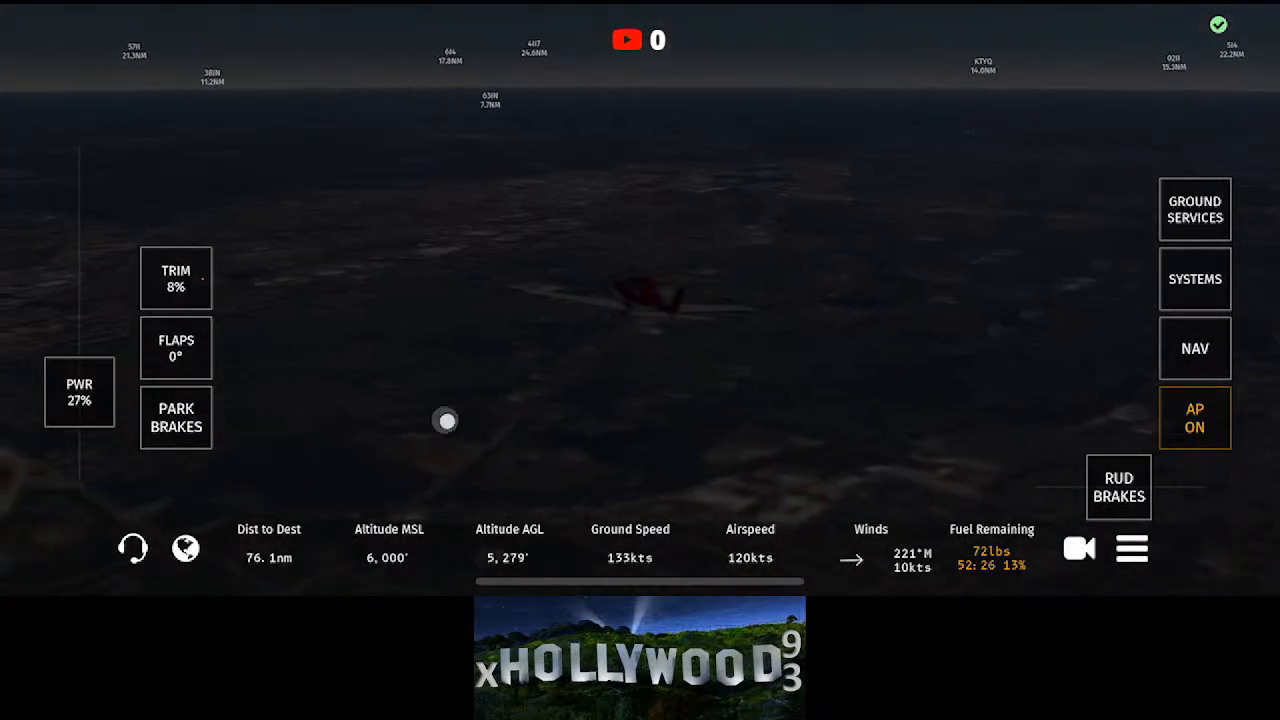
# Step: Show the map and flight plan, setting autopilot ALT 3000, VS -700, SPD 117 with LNAV on
pyautogui.click(1194, 348)
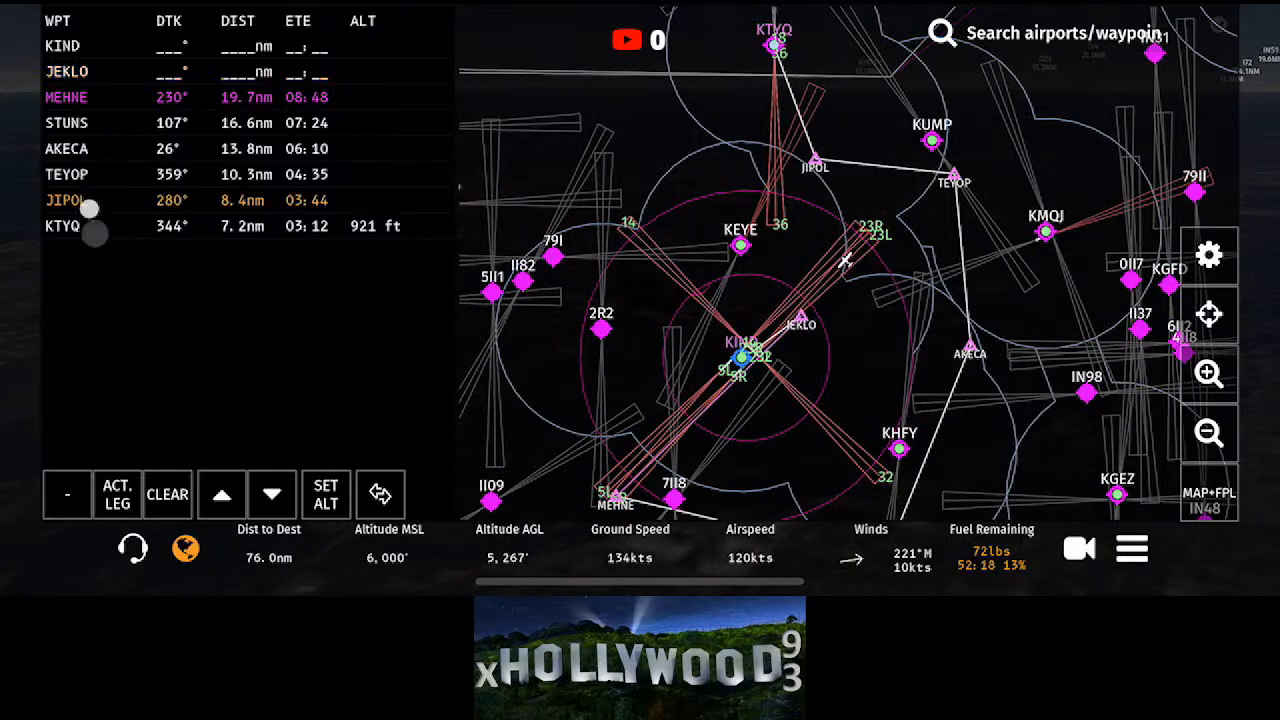
pyautogui.click(132, 548)
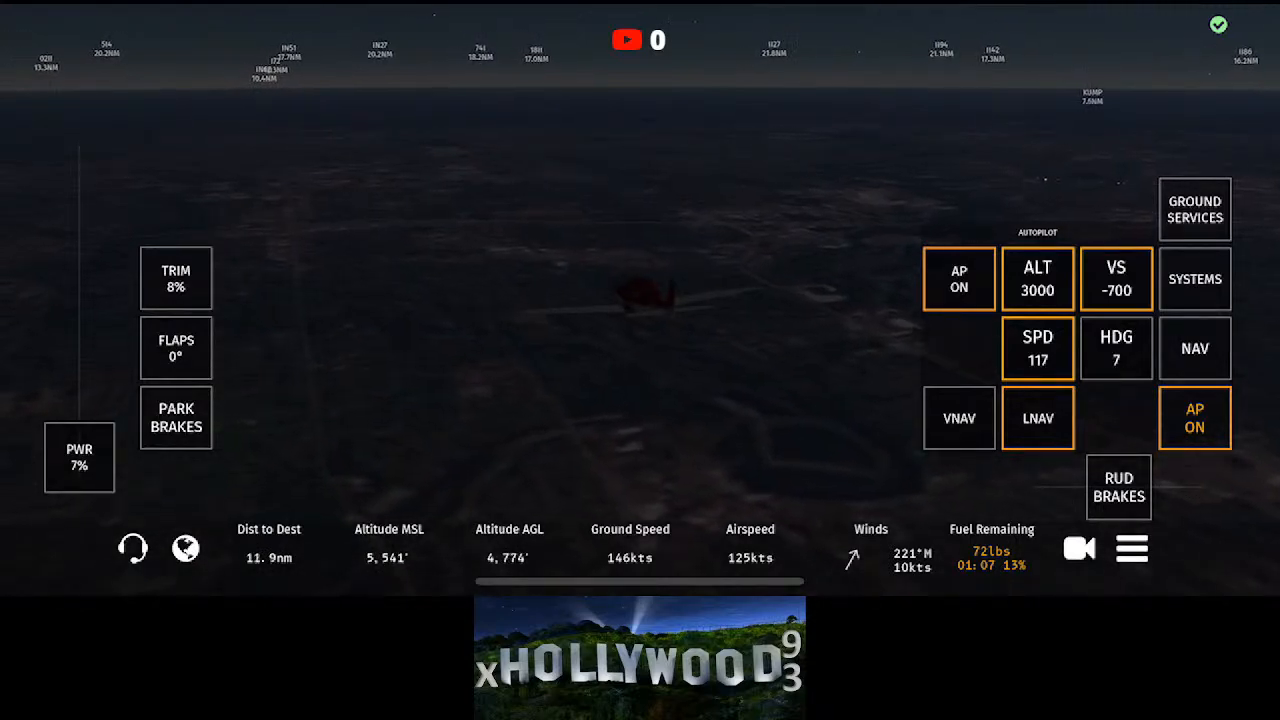
# Step: Switch to cockpit view and enable VNAV toward 921 ft with the runway 18/36 ILS info shown
pyautogui.click(958, 418)
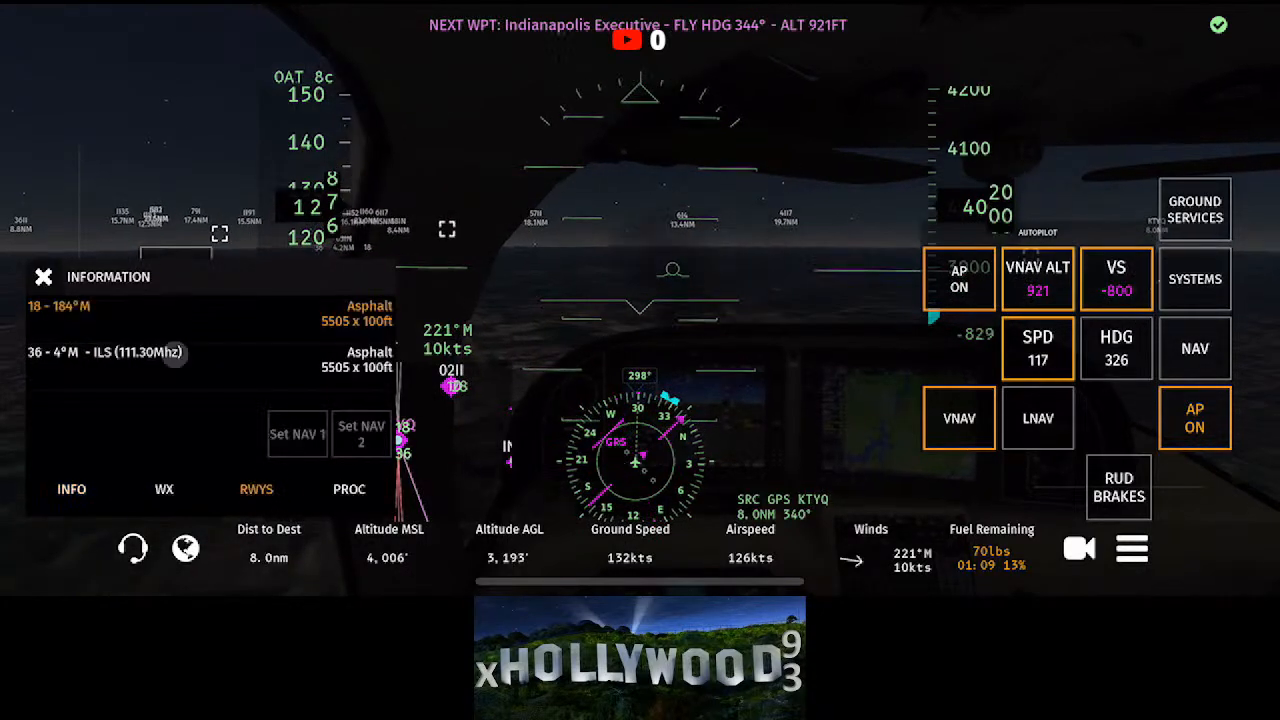
# Step: View the destination airport's general information in the airport panel
pyautogui.click(296, 432)
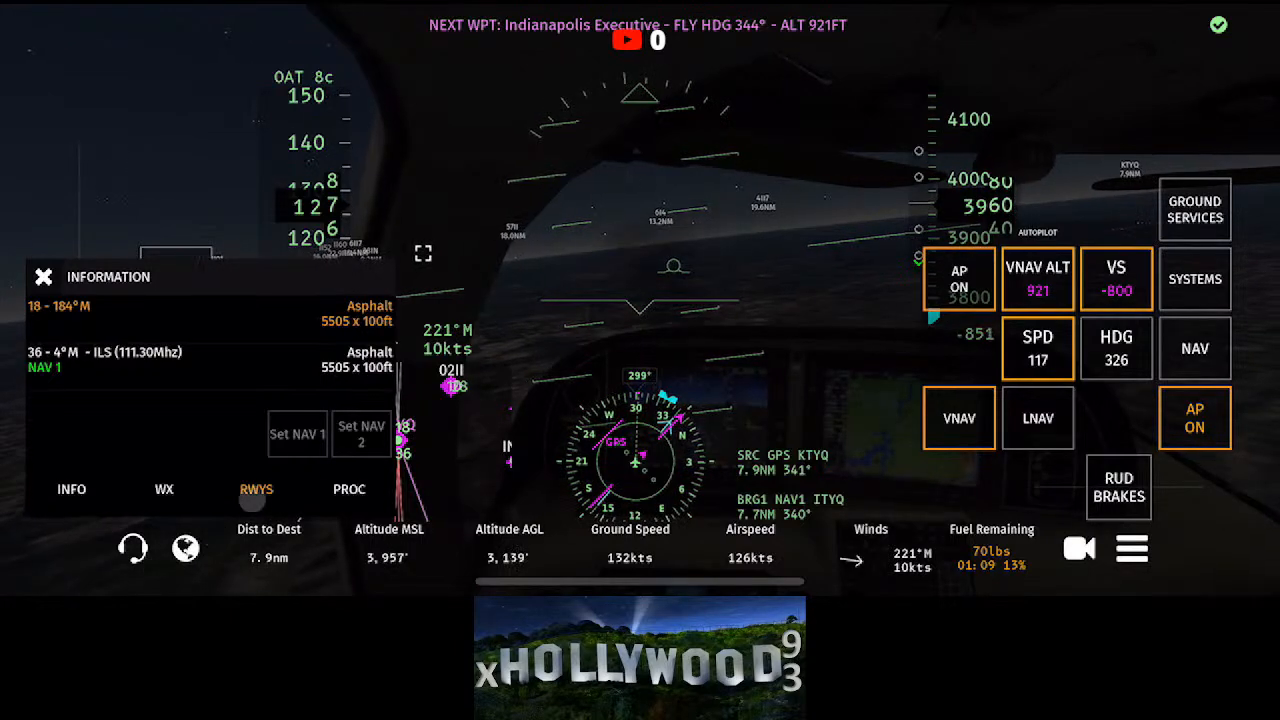
pyautogui.click(72, 488)
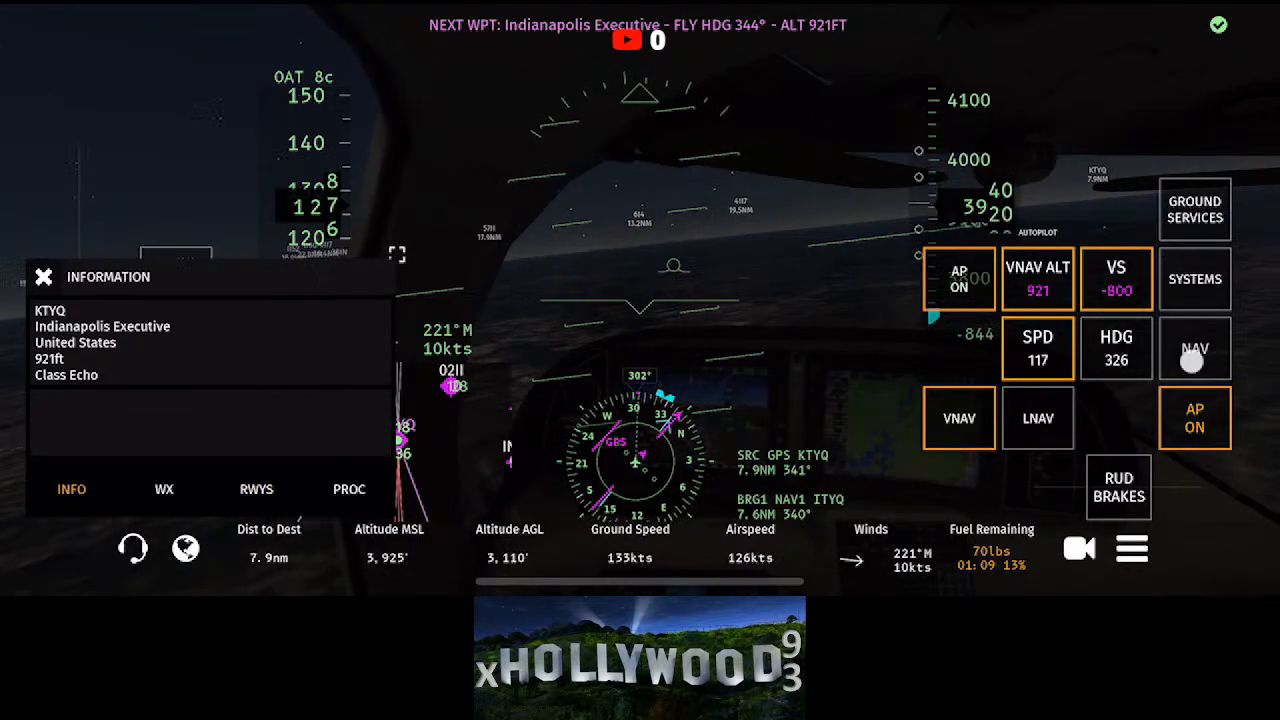
# Step: Tune Nav 1 to the ITYQ ILS, turn the autopilot off and close the NAV panel
pyautogui.click(1196, 348)
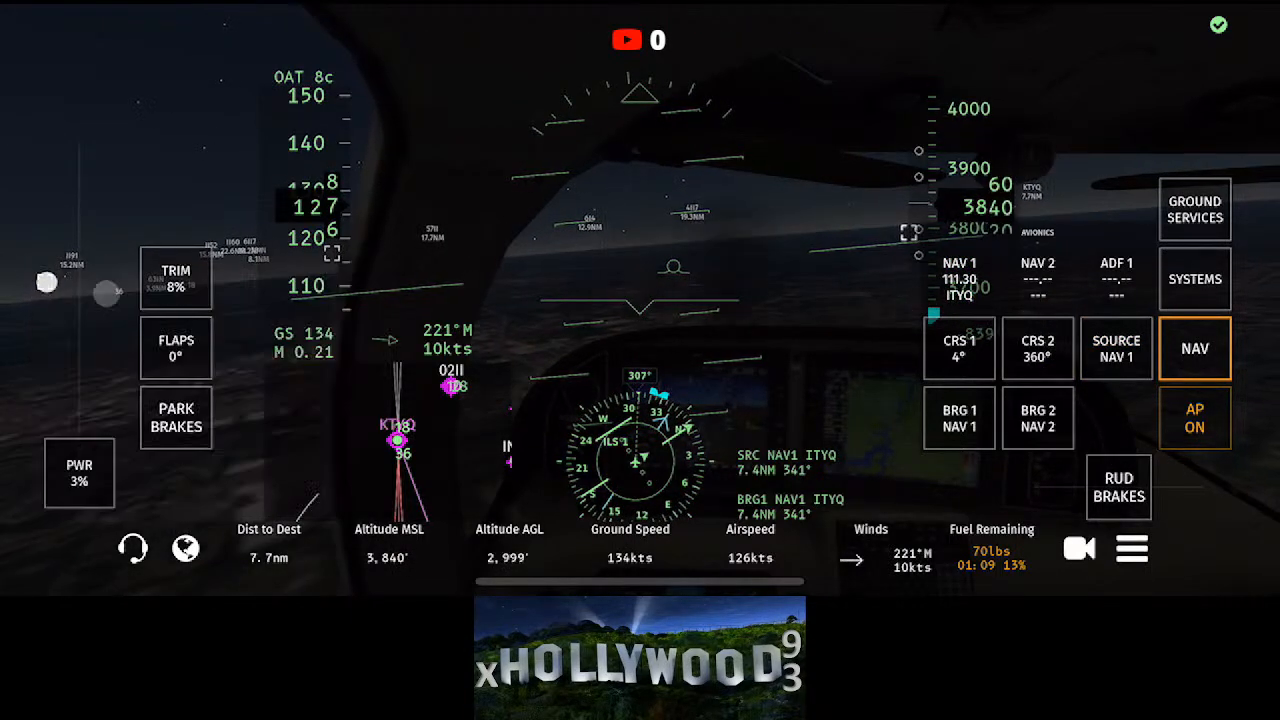
pyautogui.click(1194, 418)
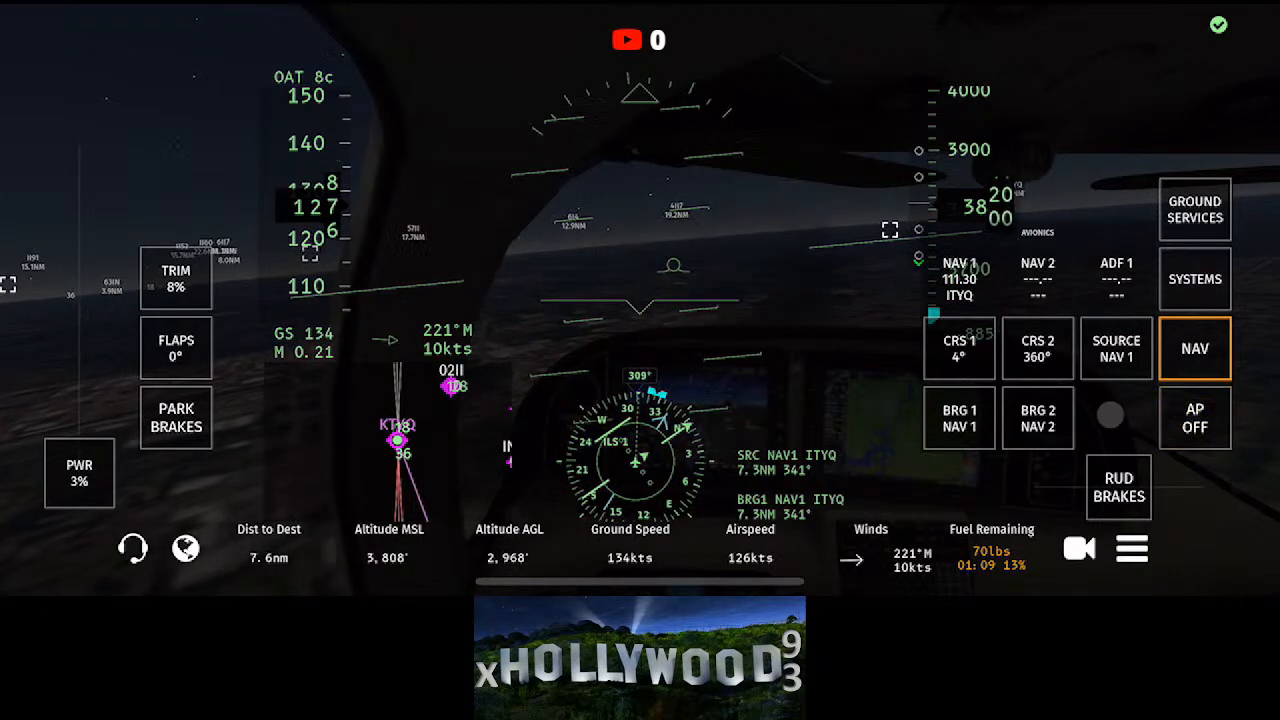
pyautogui.click(1194, 348)
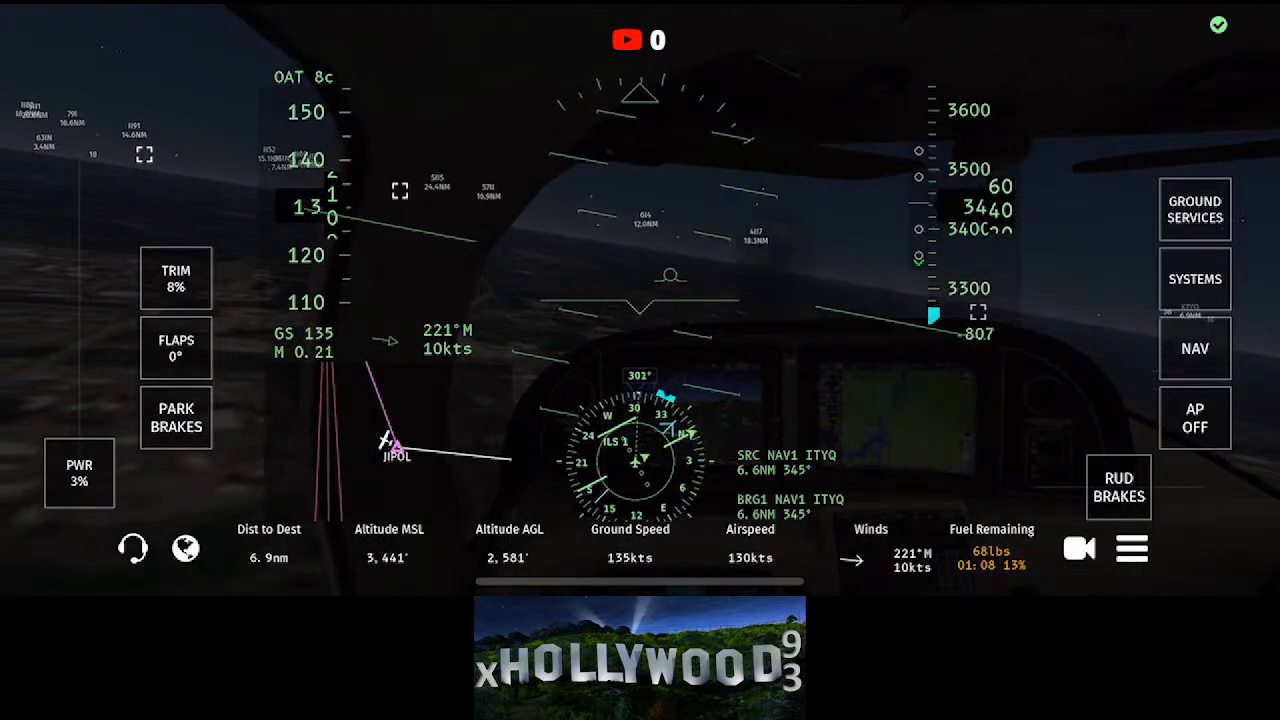
# Step: Extend the flaps to 10° then 20° for the approach at about 94 knots
pyautogui.click(176, 348)
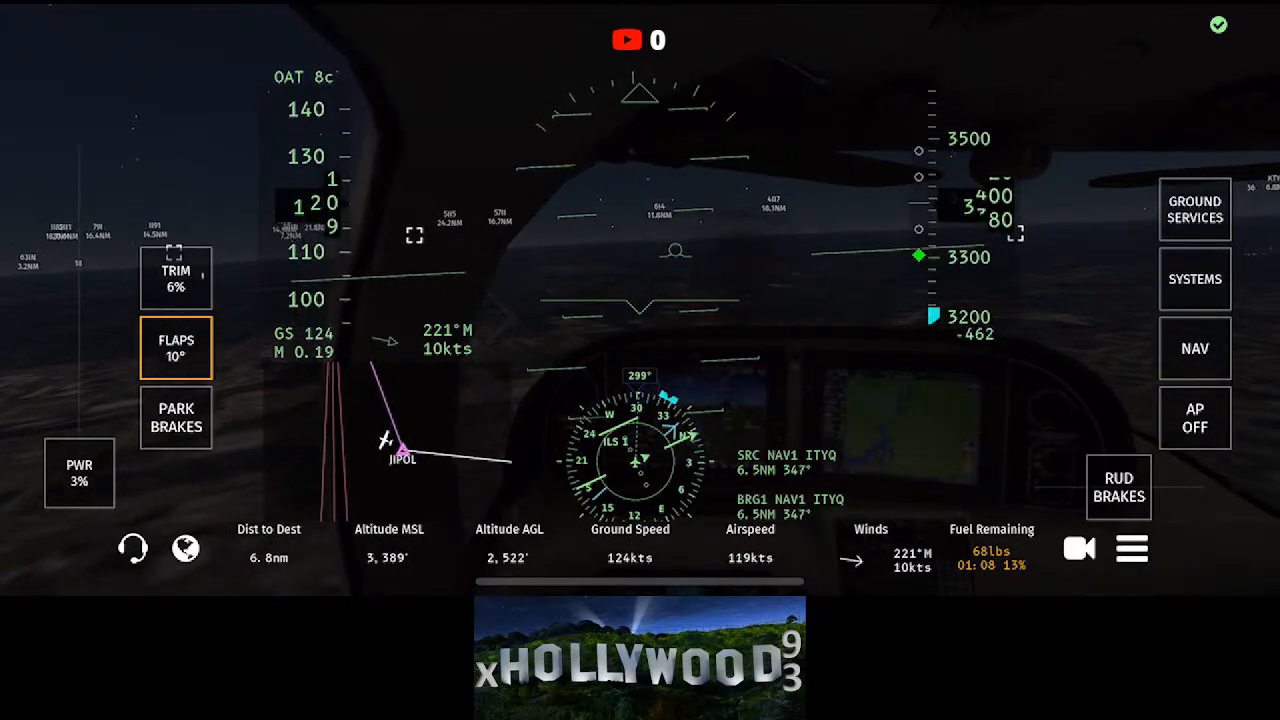
pyautogui.click(176, 348)
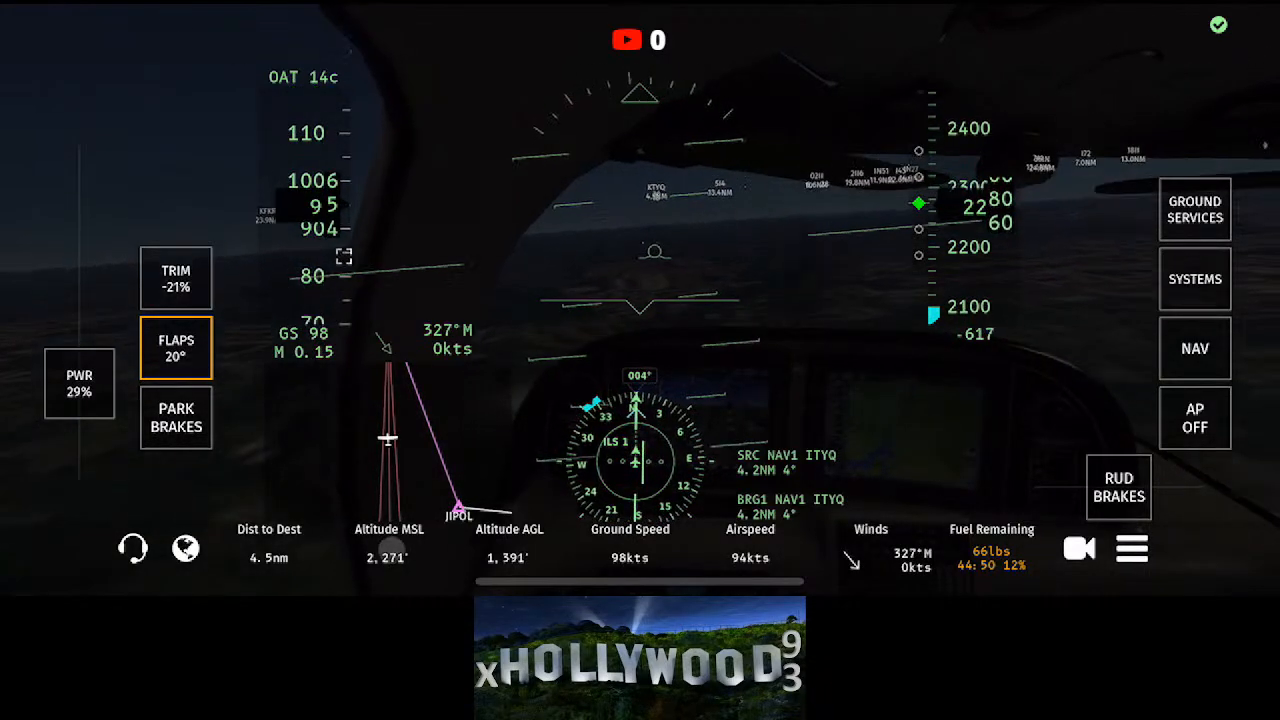
# Step: Show nearby radio frequencies and select the KTYQ Unicom frequency
pyautogui.click(132, 548)
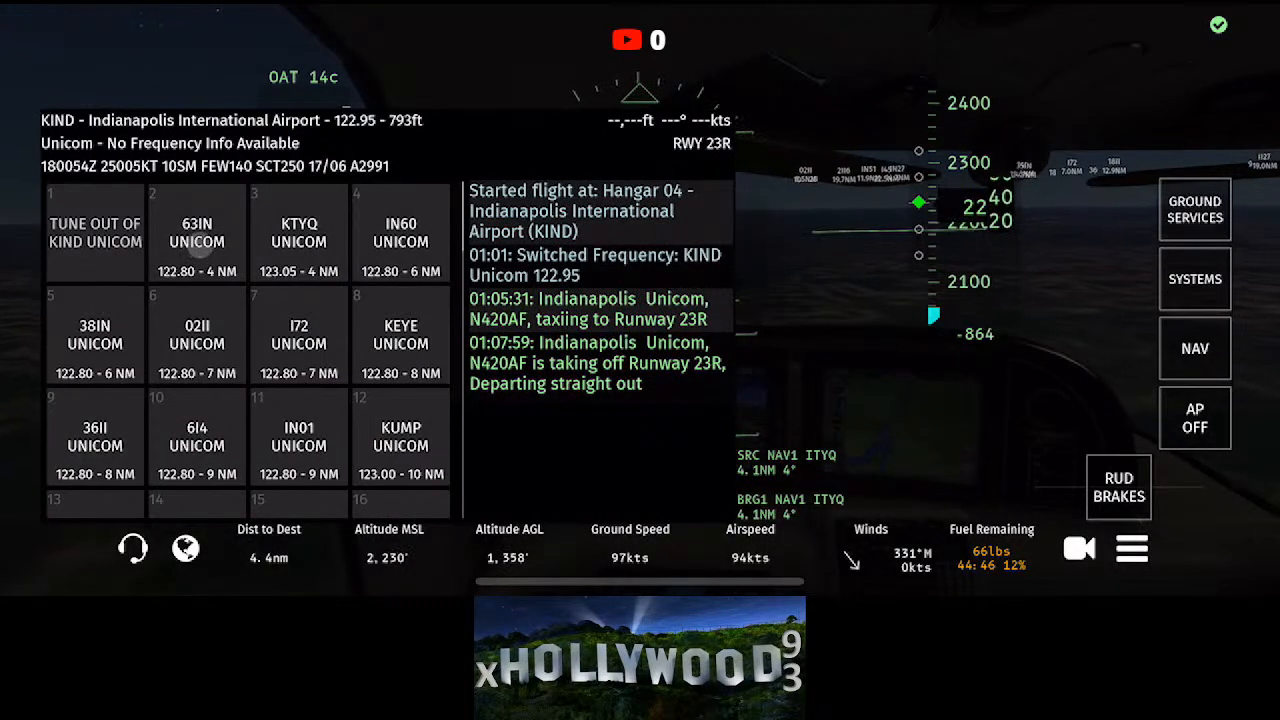
pyautogui.click(298, 232)
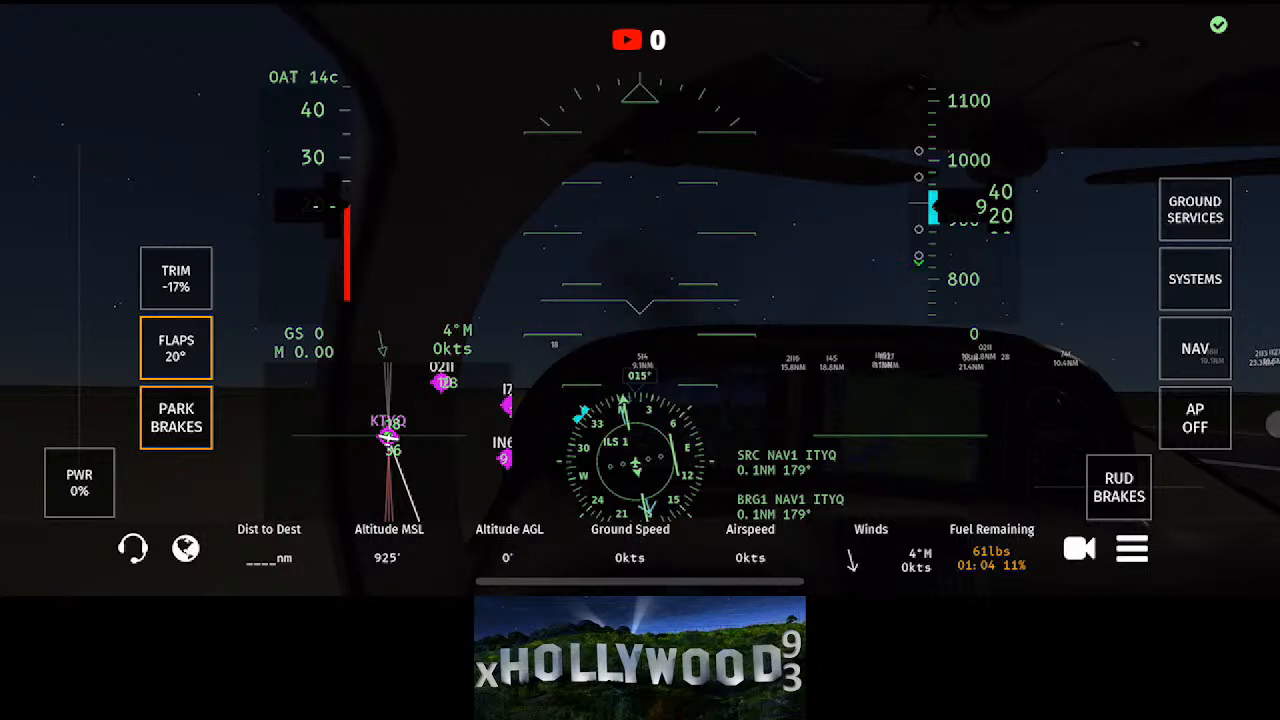
# Step: Go through the systems and electrical controls, then request to end the flight
pyautogui.click(1194, 280)
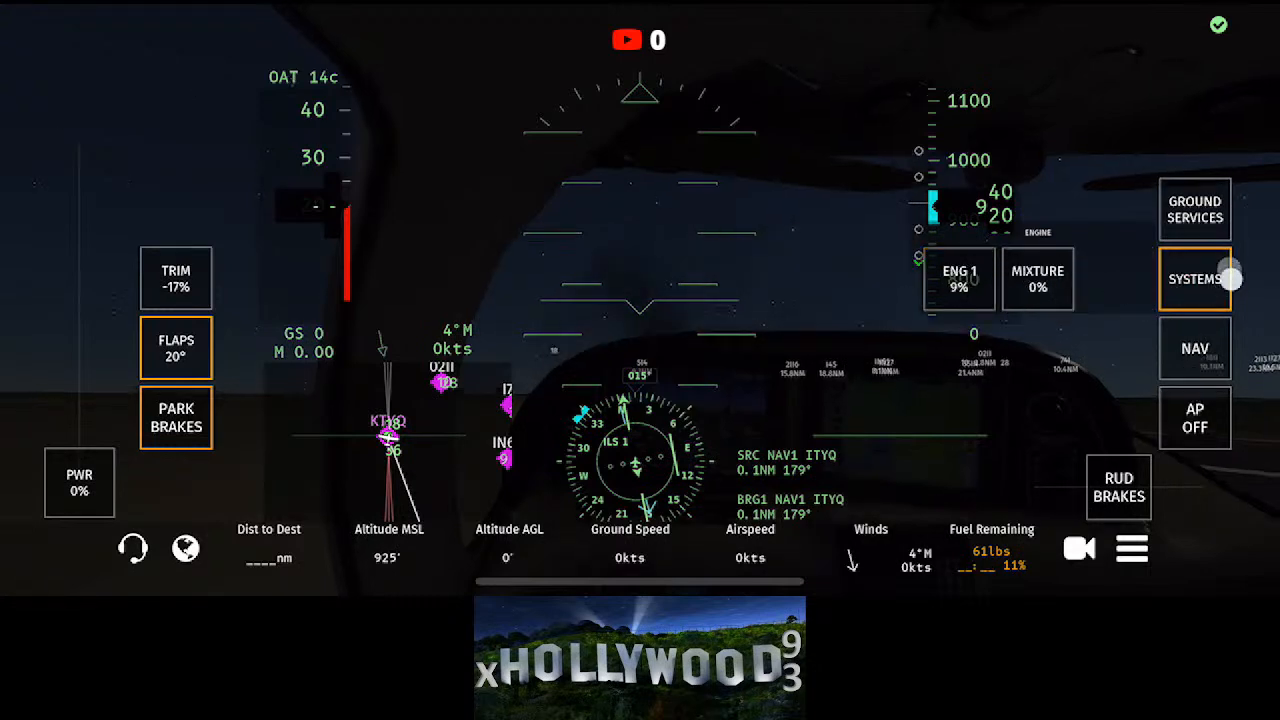
pyautogui.click(1194, 278)
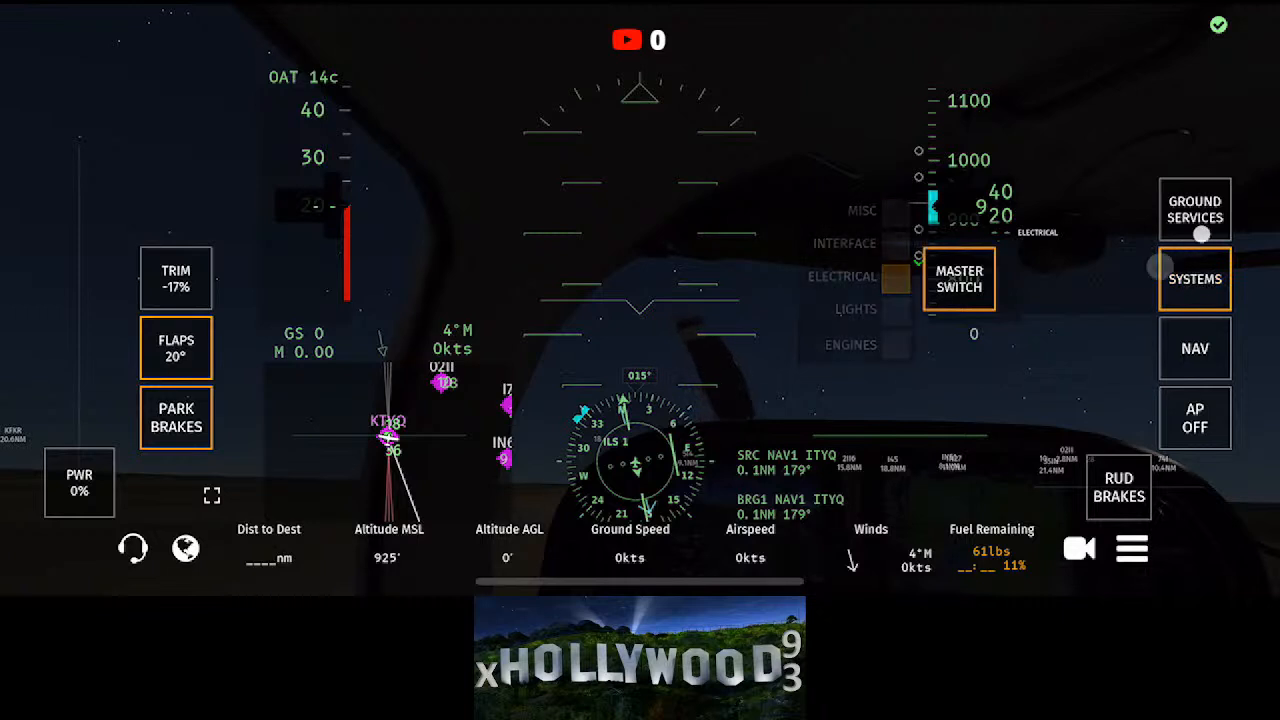
pyautogui.click(1194, 280)
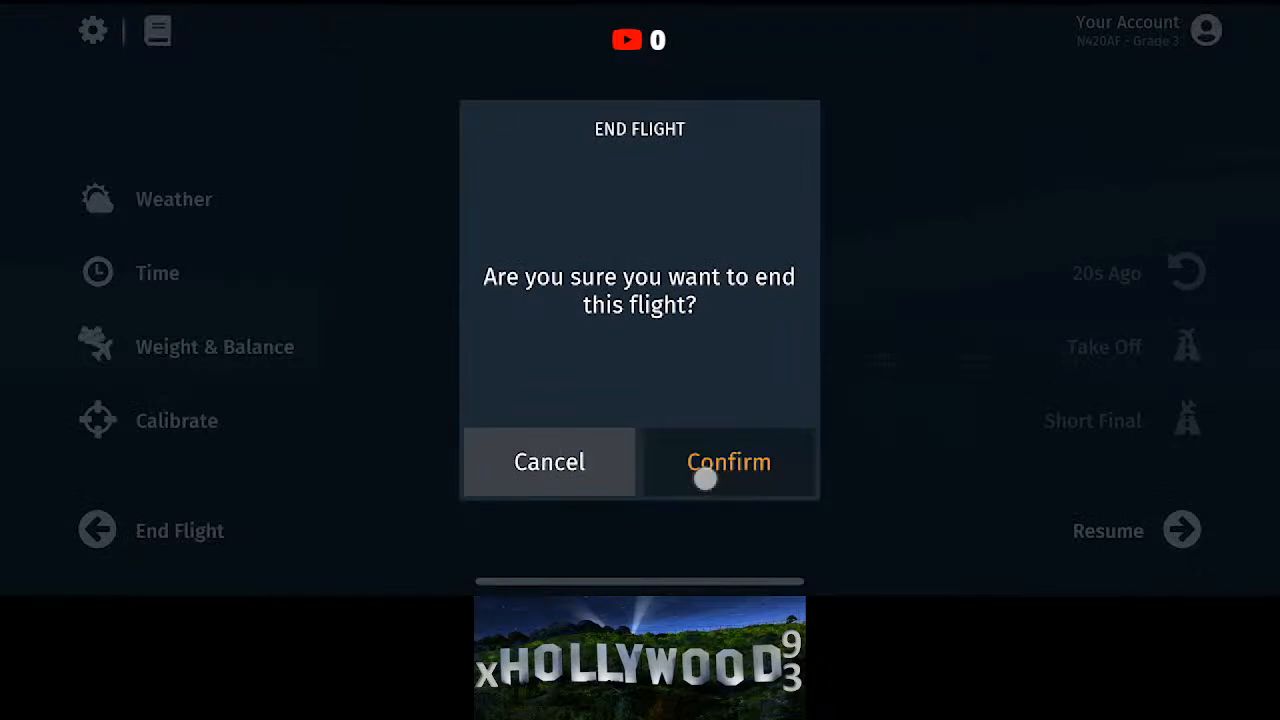
# Step: Confirm ending the flight and dismiss the 0h39mn, 497 XP rating summary
pyautogui.click(728, 460)
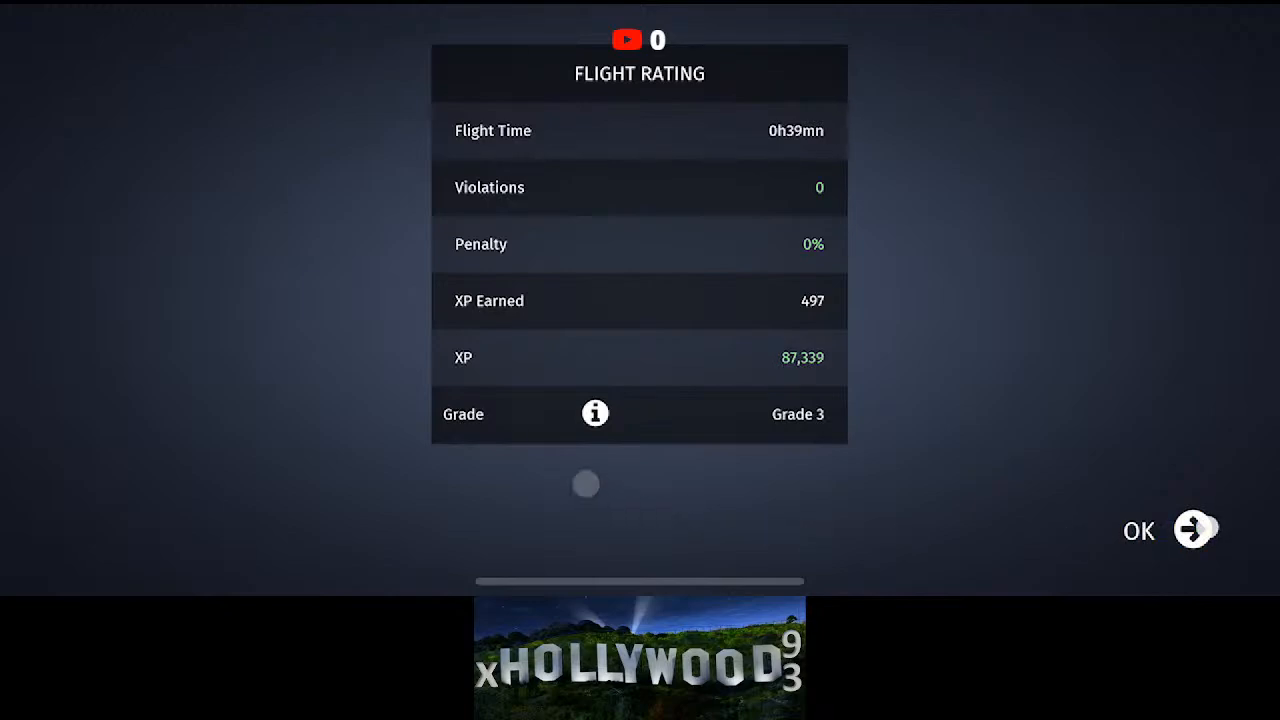
pyautogui.click(1184, 530)
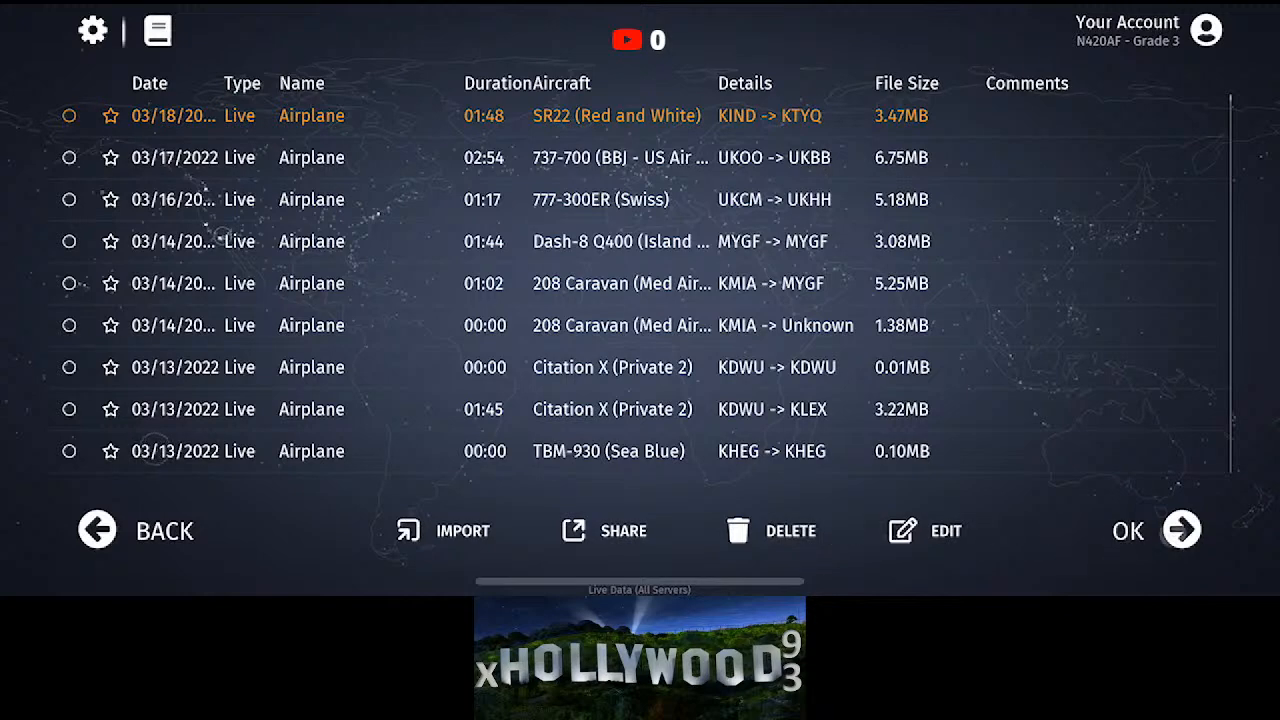
# Step: Start the replay of the SR22 KIND to KTYQ flight from the logbook
pyautogui.click(1180, 530)
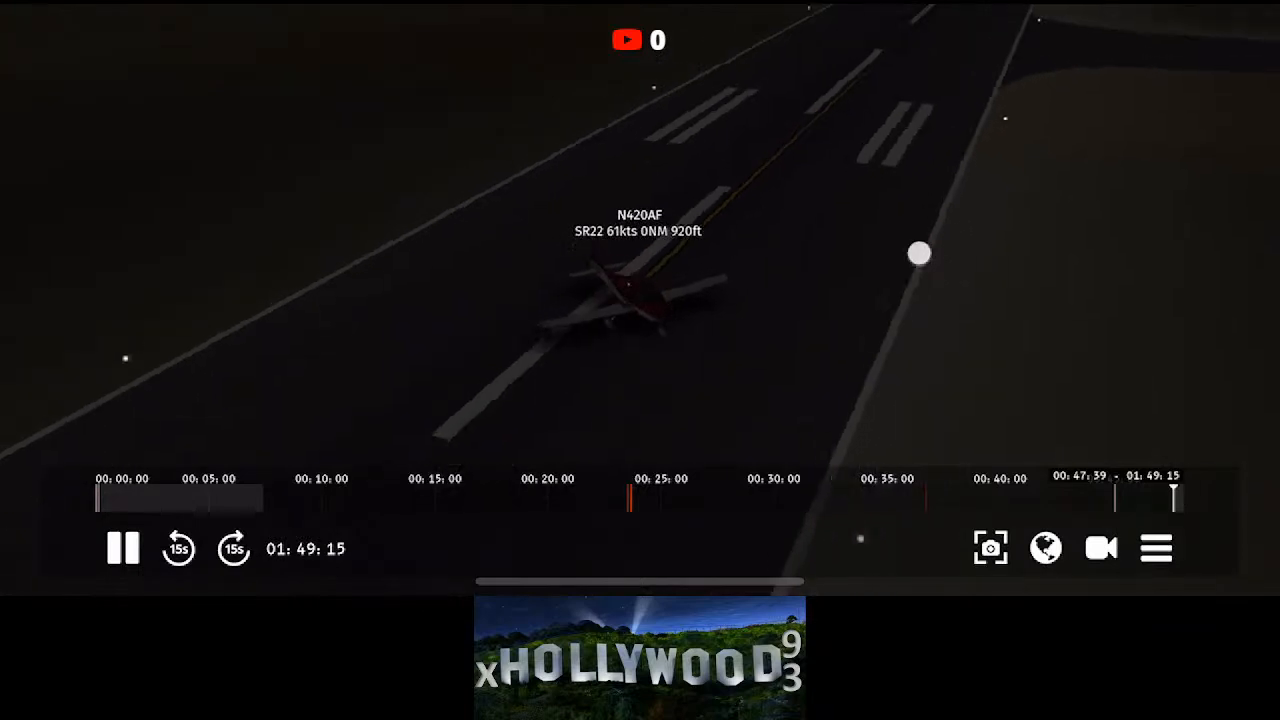
# Step: Rewind and review the landing replay, then end the replay session
pyautogui.click(178, 548)
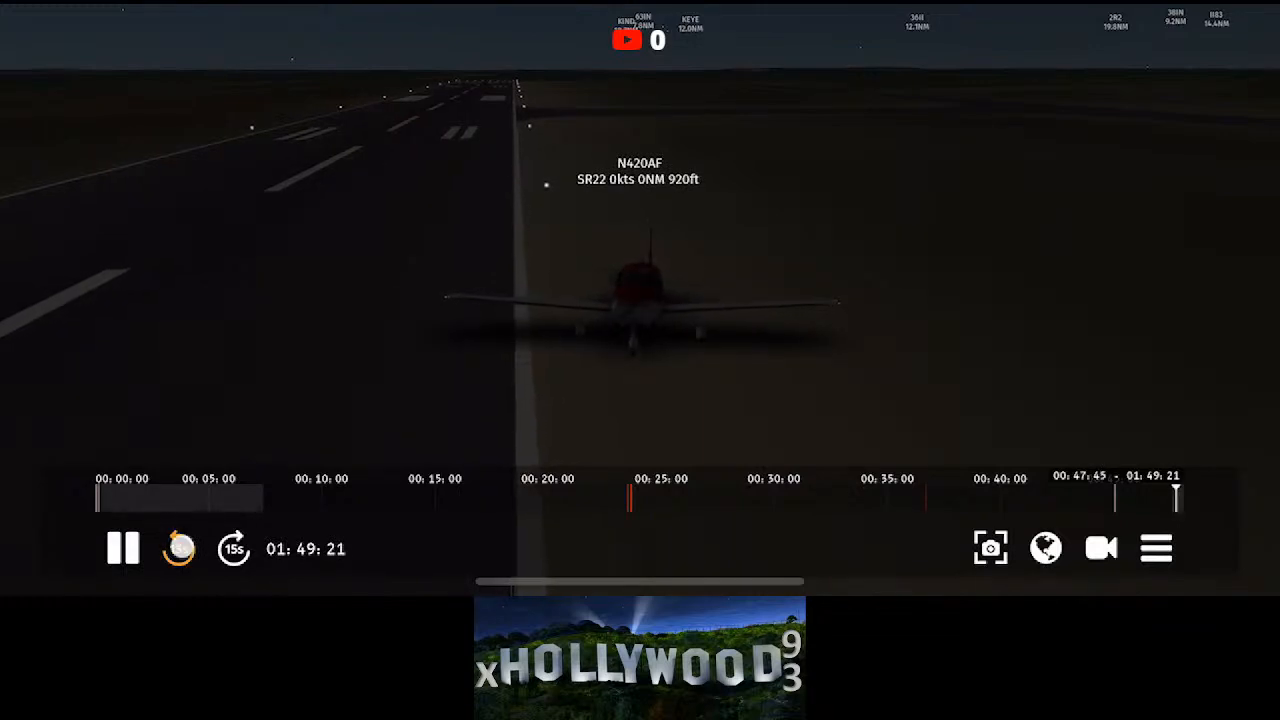
pyautogui.click(178, 548)
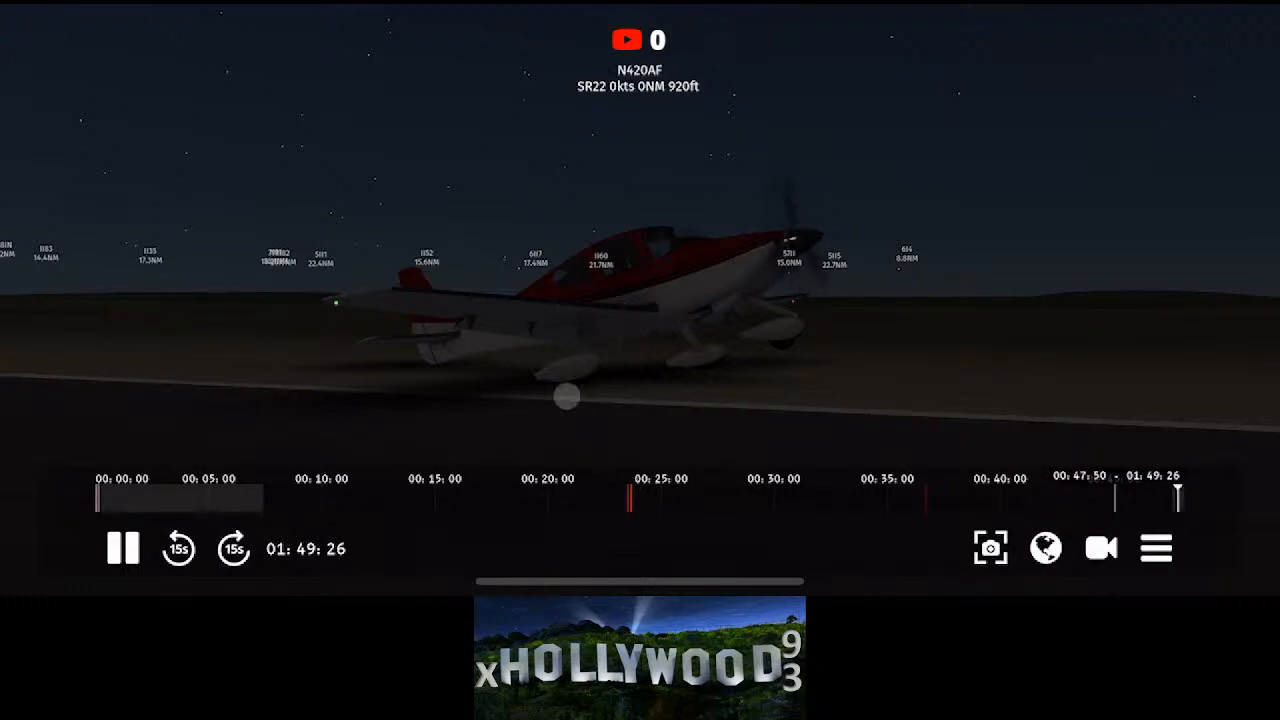
pyautogui.click(122, 548)
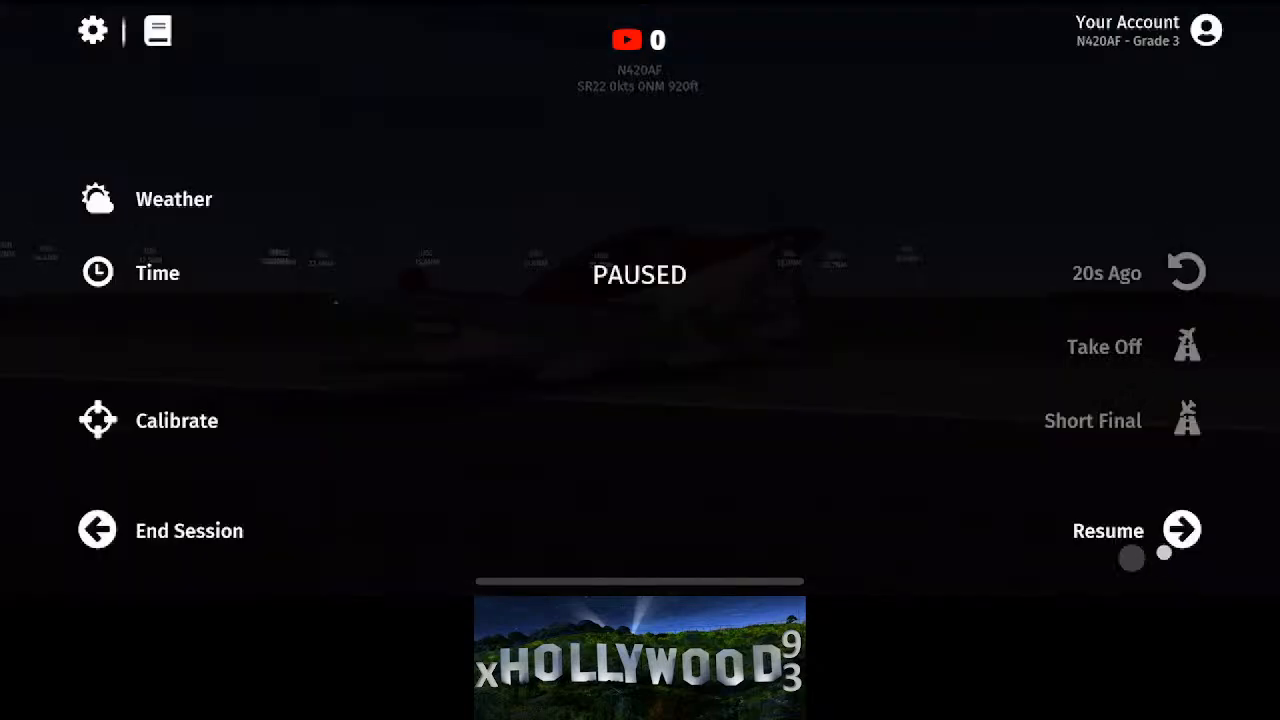
pyautogui.click(188, 532)
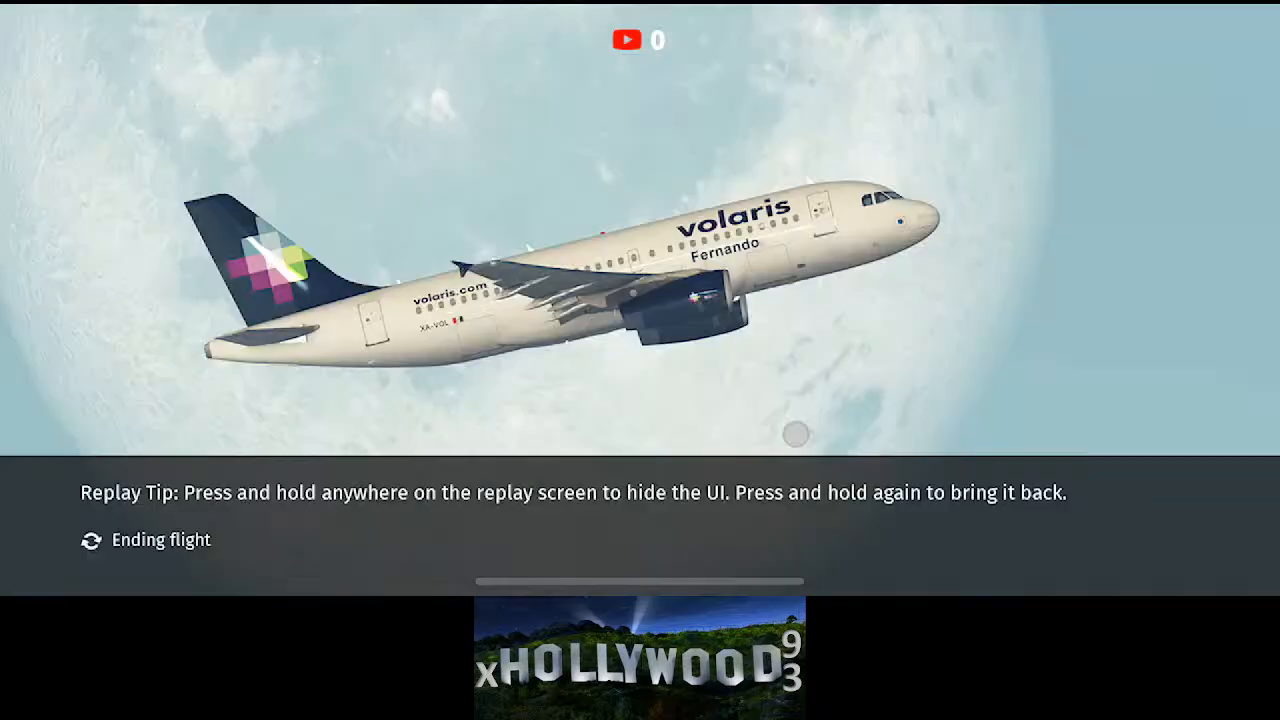